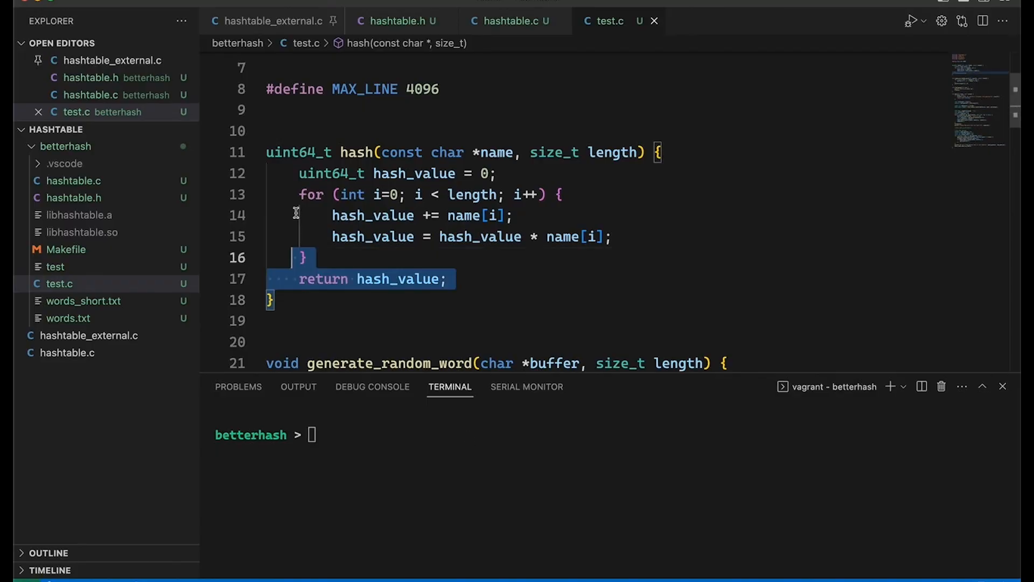
Step: Add the prototype uint64_t hash_table_collisions(hash_table *ht); to line 20 of hashtable.h and save
left_click(497, 300)
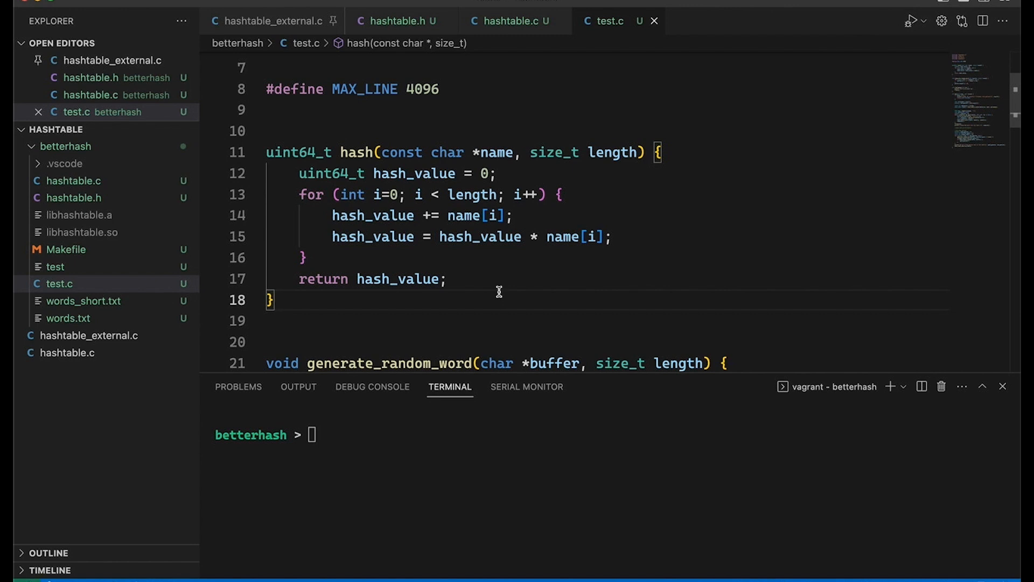
mouse_move(399, 21)
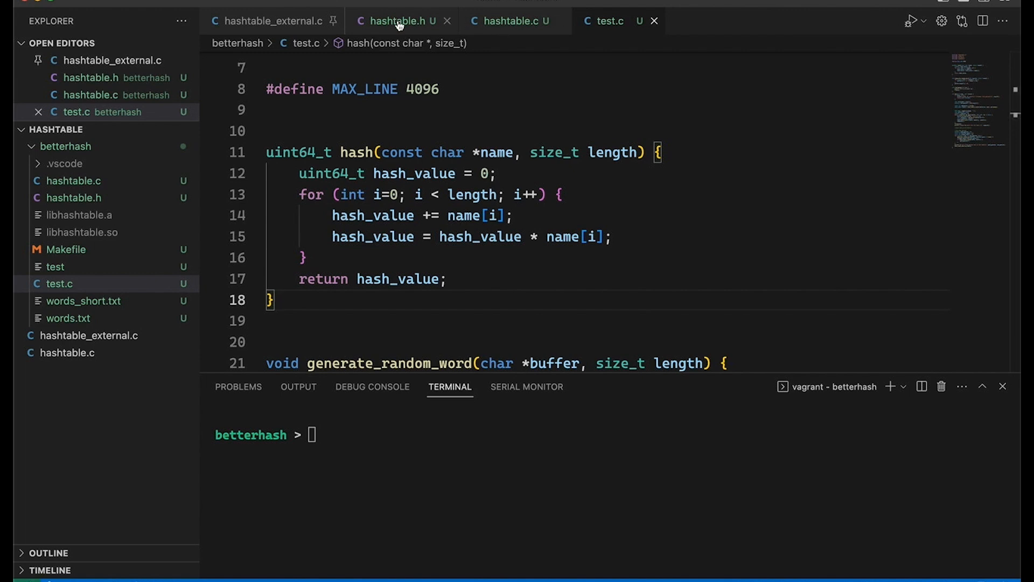
left_click(396, 20)
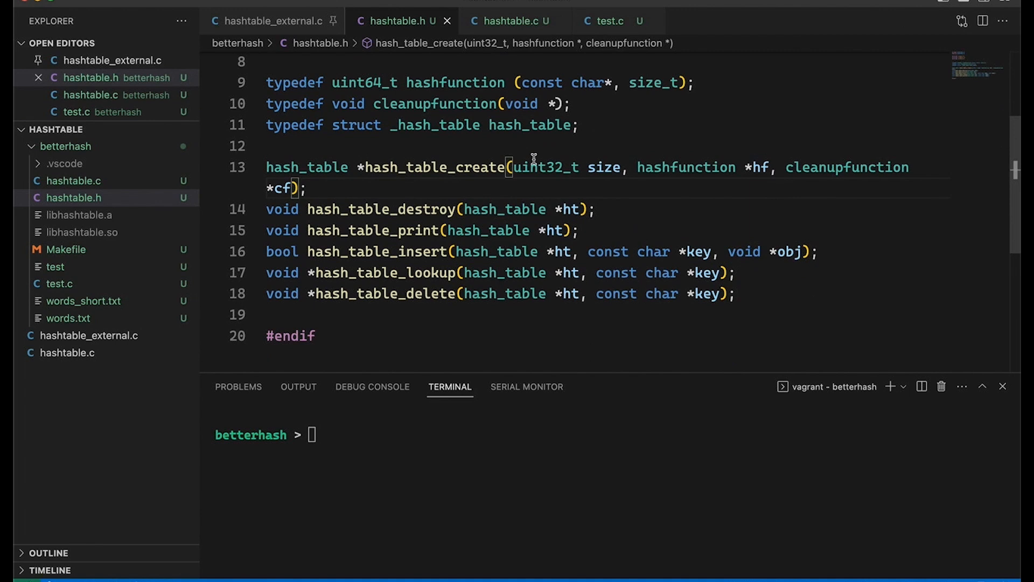
mouse_move(756, 301)
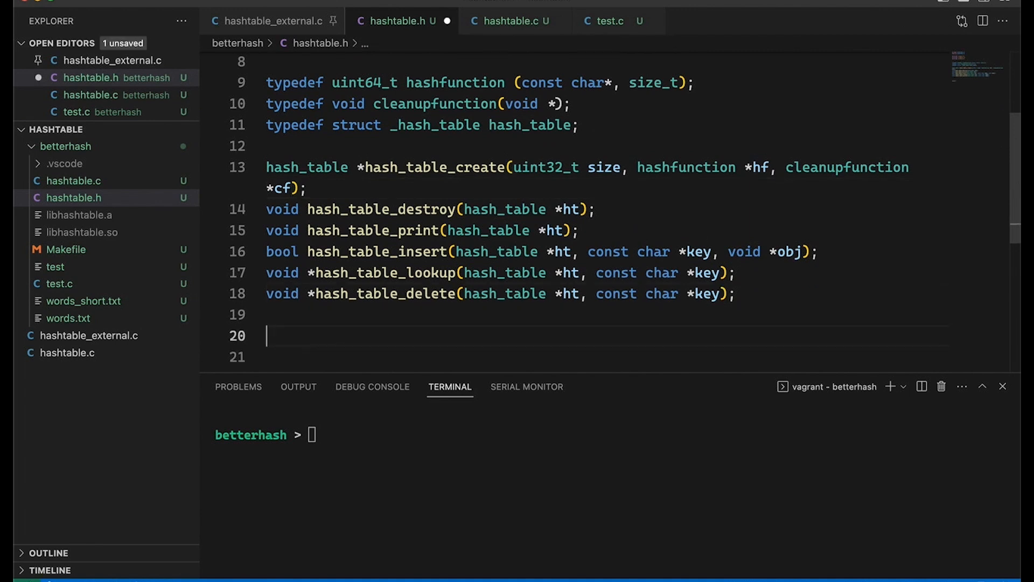
type("uint64_t")
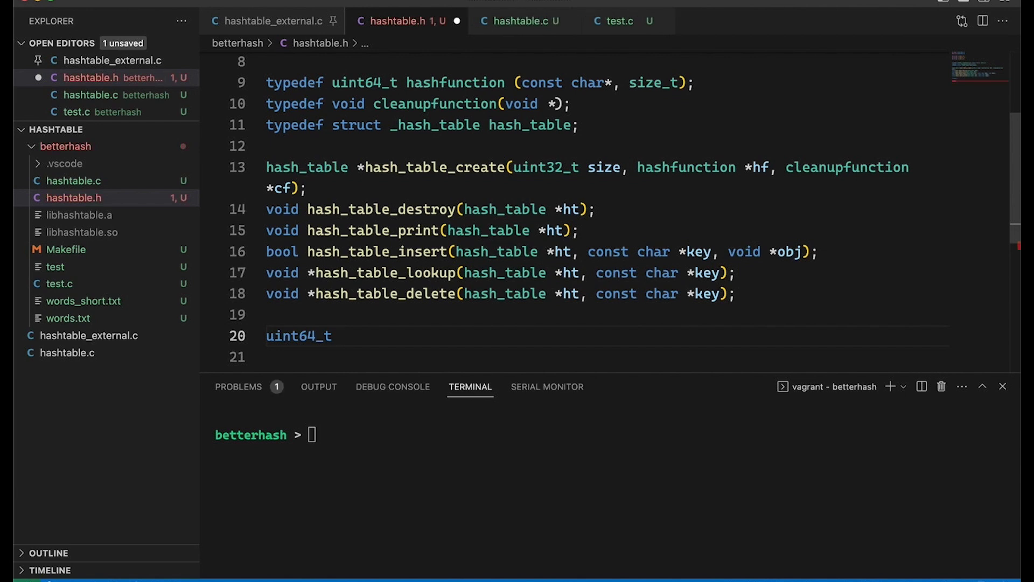
type("hash_table_")
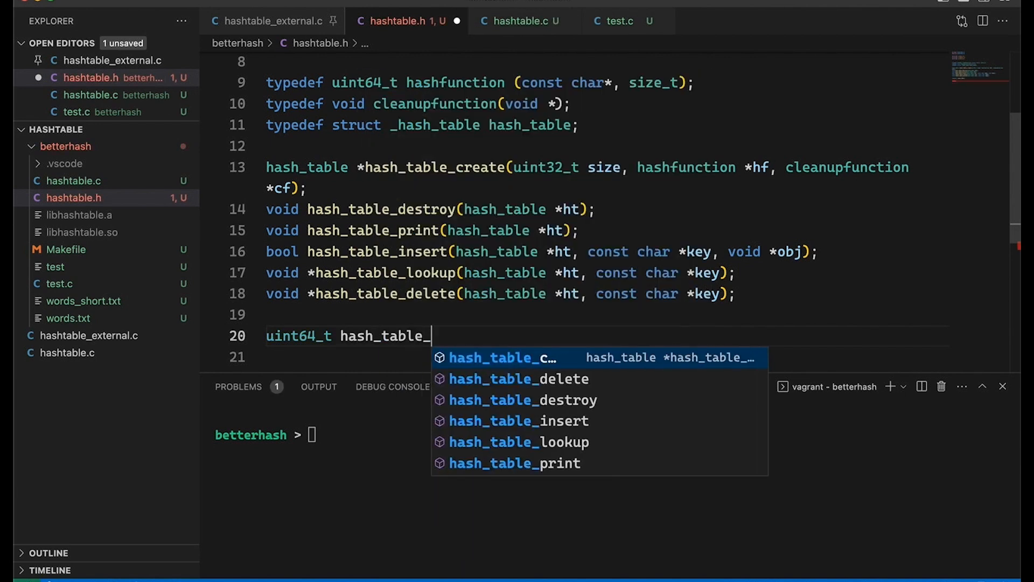
type("collisions(hash_table *ht")
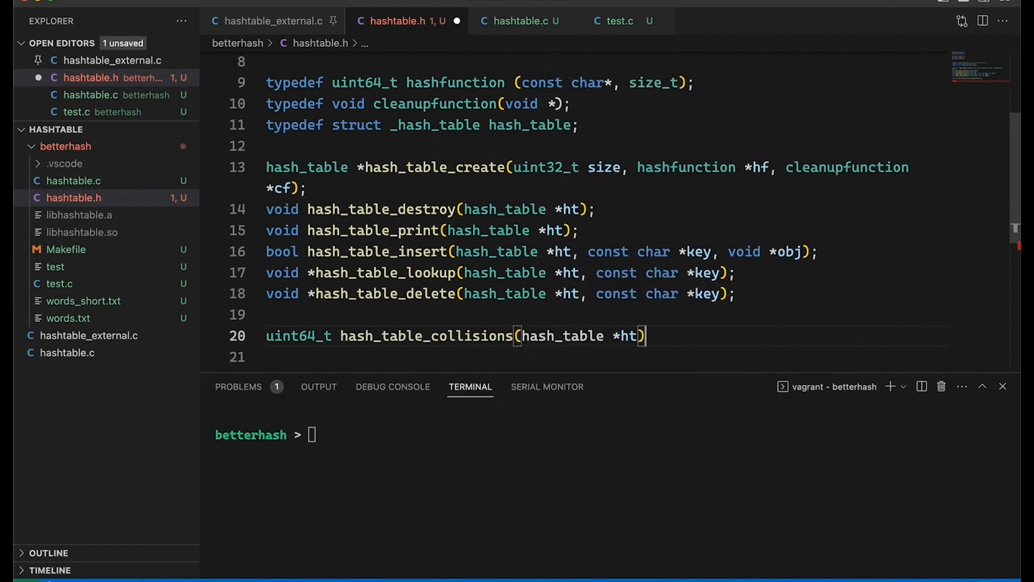
type(";")
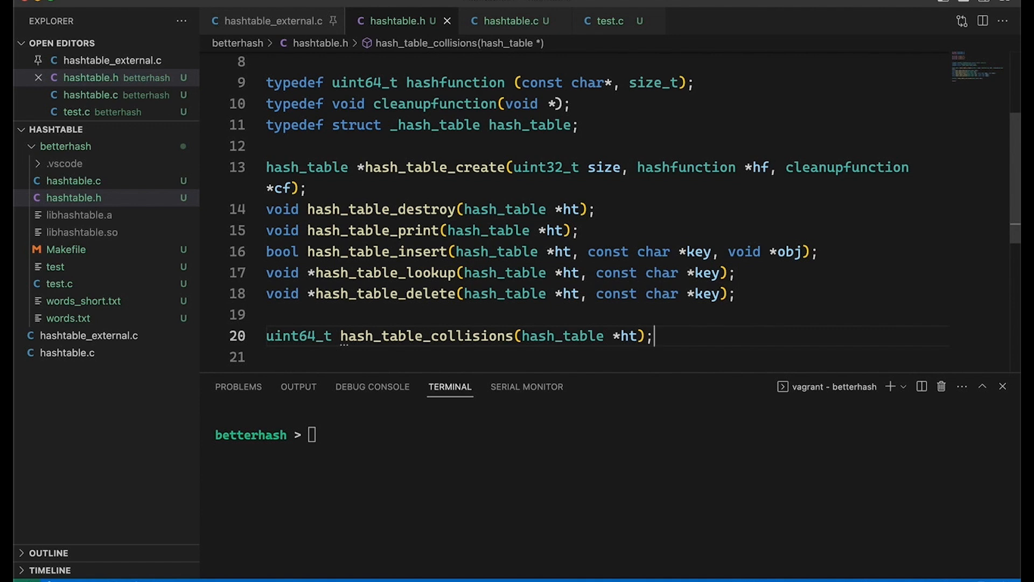
key("Home")
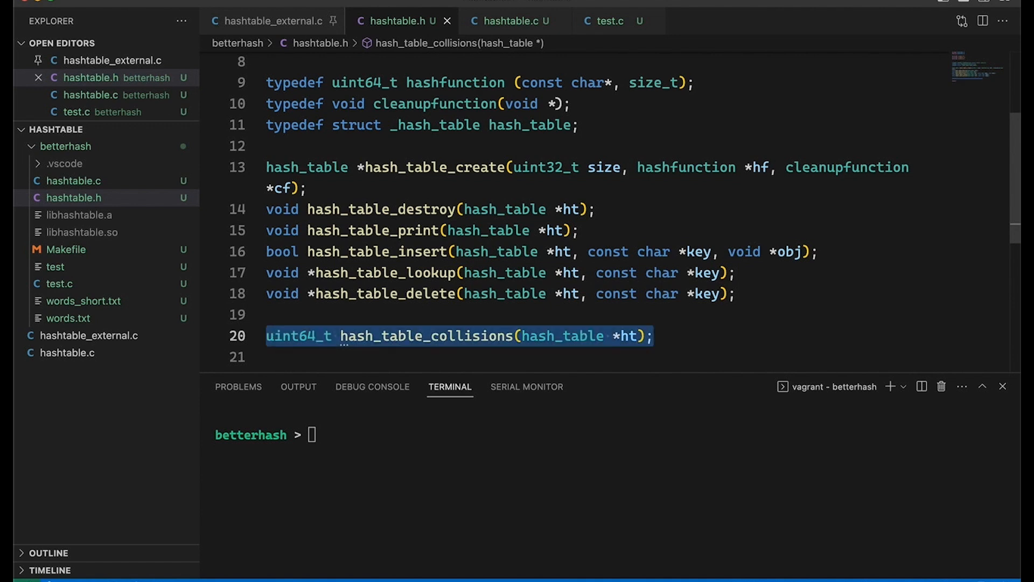
mouse_move(687, 338)
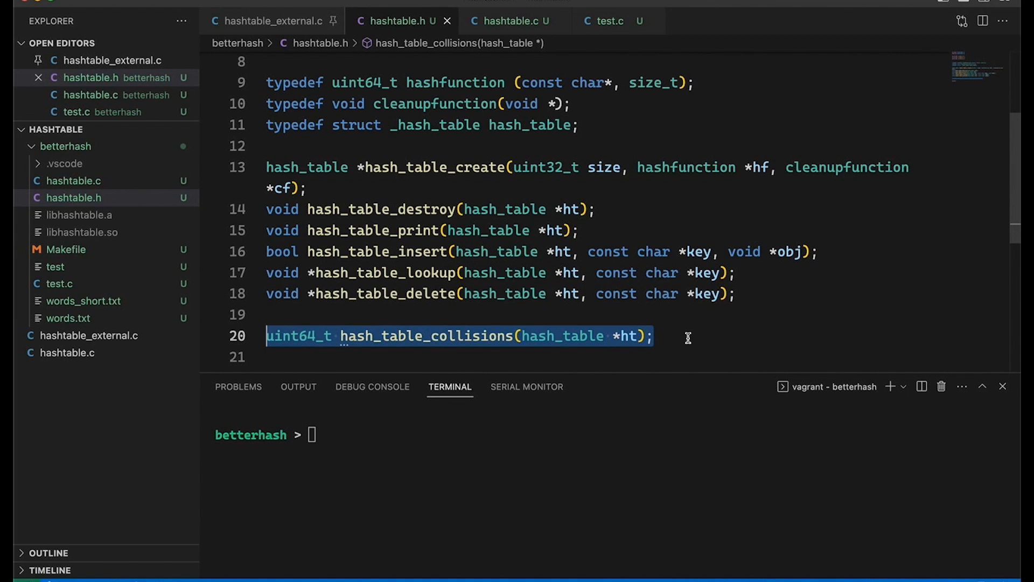
left_click(619, 222)
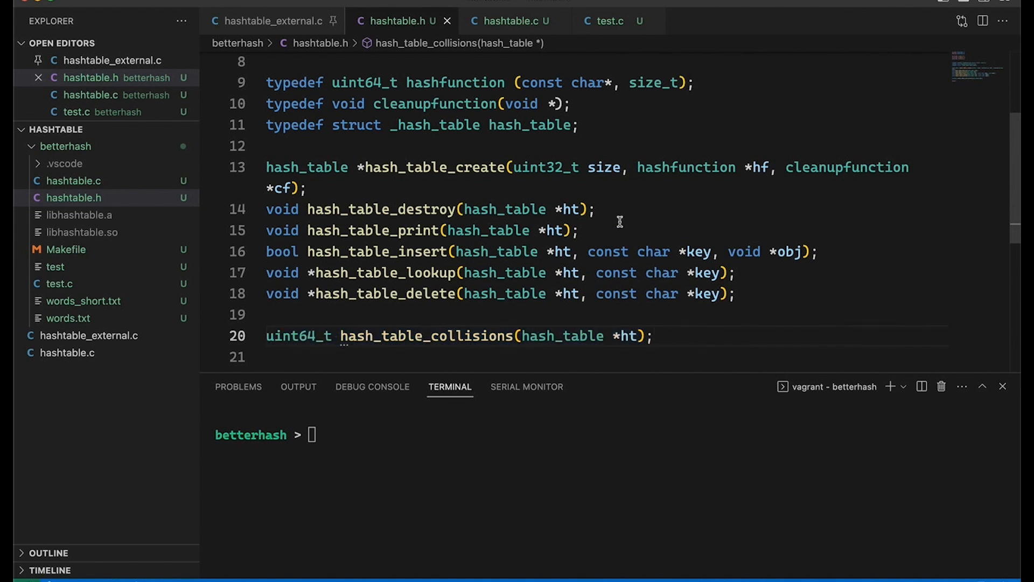
Step: Add a collisions field and set ht->collisions = 0 in hash_table_create
left_click(512, 21)
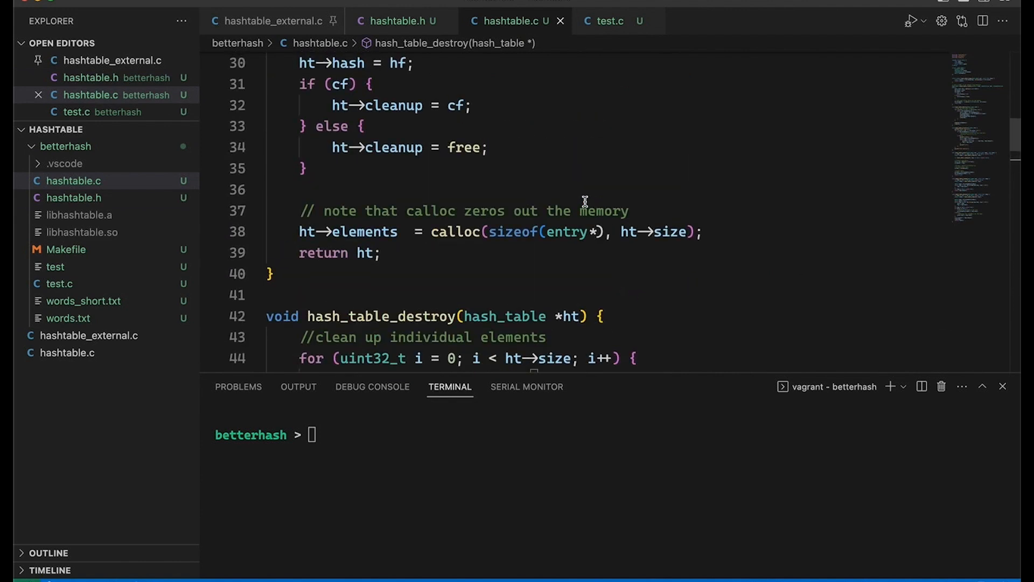
scroll("up", 3)
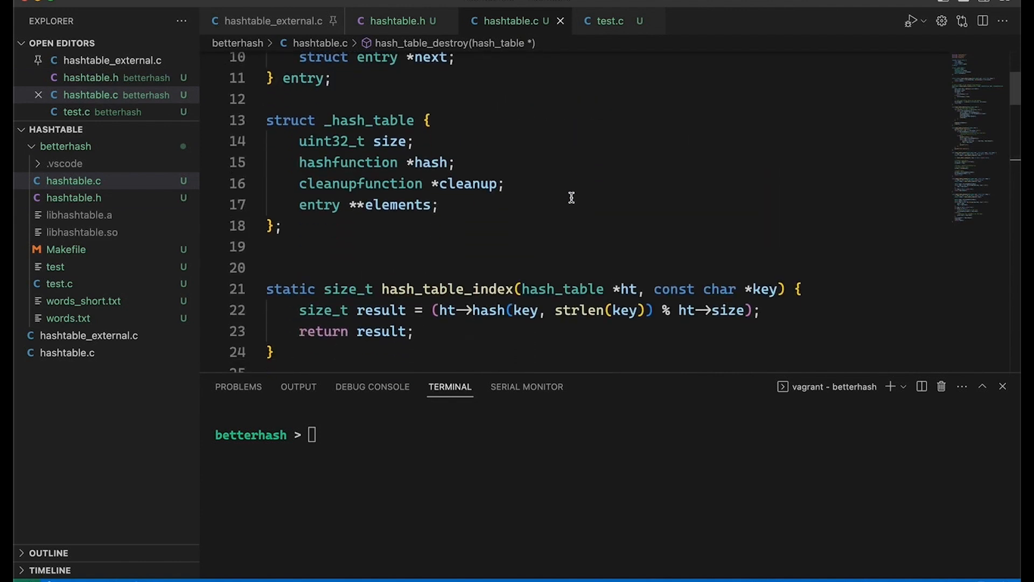
type("u")
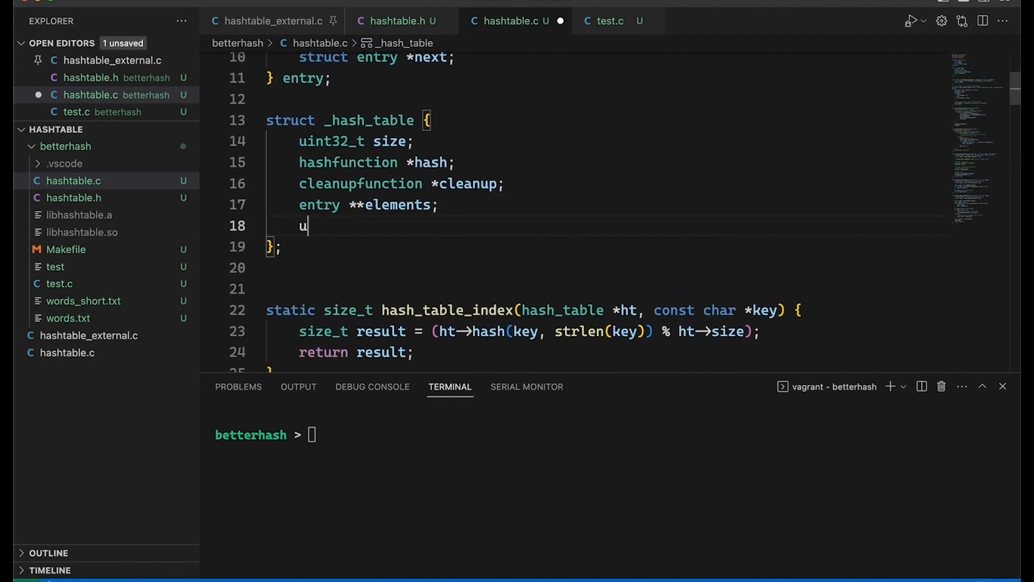
scroll("down", 3)
type("ht->collisions = 0")
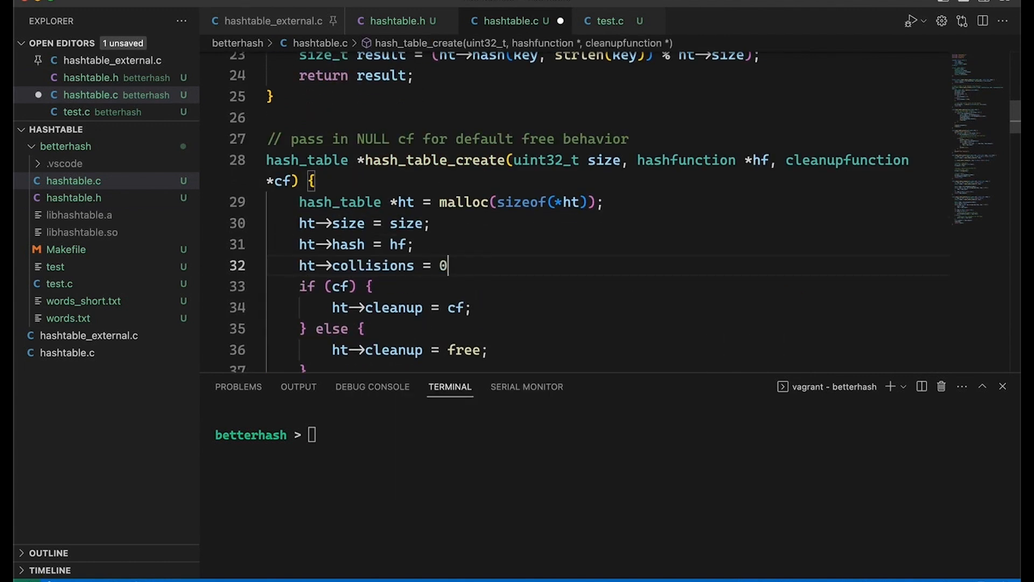
type(";")
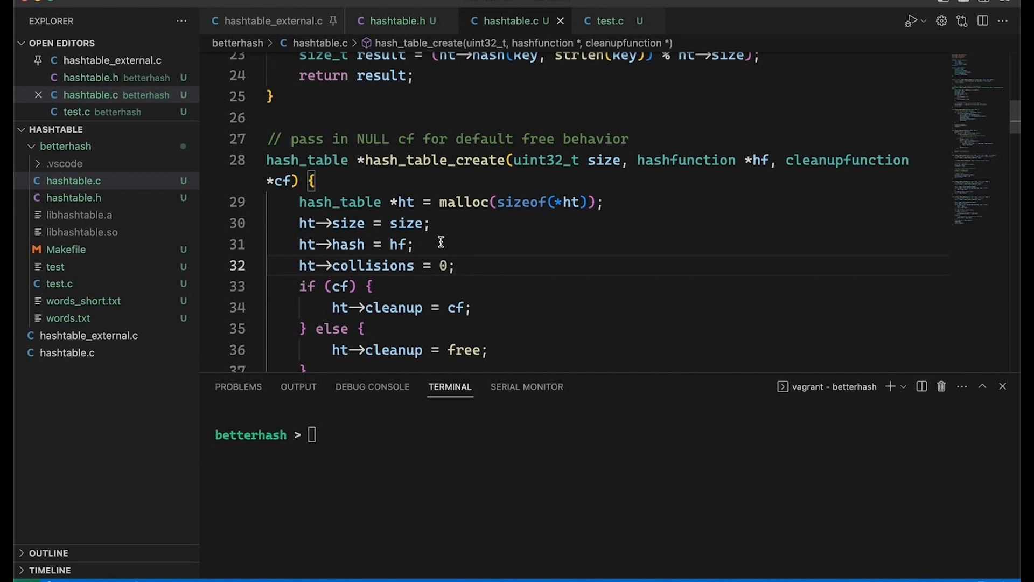
Step: Define hash_table_collisions returning ht->collisions, save hashtable.c, and rebuild with make
scroll("down", 3)
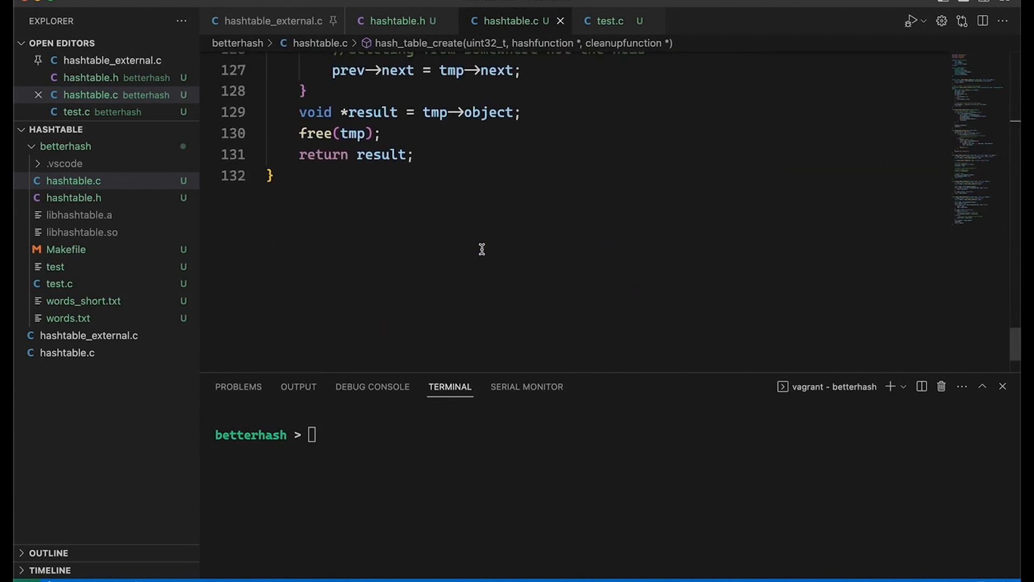
type("uint64_t hash_table_collisions(hash_table *ht);")
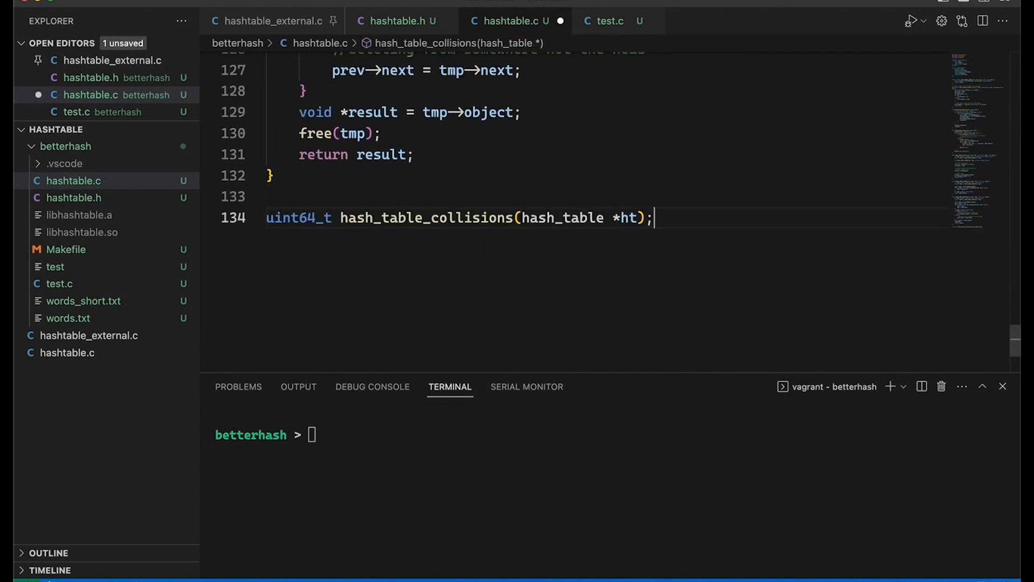
type("{")
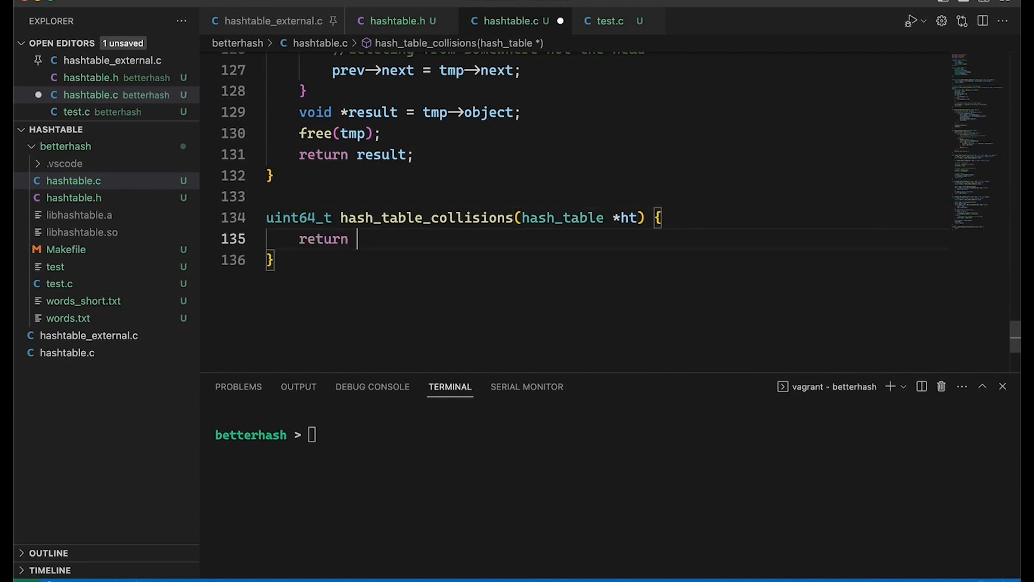
type("ht->collisions;")
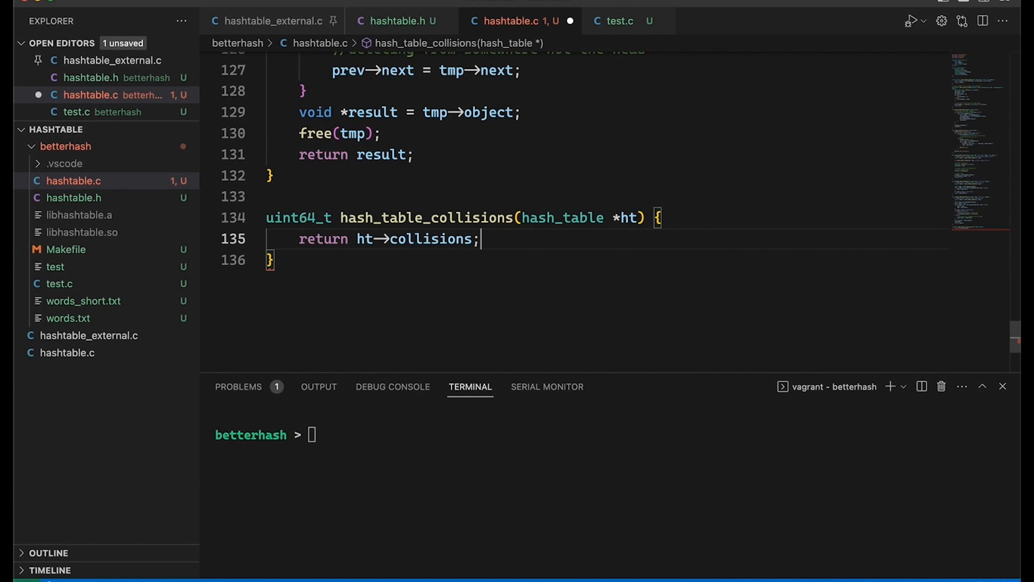
key("ctrl+s")
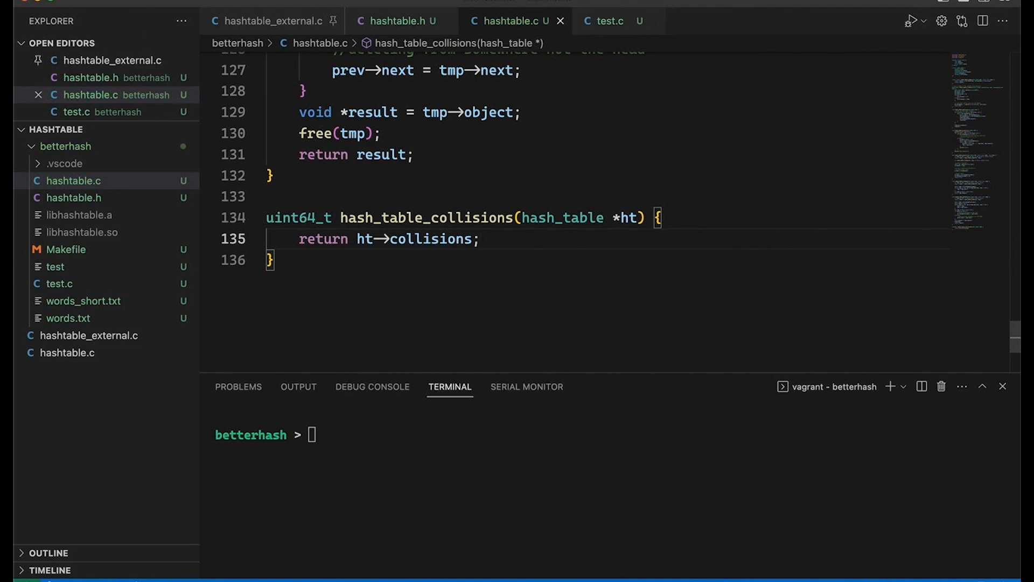
type("make")
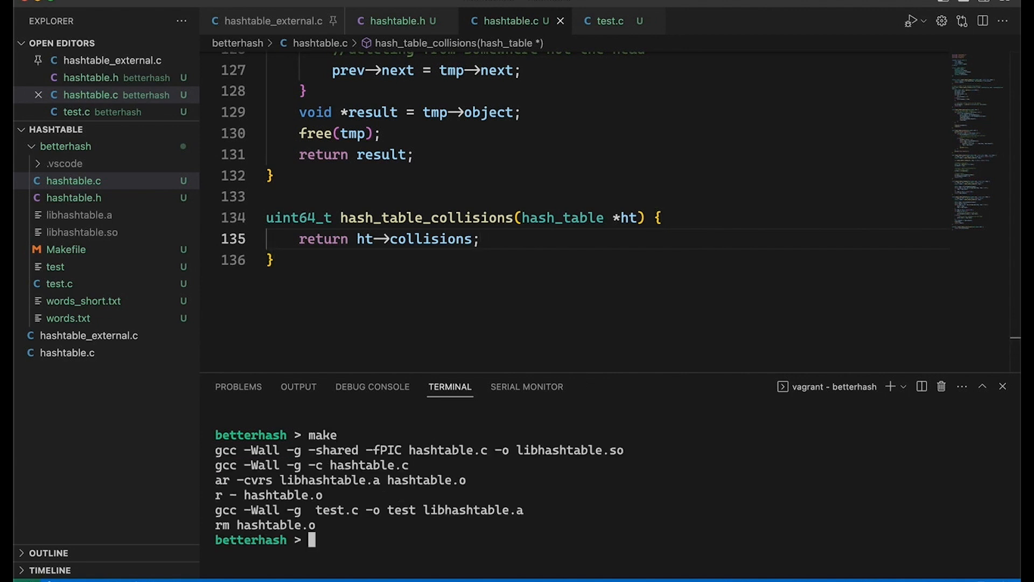
mouse_move(437, 415)
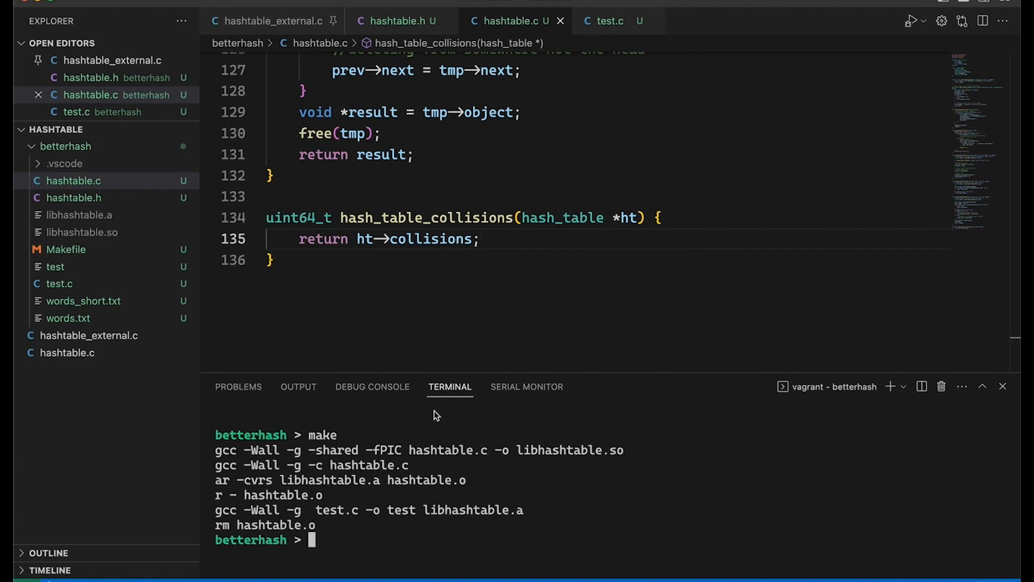
Step: Below the 'Loaded %d words' printf, print "\t ... with %lu collisions" using hash_table_collisions(table), and save
left_click(608, 20)
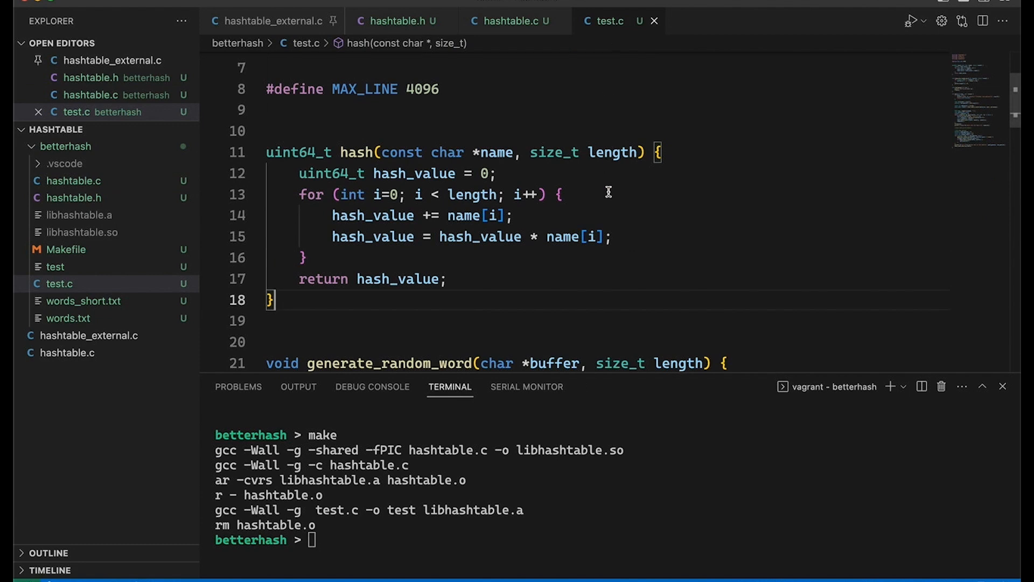
scroll("down", 3)
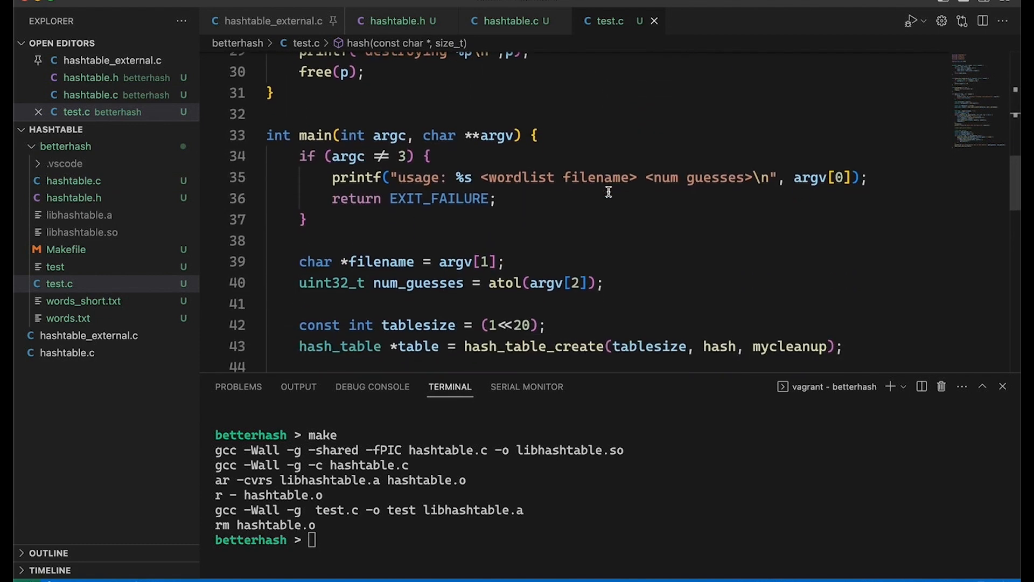
scroll("up", 3)
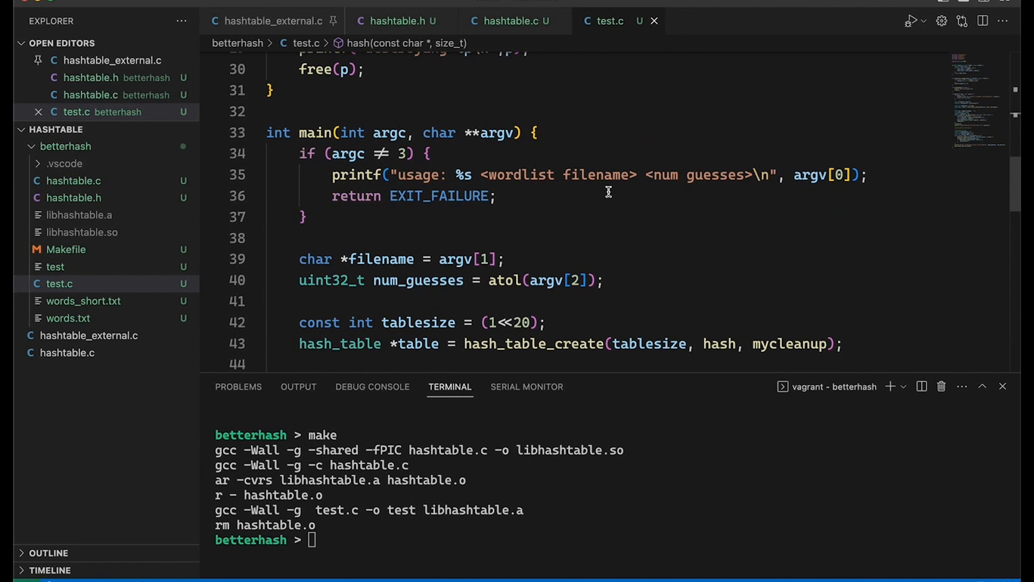
scroll("up", 3)
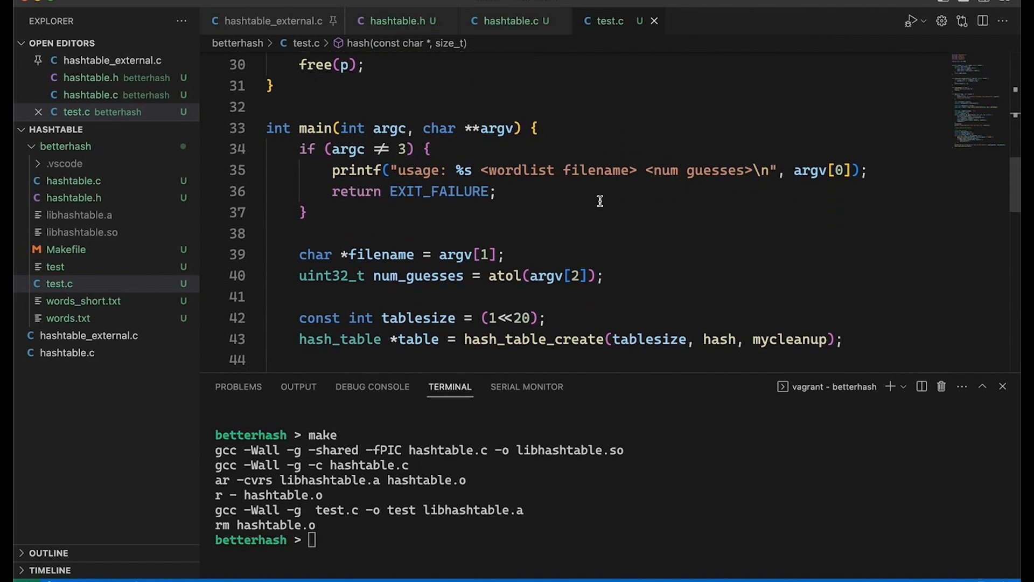
scroll("down", 3)
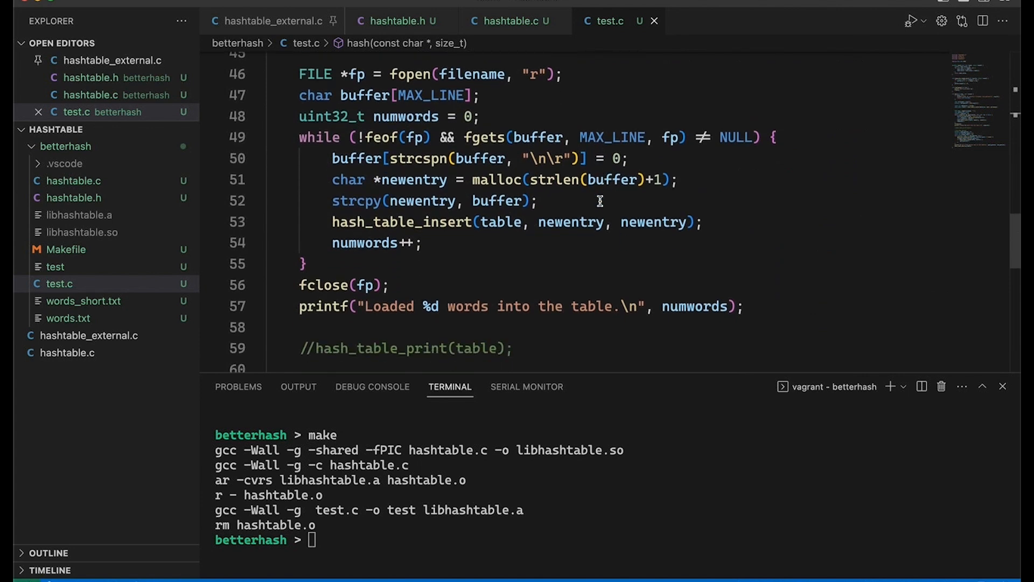
scroll("down", 3)
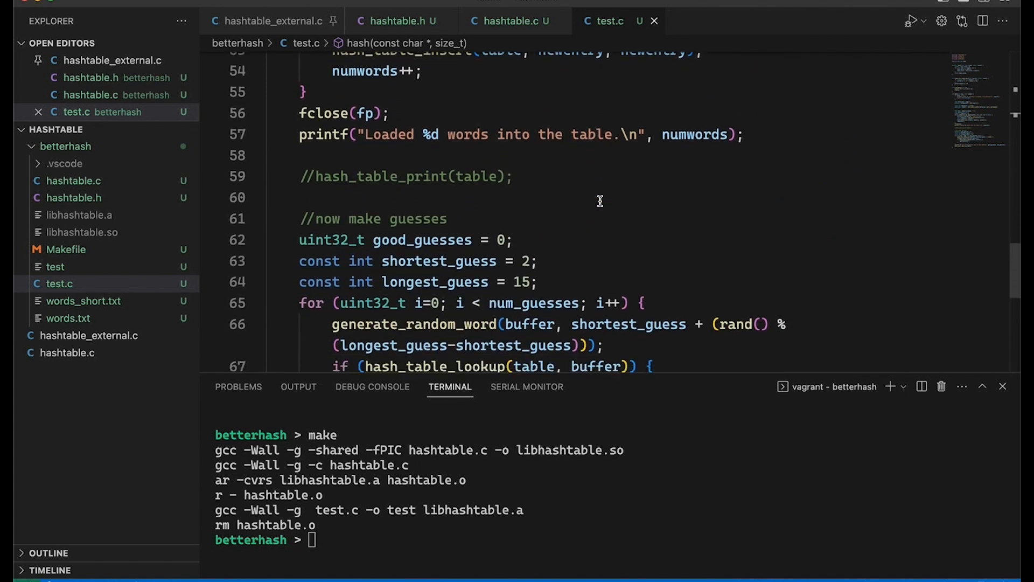
scroll("down", 3)
type("hash_table_destroy(table);")
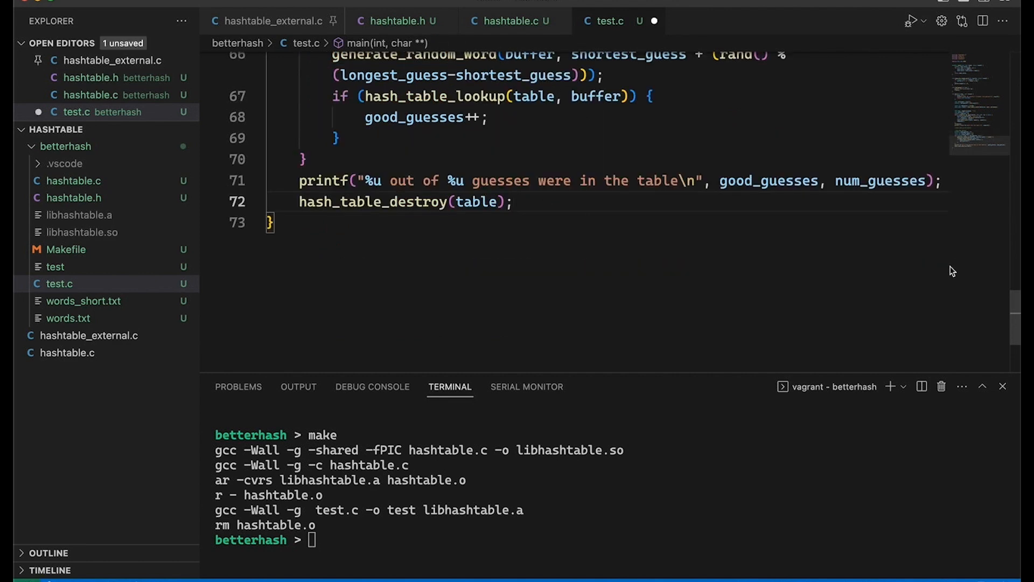
scroll("up", 3)
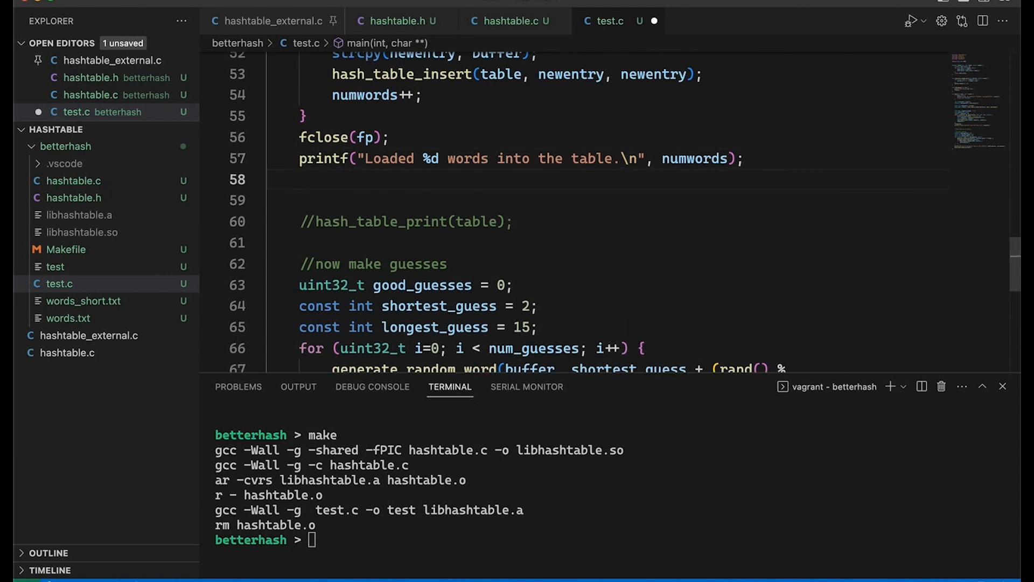
type("printf(\"\")")
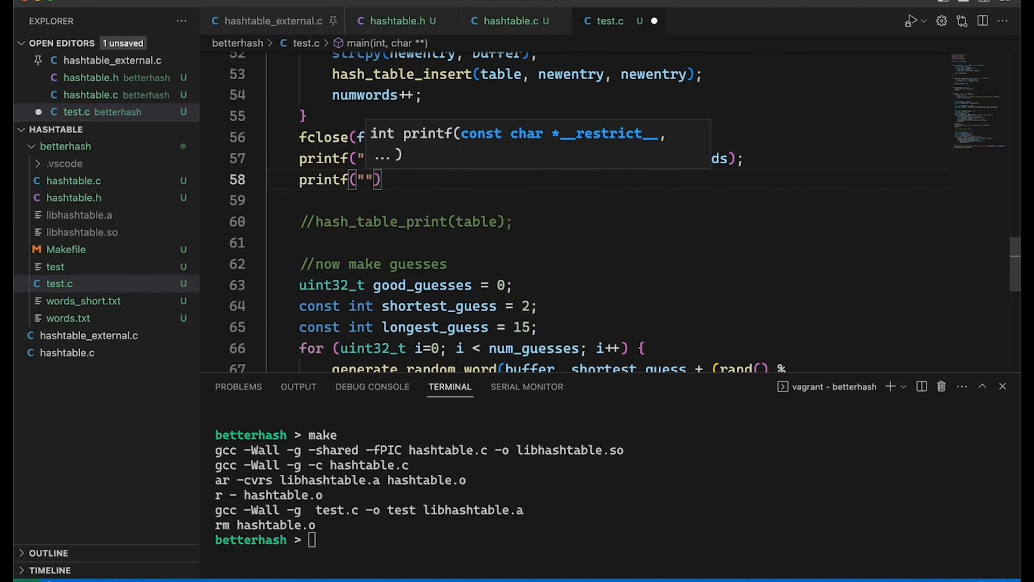
type("\\t ... with %lu collisions\\n")
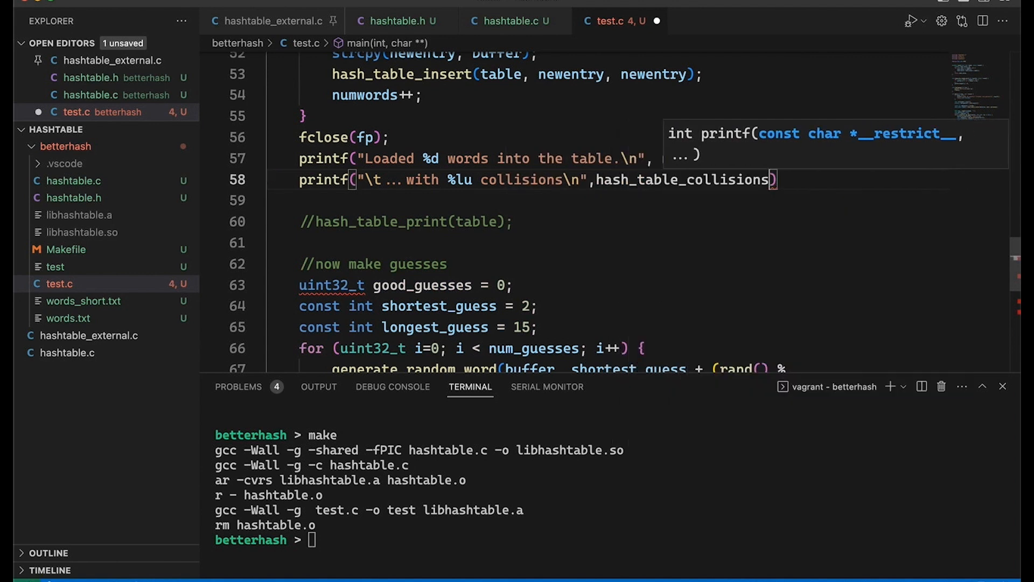
key("ctrl+s")
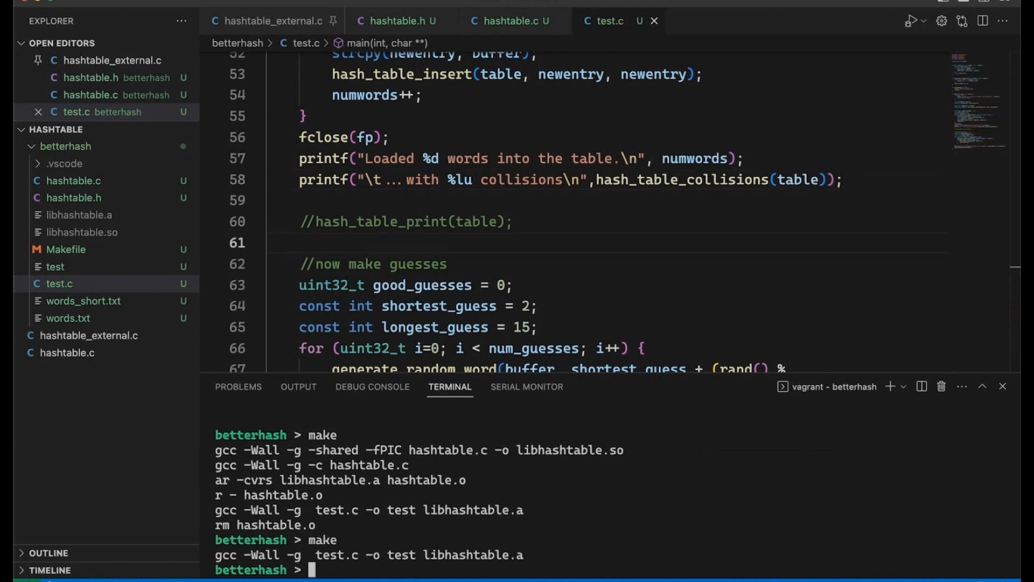
Step: Run valgrind ./test words_short.txt 500000 and pass NULL instead of mycleanup to hash_table_create
type("valgrind ./test words_short.txt 500000")
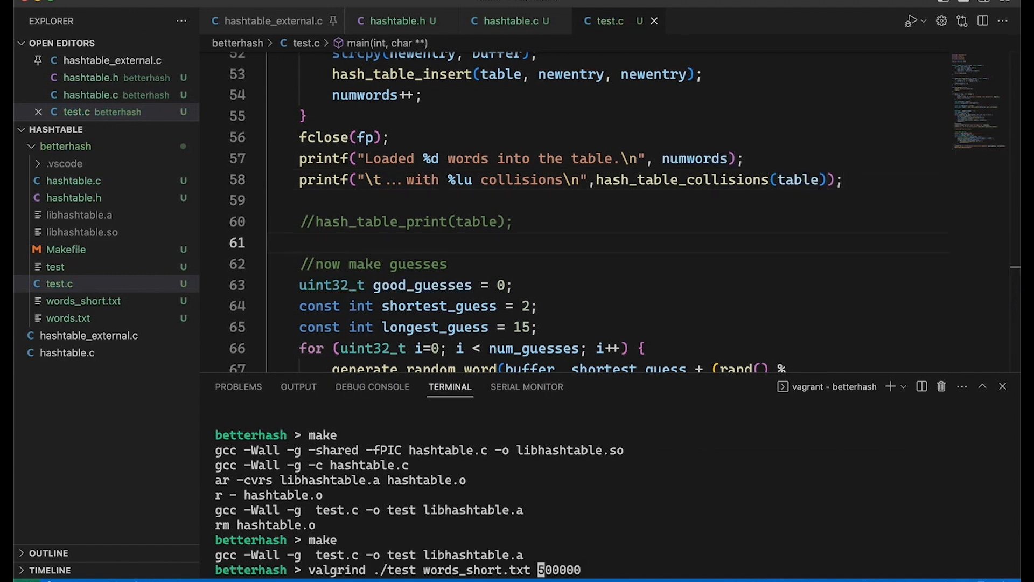
scroll("up", 3)
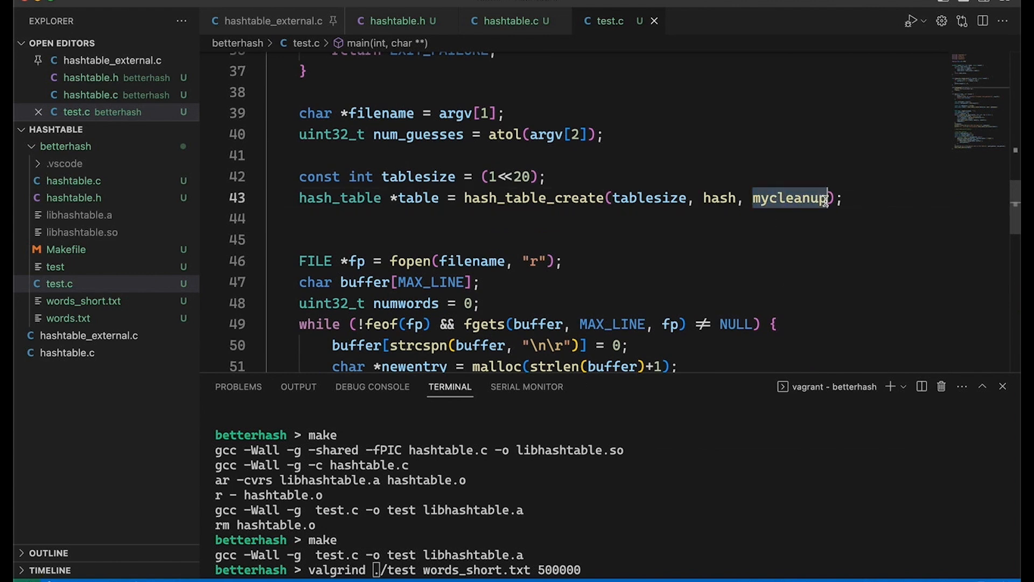
type("NULL")
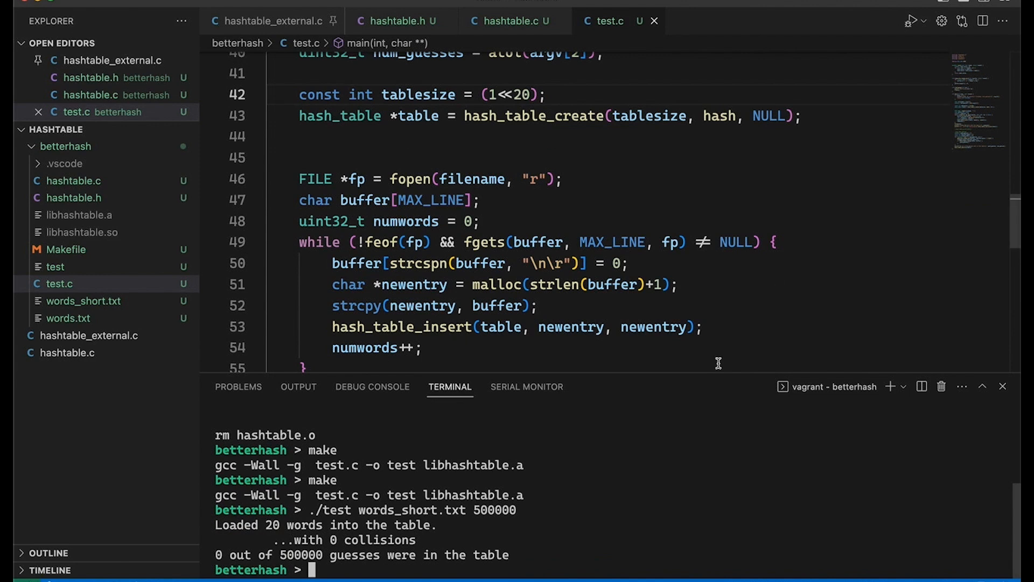
Step: Scroll hashtable.c up to hash_table_insert and open a blank line under //insert entry
left_click(511, 21)
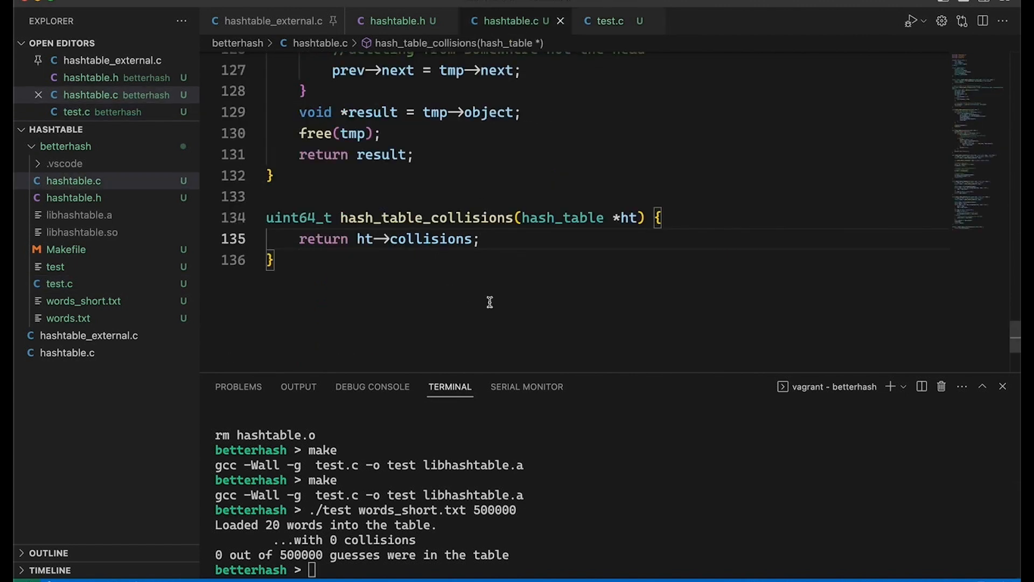
scroll("up", 3)
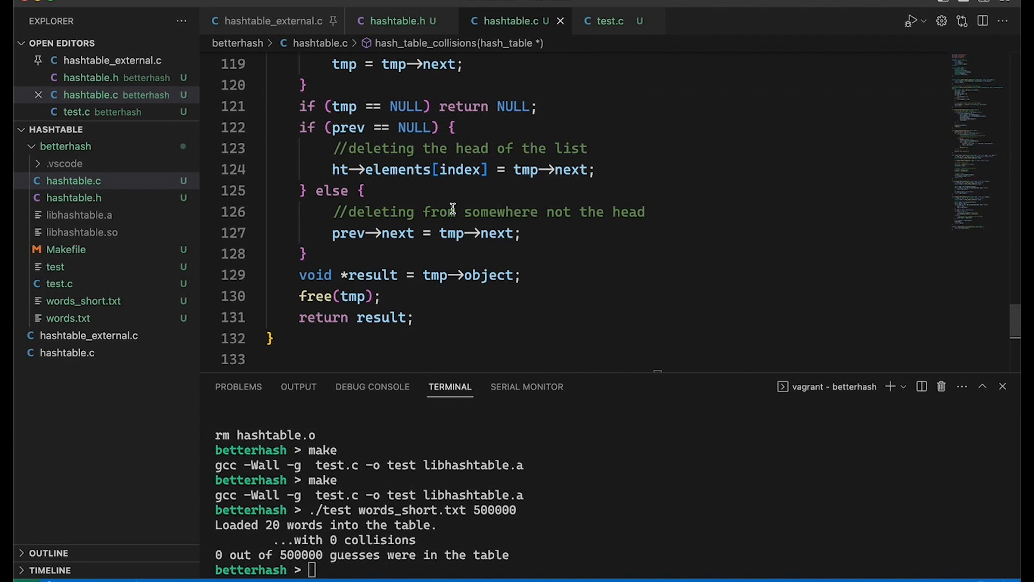
scroll("up", 3)
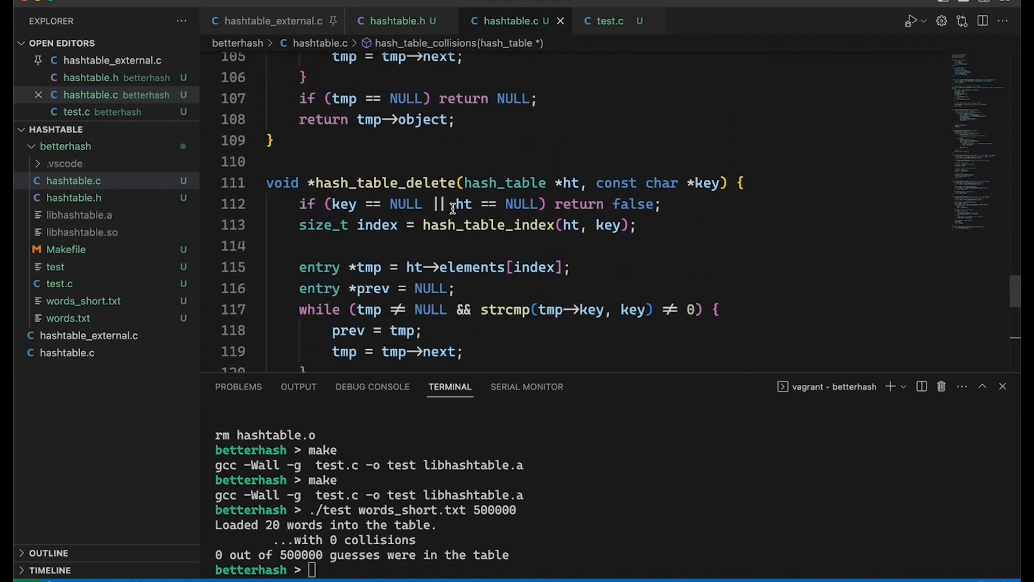
scroll("up", 3)
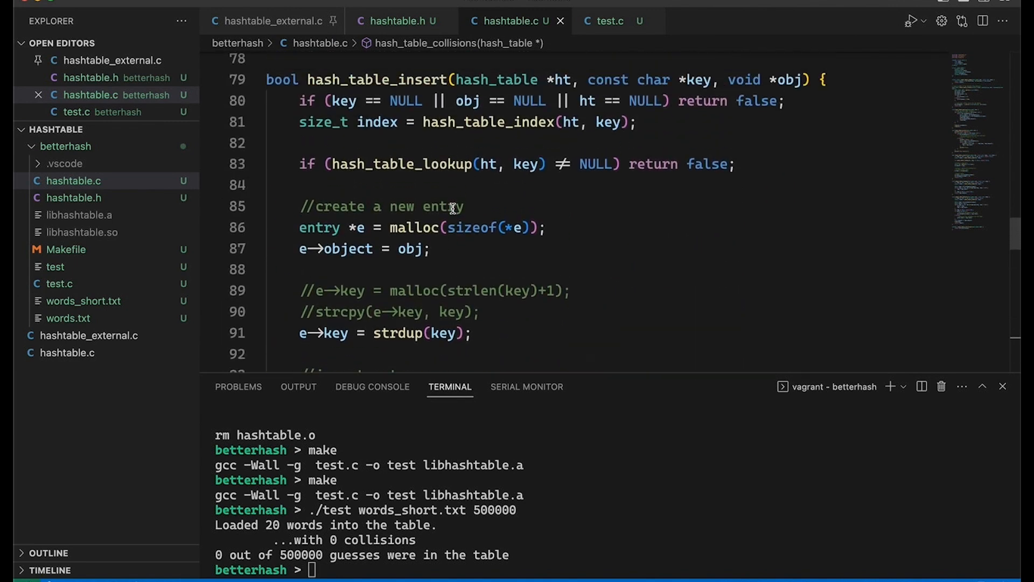
scroll("up", 3)
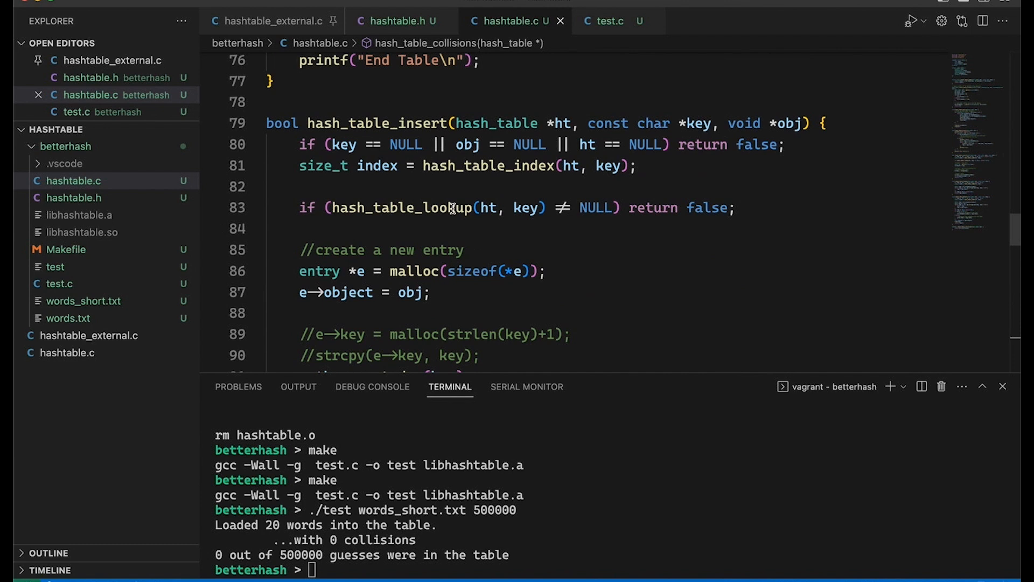
scroll("down", 3)
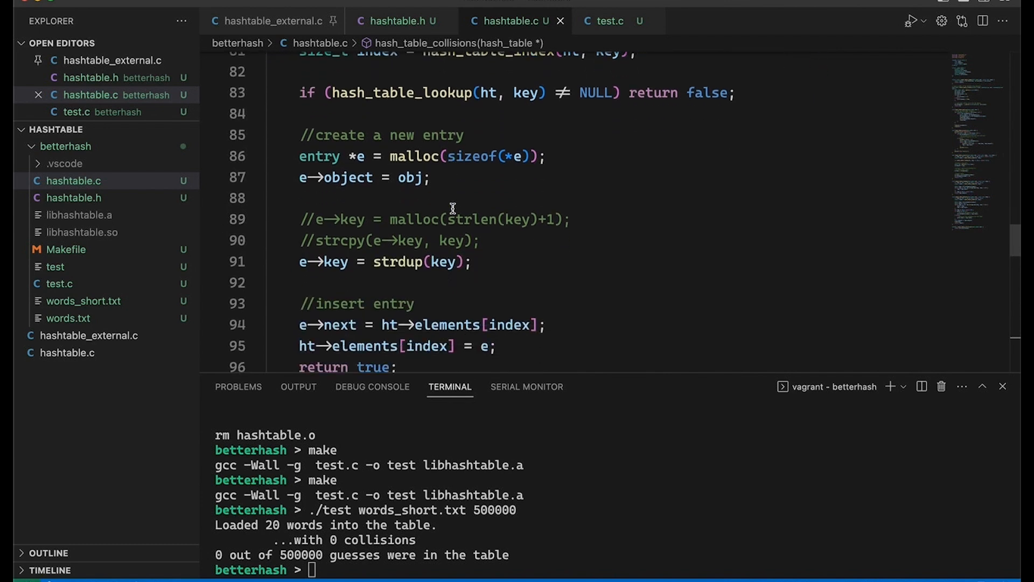
scroll("up", 3)
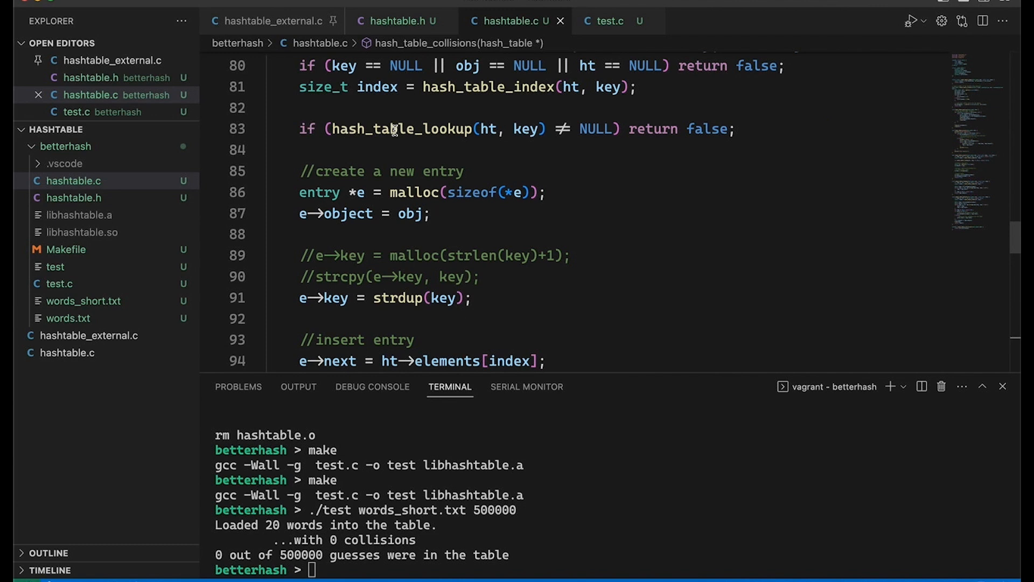
mouse_move(444, 192)
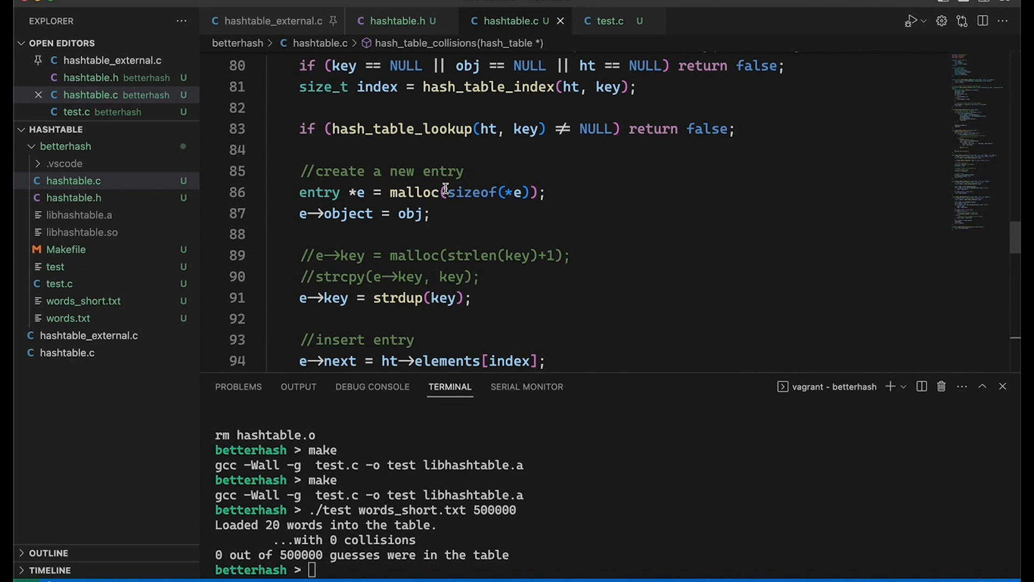
scroll("down", 3)
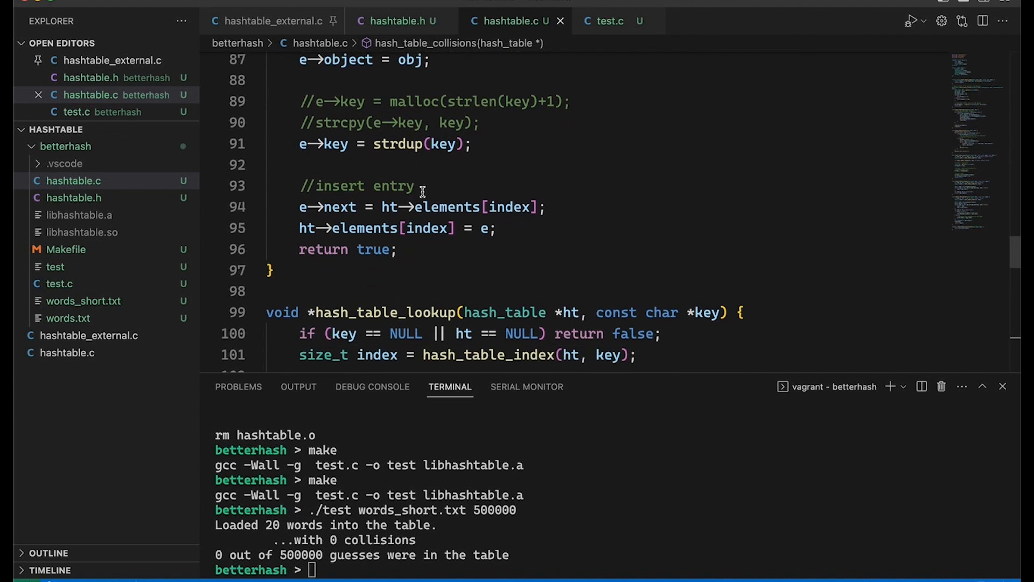
scroll("up", 3)
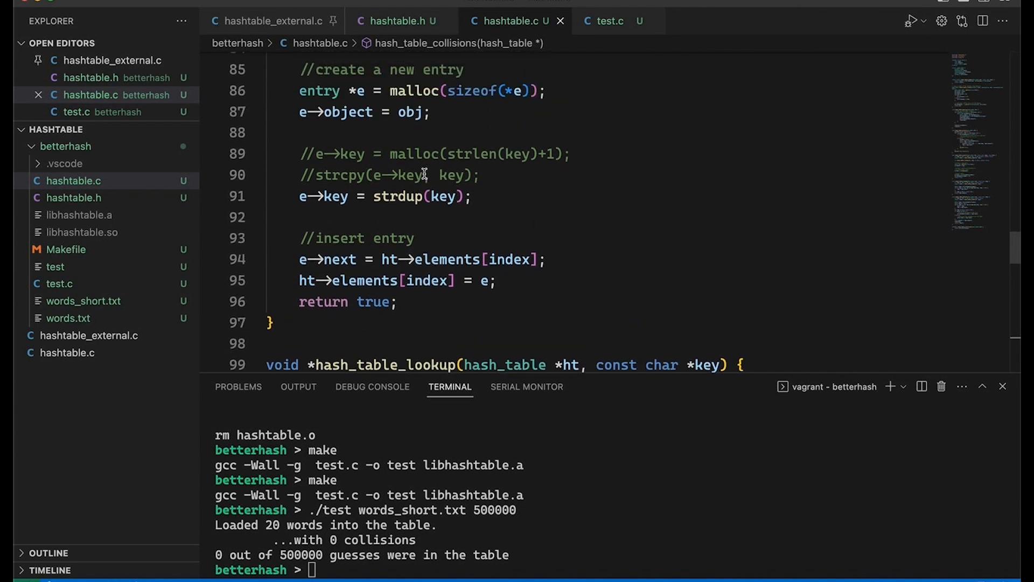
mouse_move(292, 238)
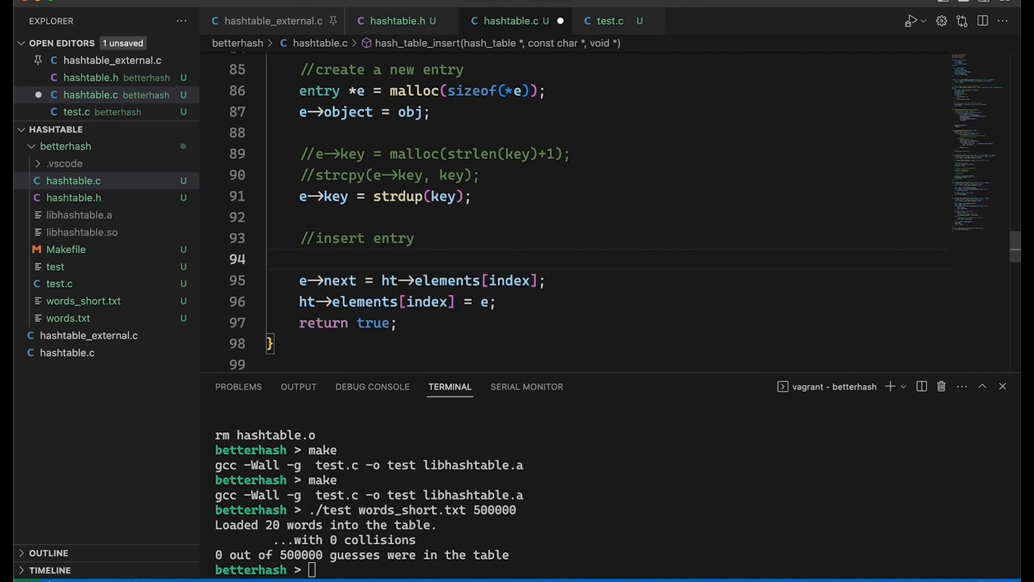
Step: Insert if (ht->elements[index]) { ht->collisions++; } above e->next, save, and start typing make
type("if (ht->elements[")
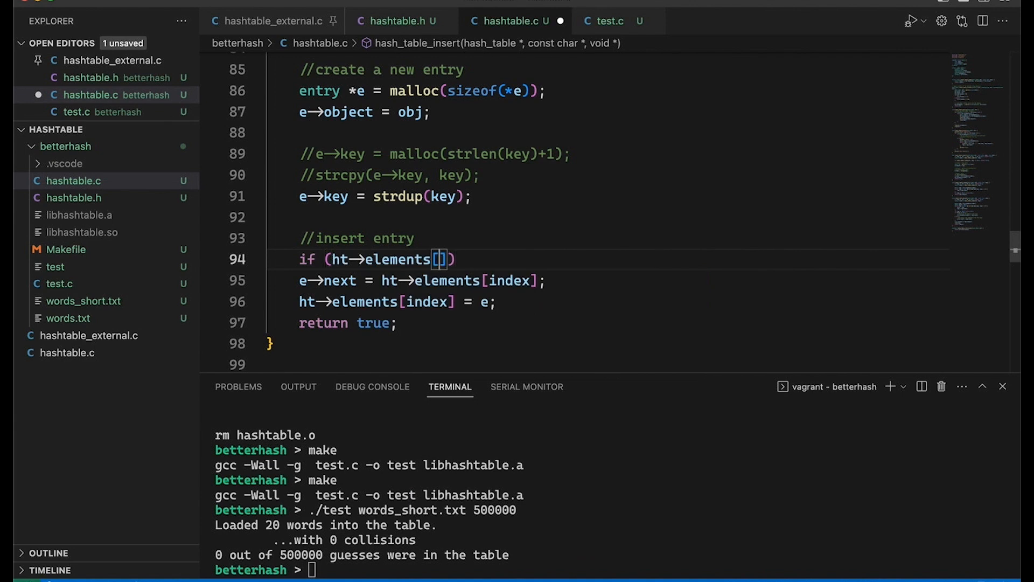
type("index")
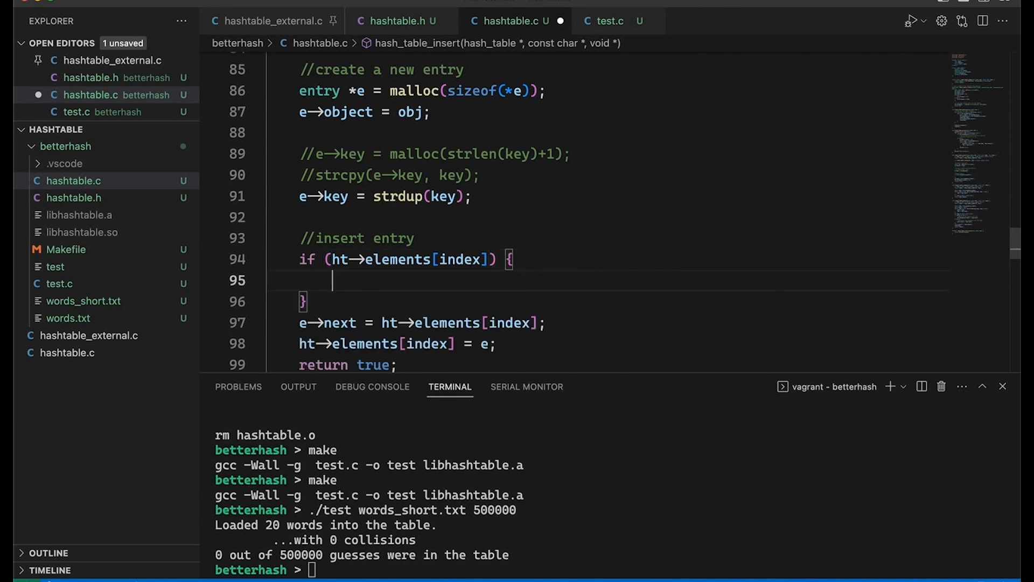
type("ht->collisions++;")
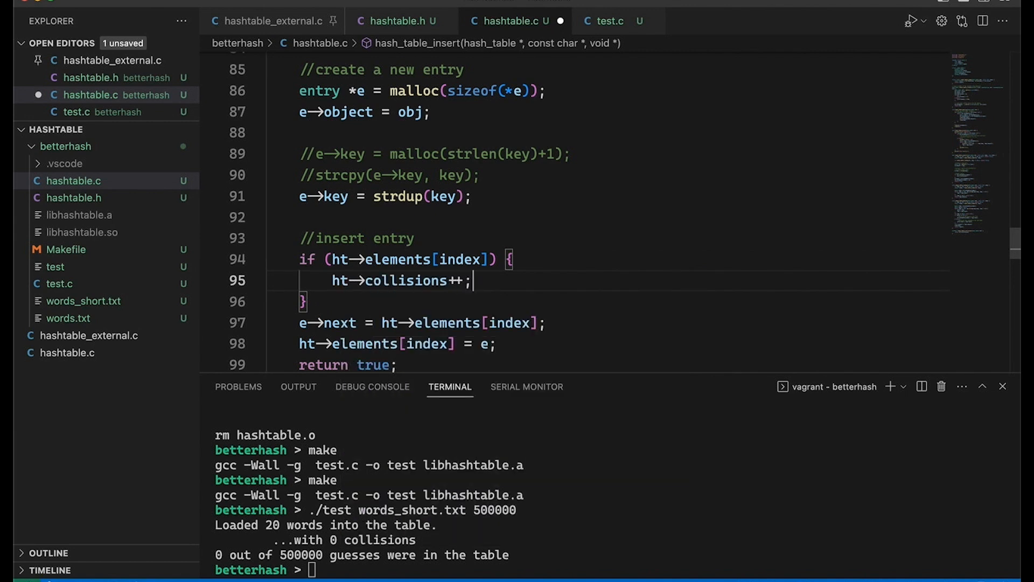
key("ctrl+s")
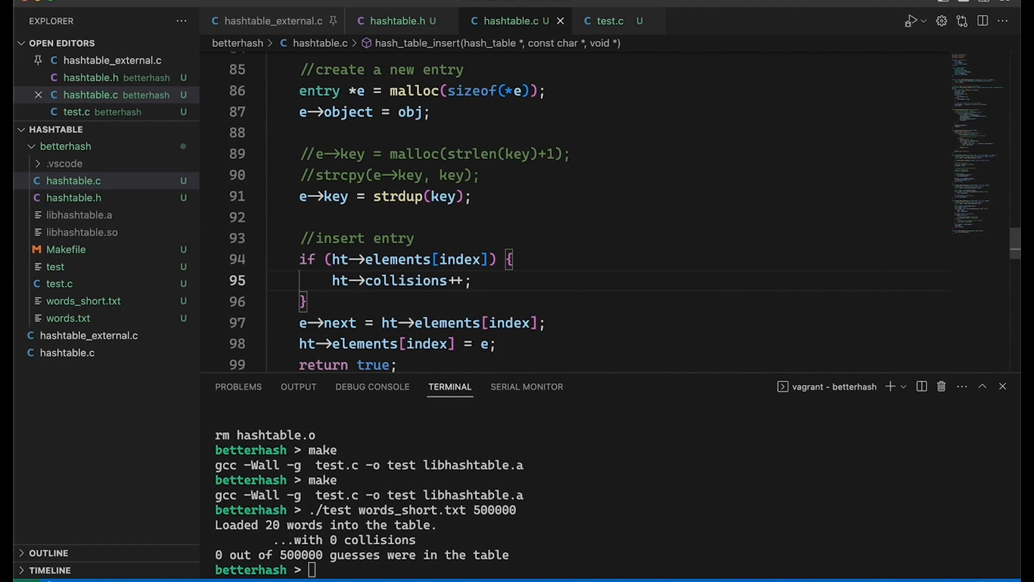
type("m")
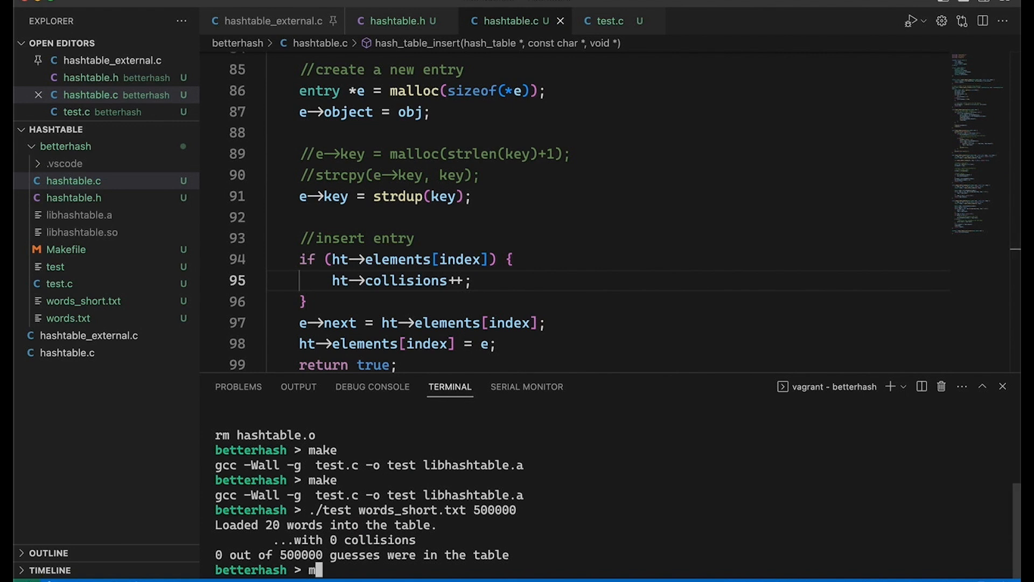
key("Return")
type("./test words.txt 500000")
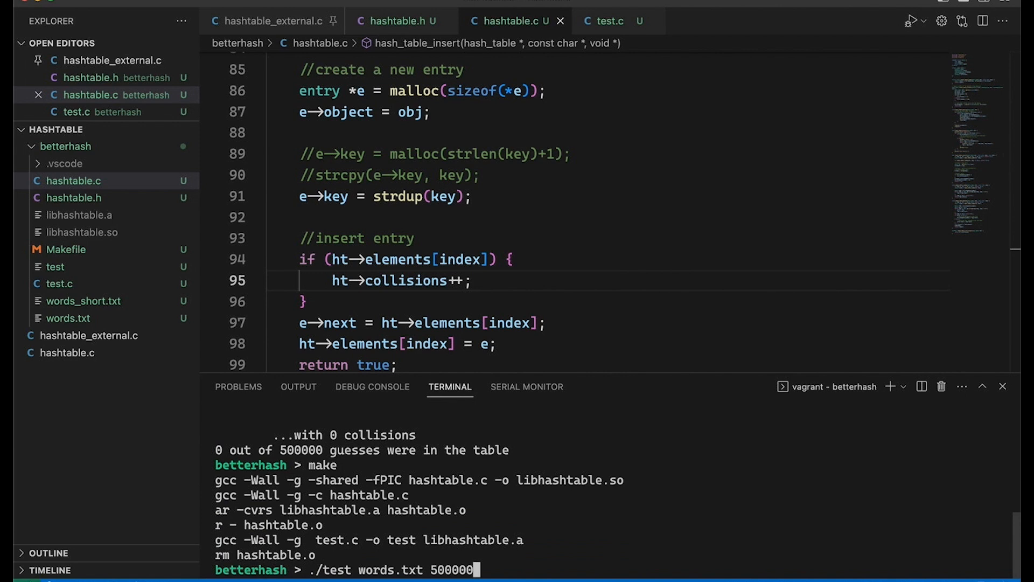
key("Return")
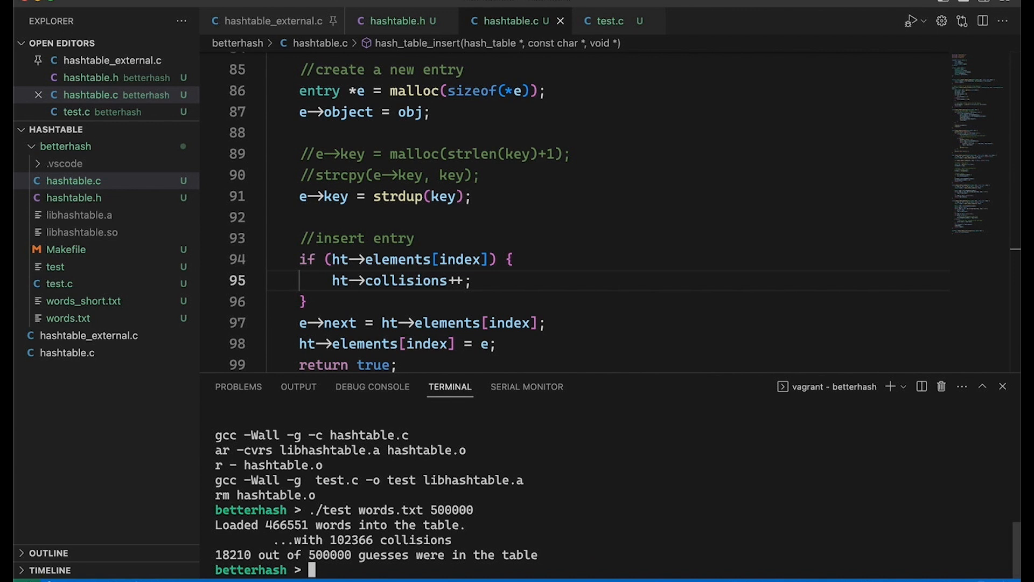
mouse_move(458, 43)
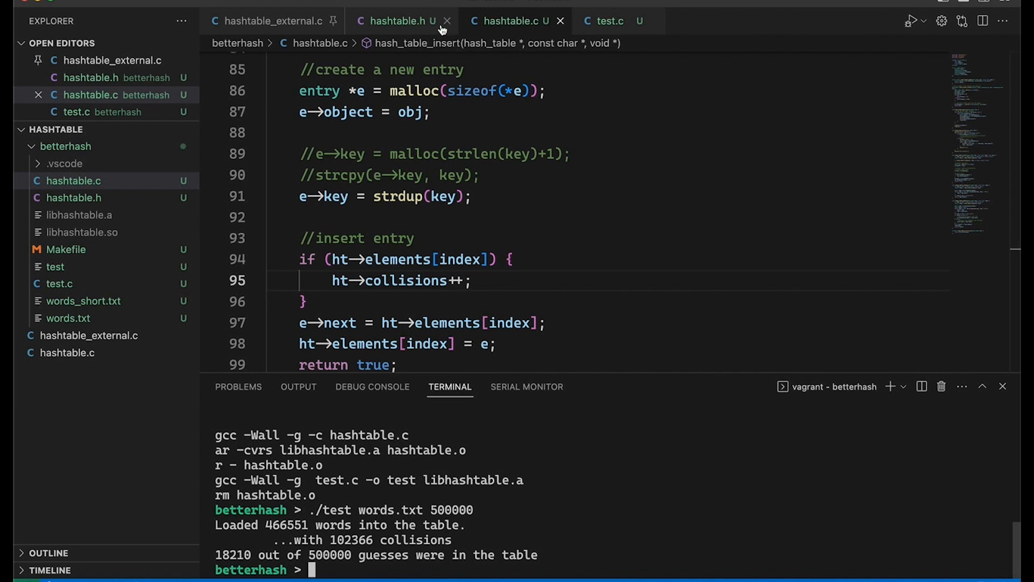
left_click(609, 20)
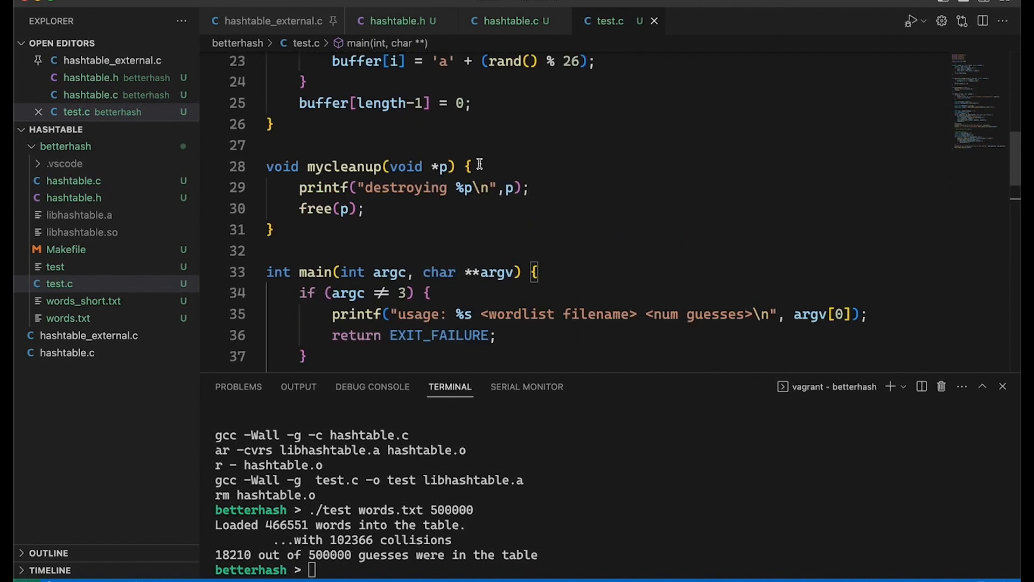
scroll("up", 3)
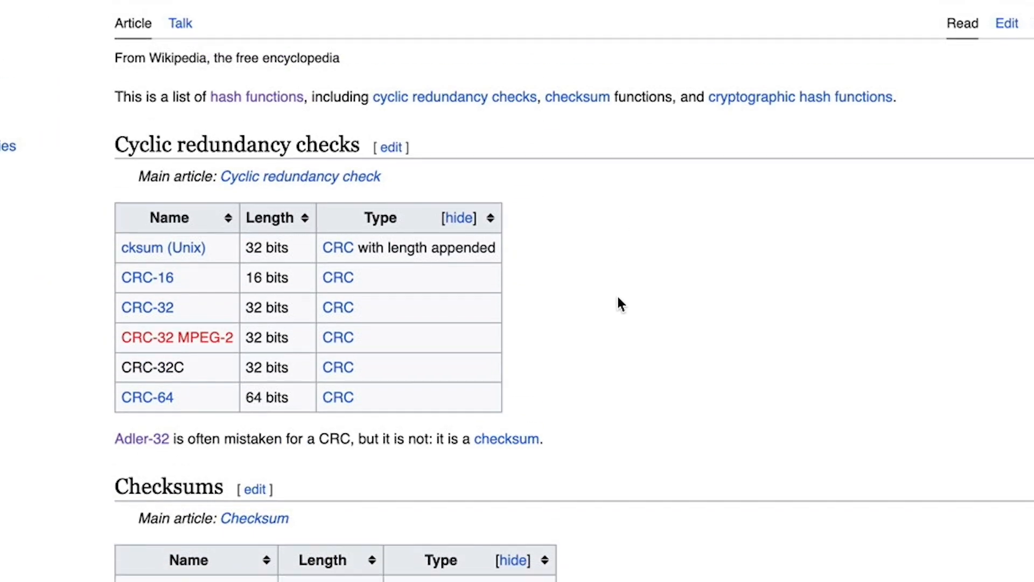
Step: Scroll the List of hash functions article down to the non-cryptographic table listing FNV
scroll("down", 3)
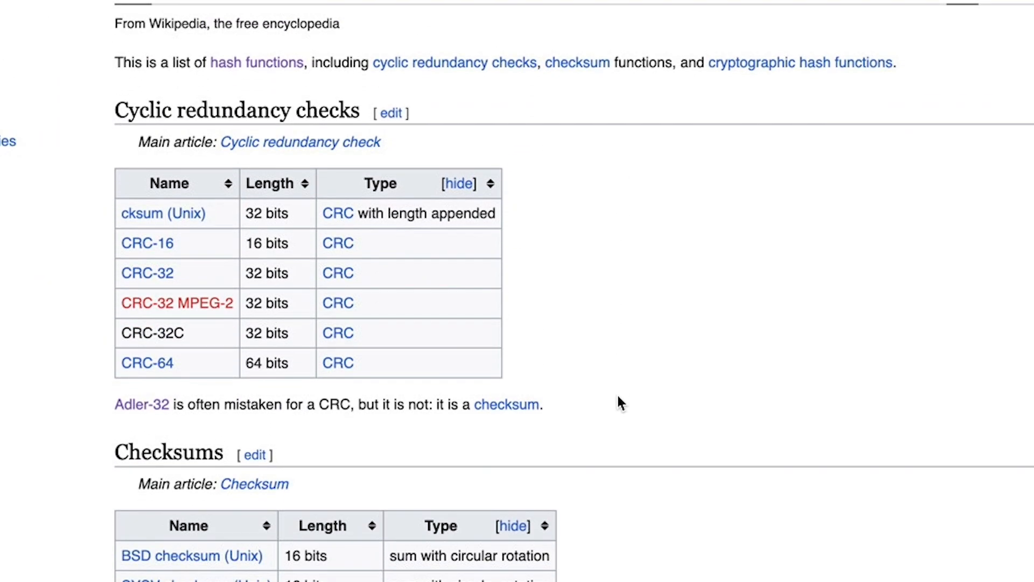
scroll("down", 3)
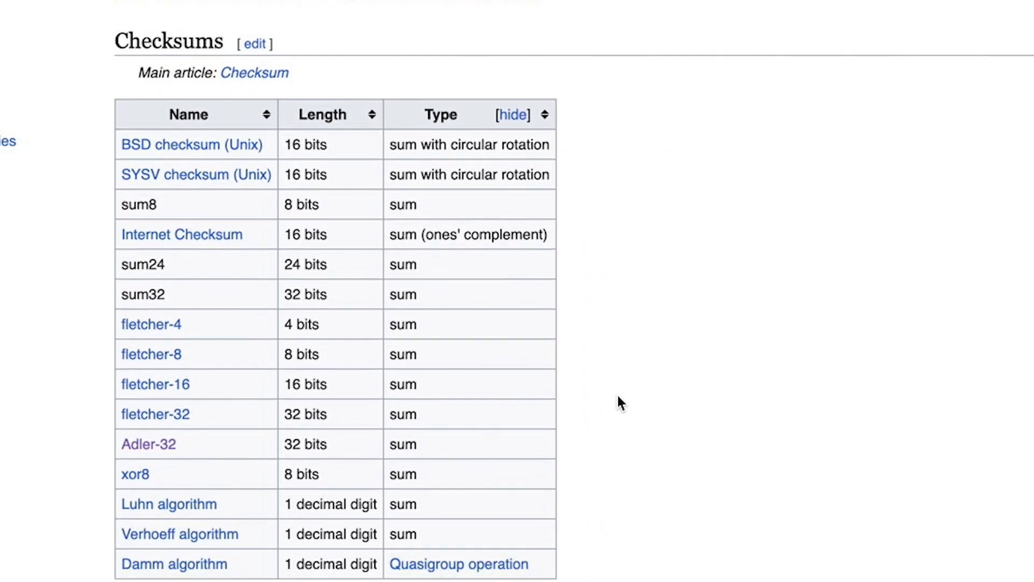
scroll("down", 3)
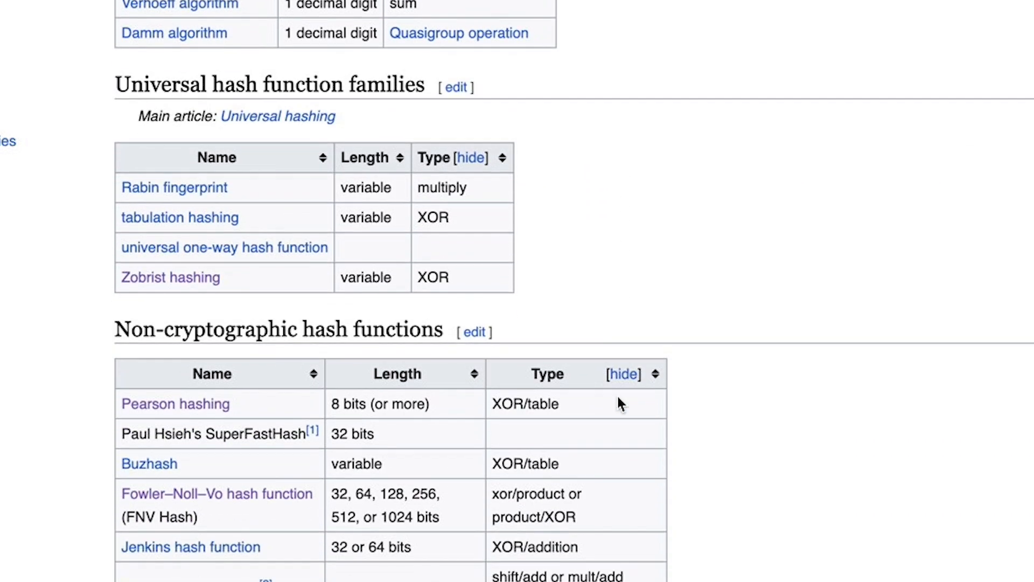
scroll("down", 3)
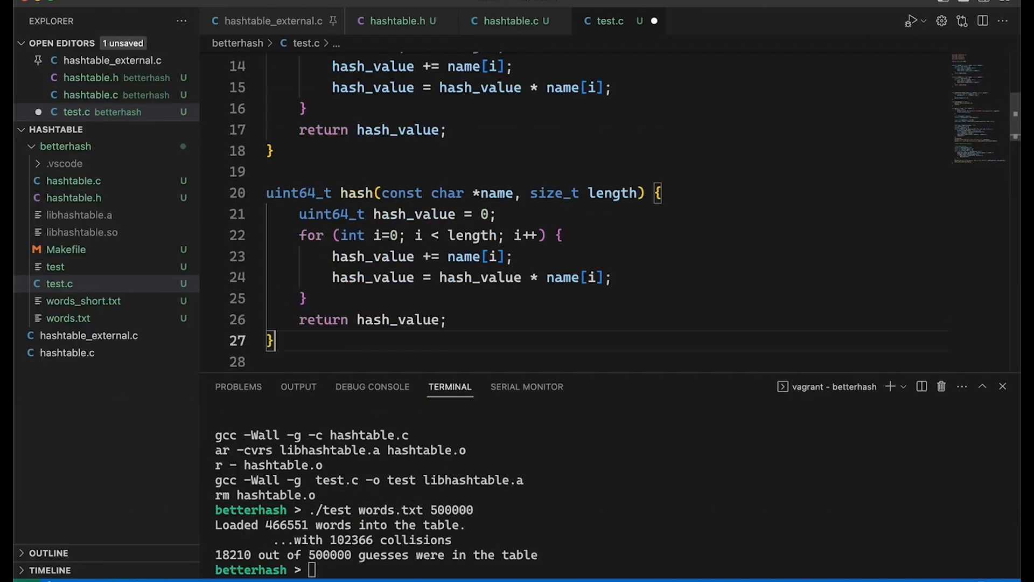
Step: Rename the duplicated hash function to hash_fnv0
scroll("up", 3)
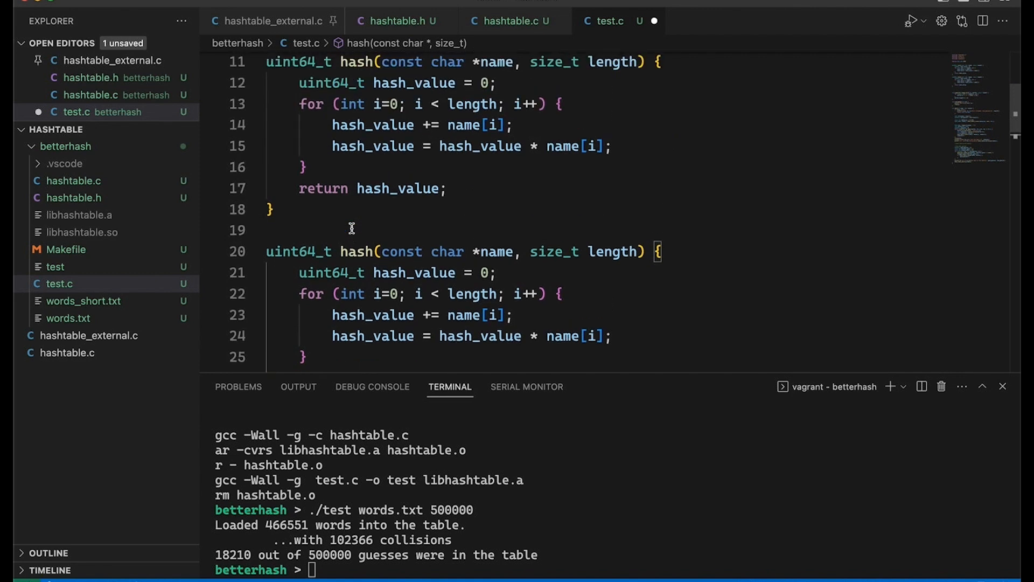
scroll("up", 3)
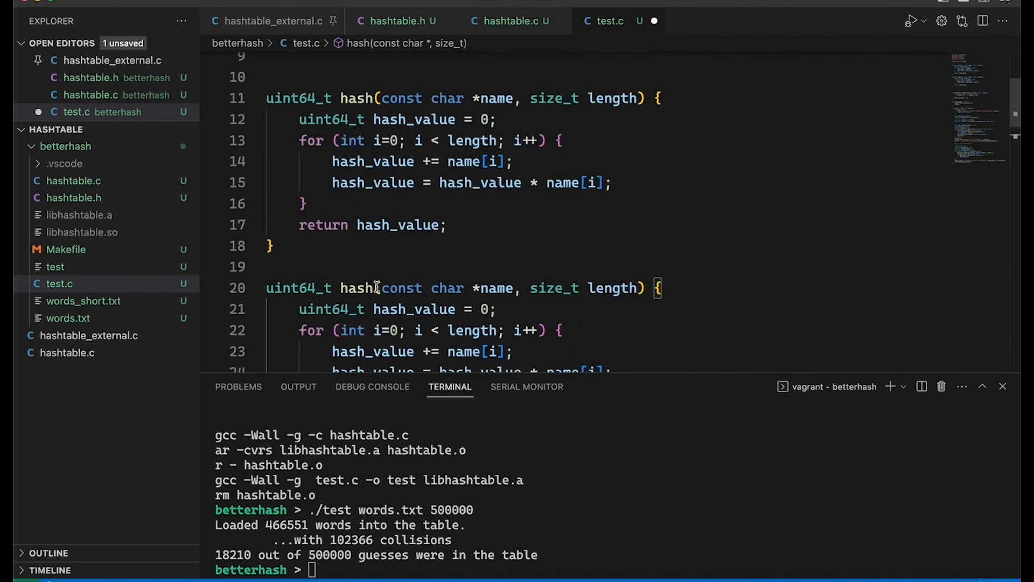
type("_fnv")
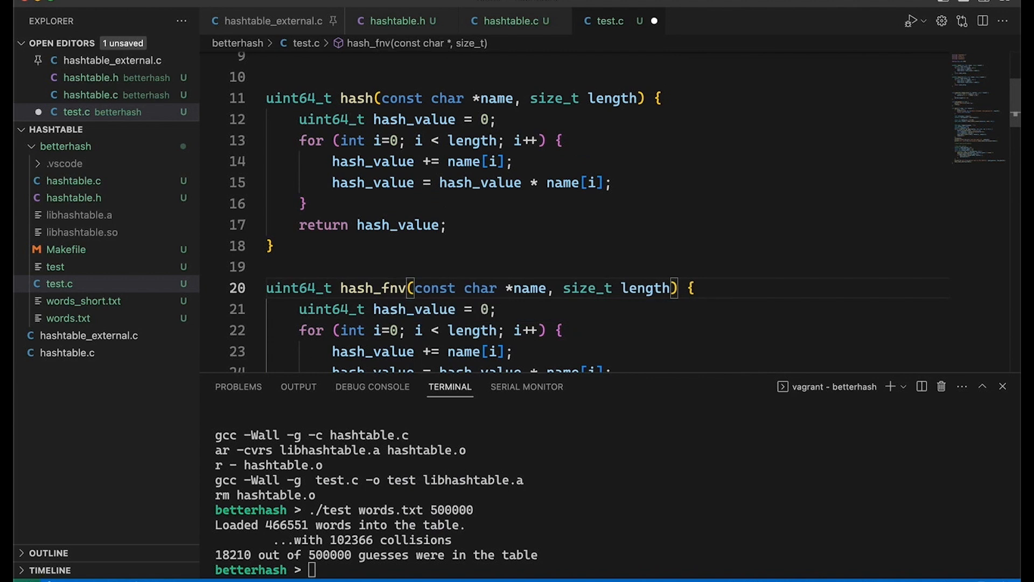
type("1")
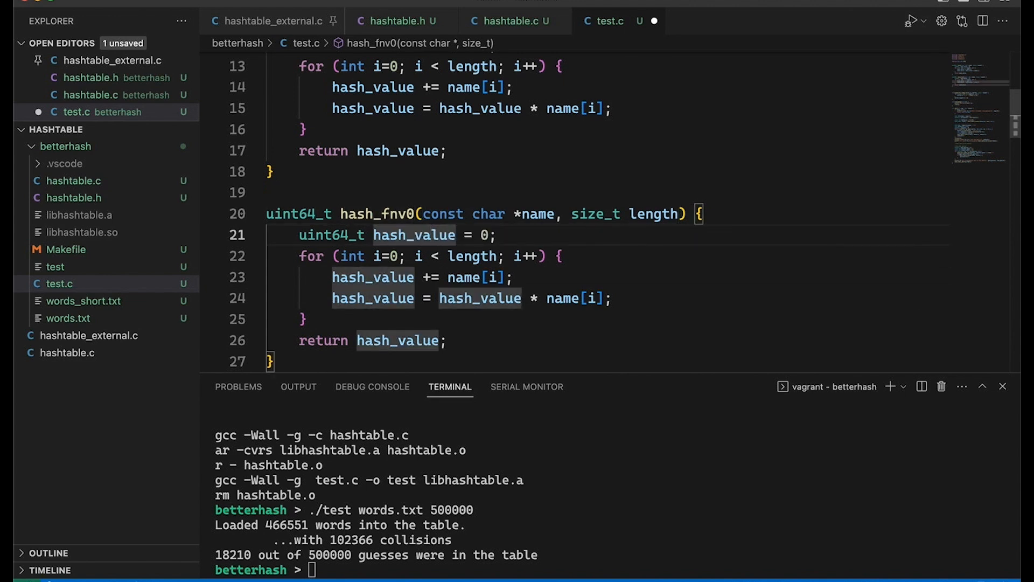
Step: Begin the loop body with hash_value *= FNV_PRIME followed by an ^= line
left_click(297, 256)
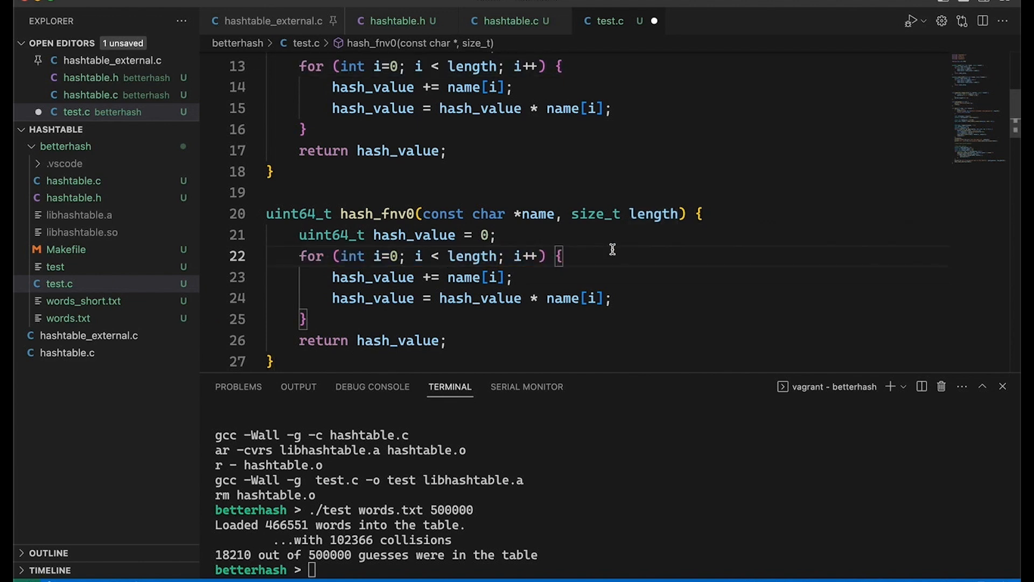
type("hash_vale")
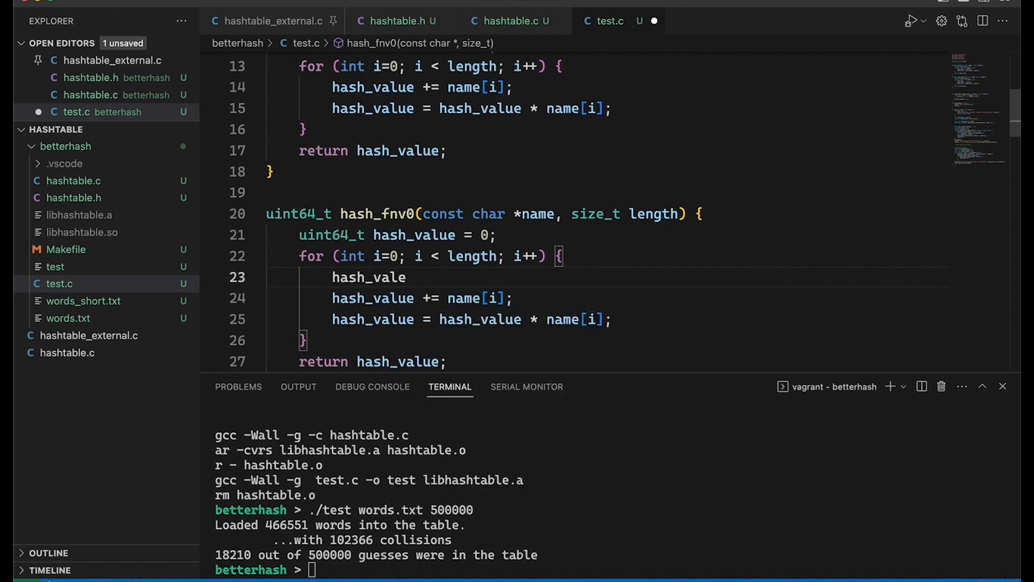
type("*=")
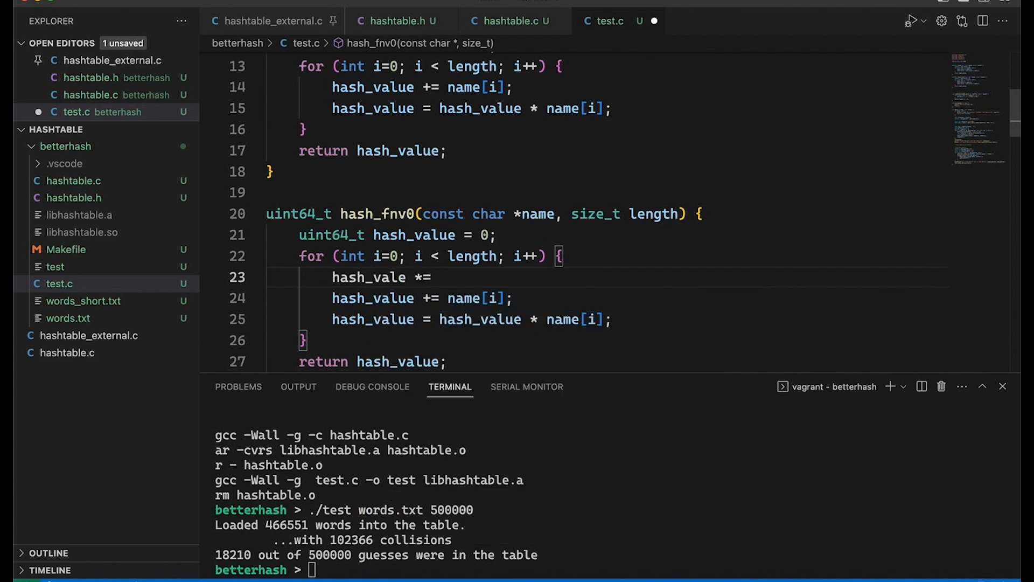
type("FNV_PRIME;")
left_click(608, 319)
type("^")
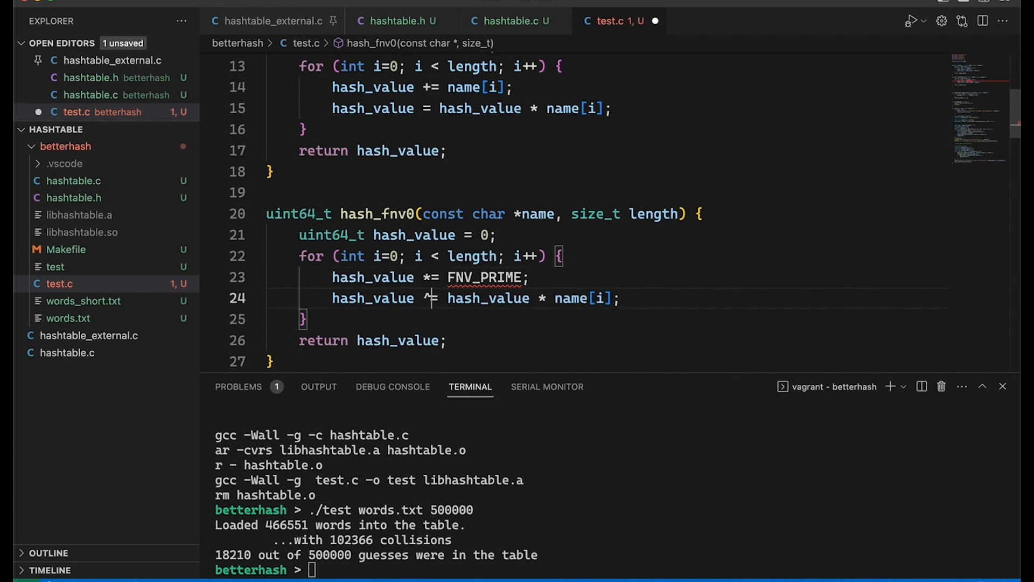
Step: Remove 'hash_value *' from the ^= line and rename parameter name to text via Rename Symbol
double_click(483, 298)
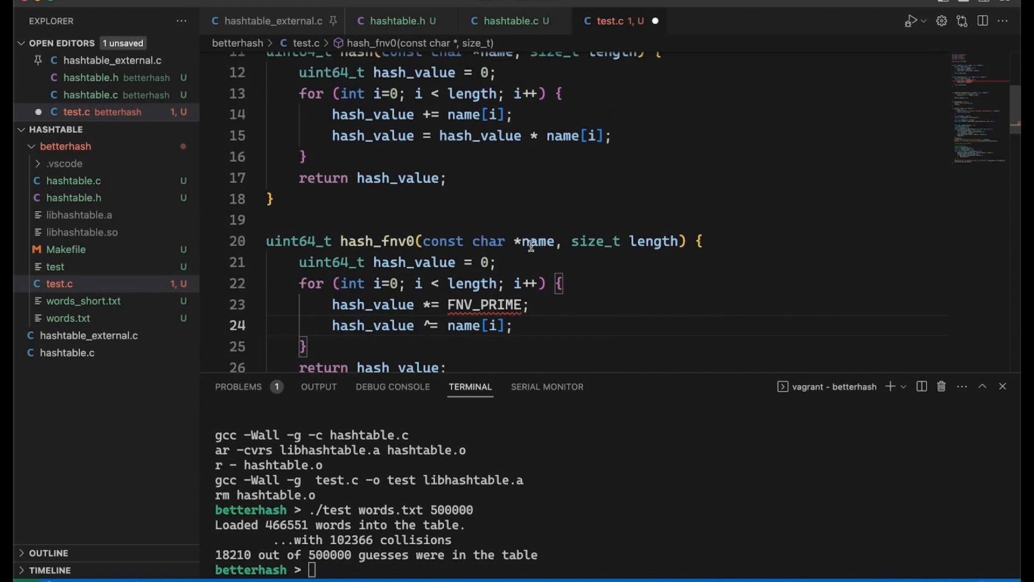
double_click(536, 241)
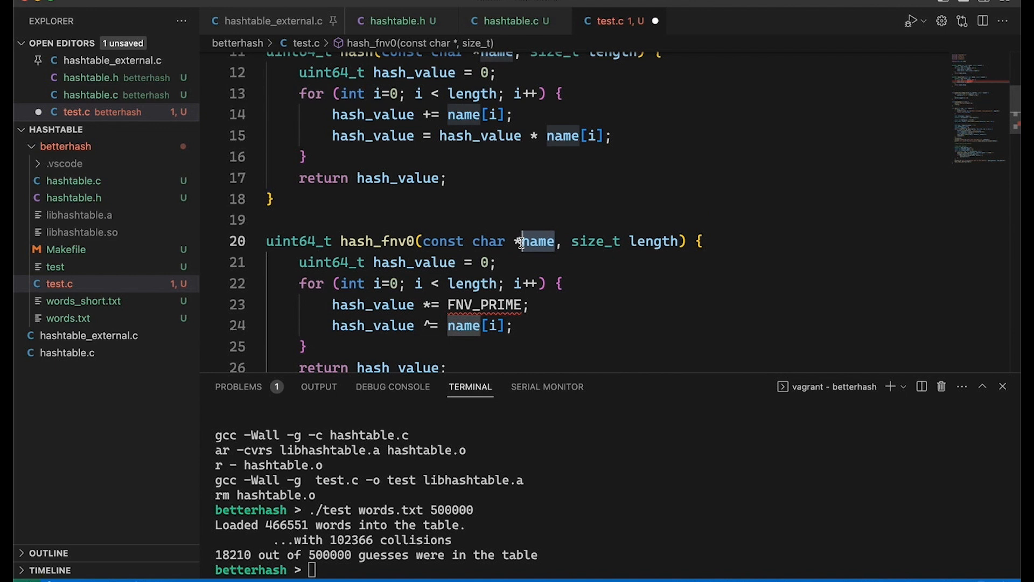
right_click(522, 241)
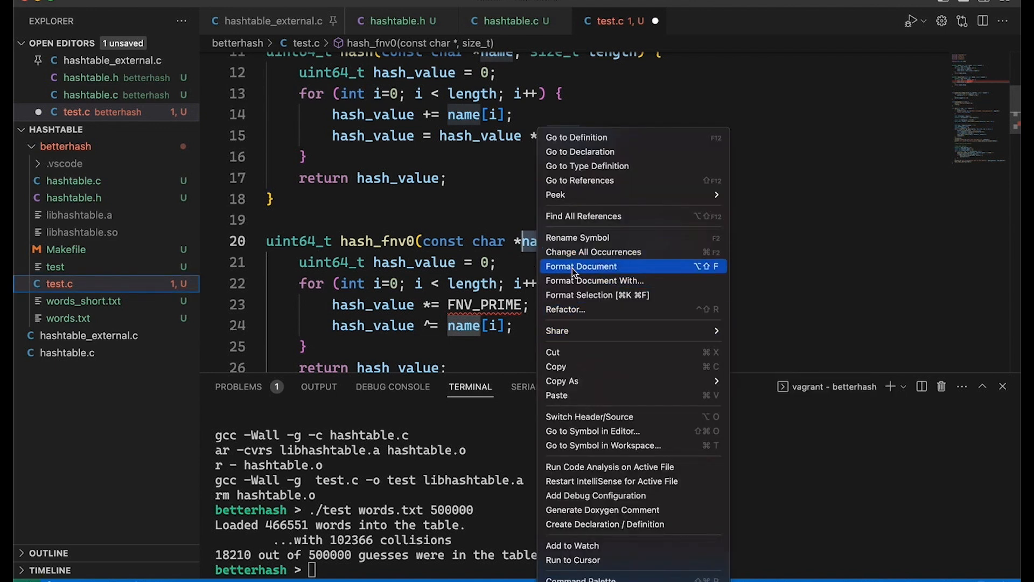
left_click(577, 238)
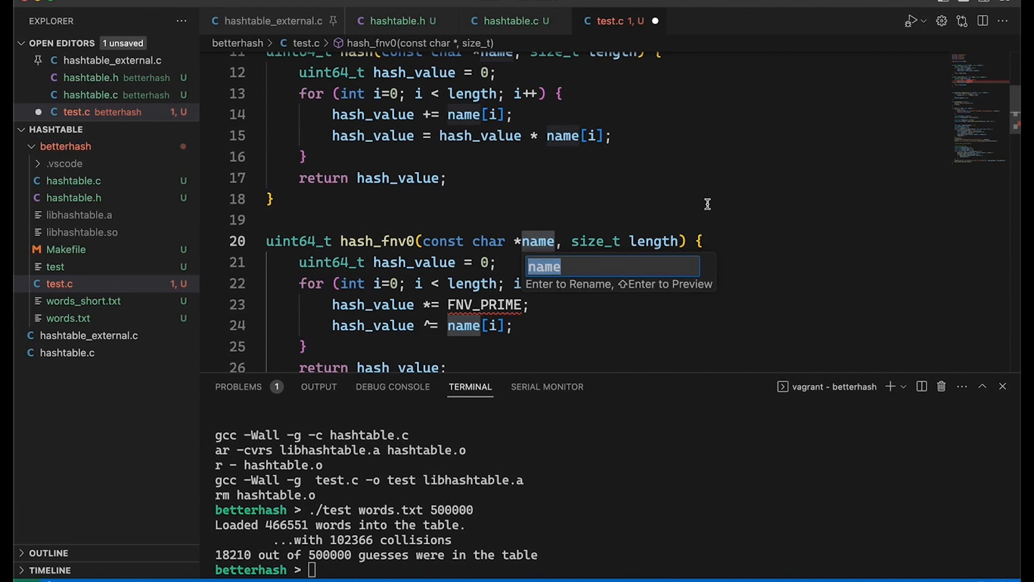
type("text")
key("Return")
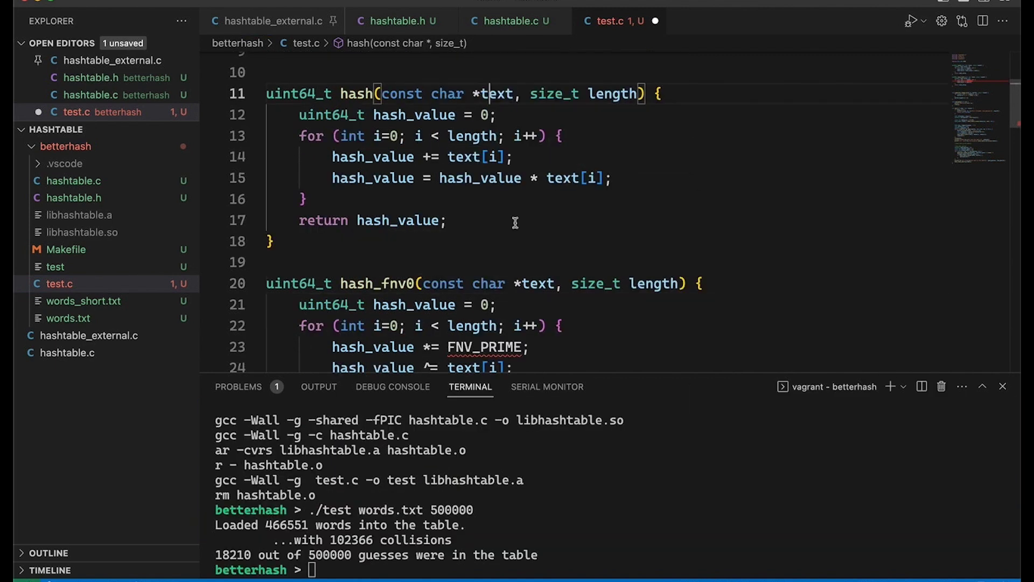
Step: Add '#define FNV_PRIME 0x100000001b3' on a new line above hash_fnv0 and save test.c
scroll("down", 3)
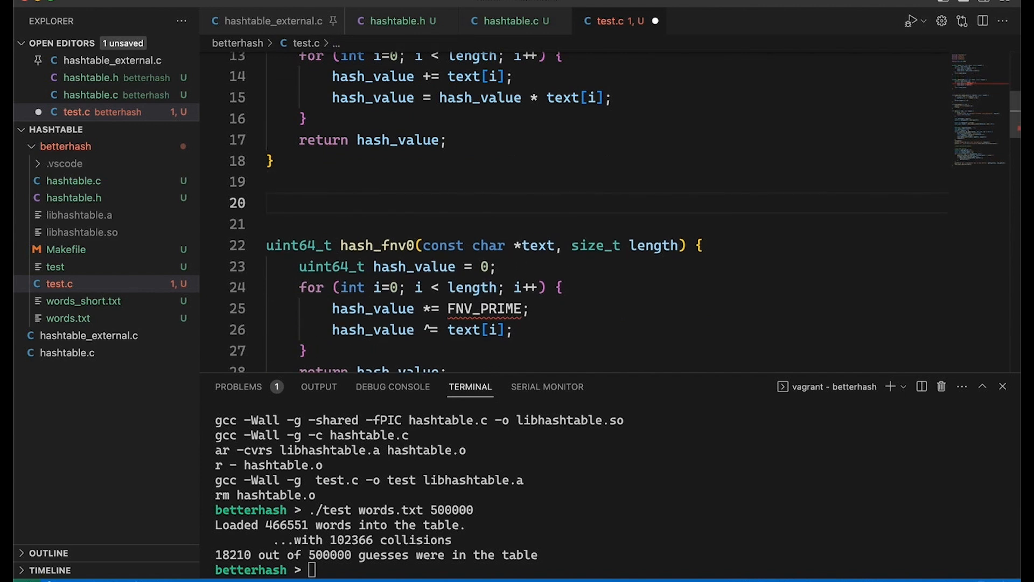
type("#deine FNV_PRIM")
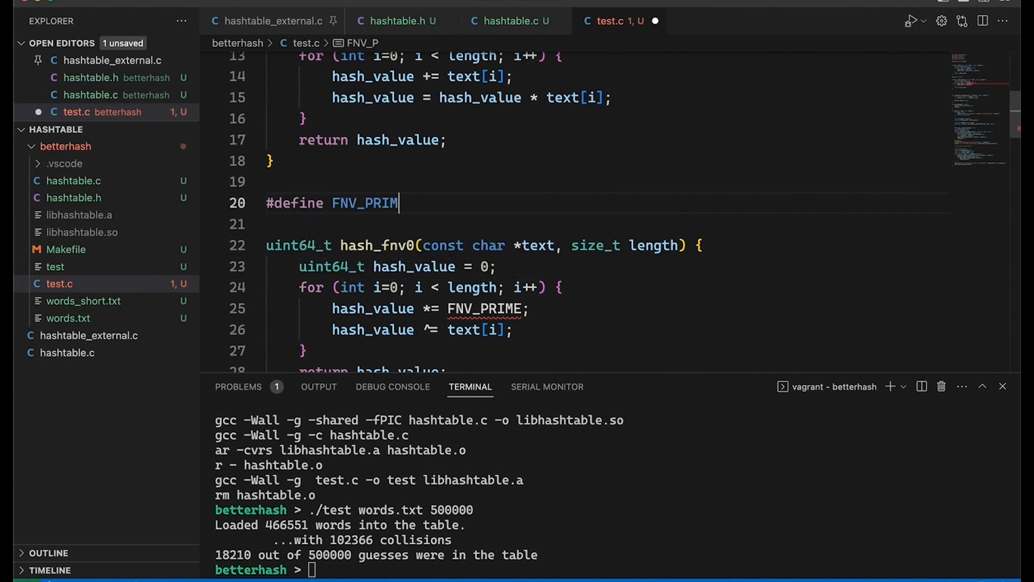
type("E")
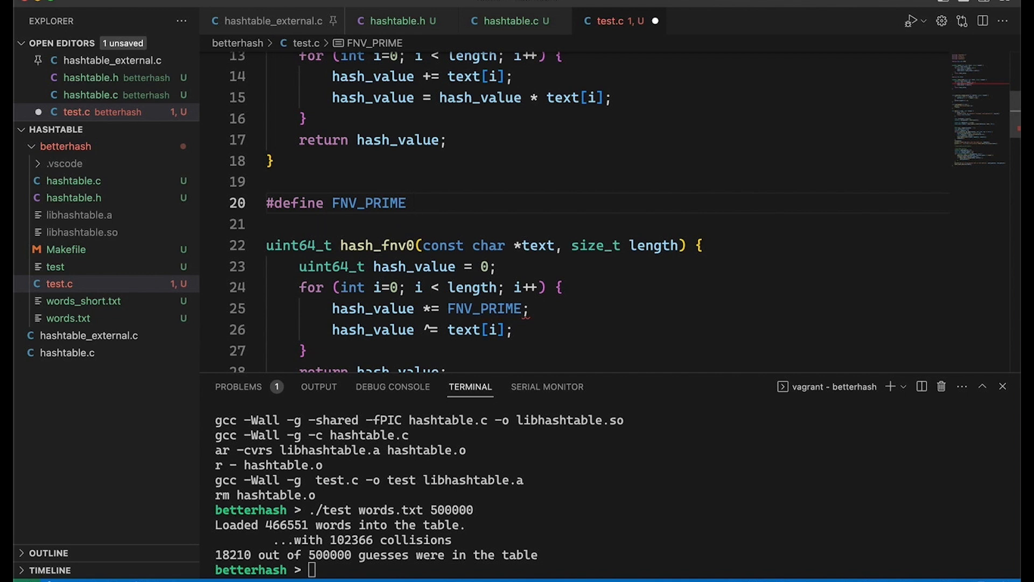
type("0x")
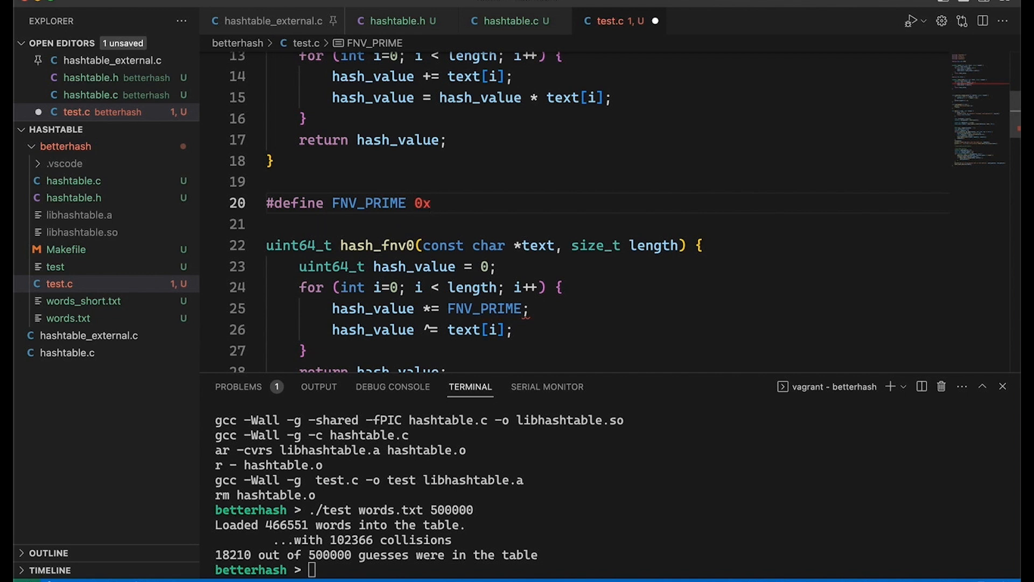
type("100000001b3")
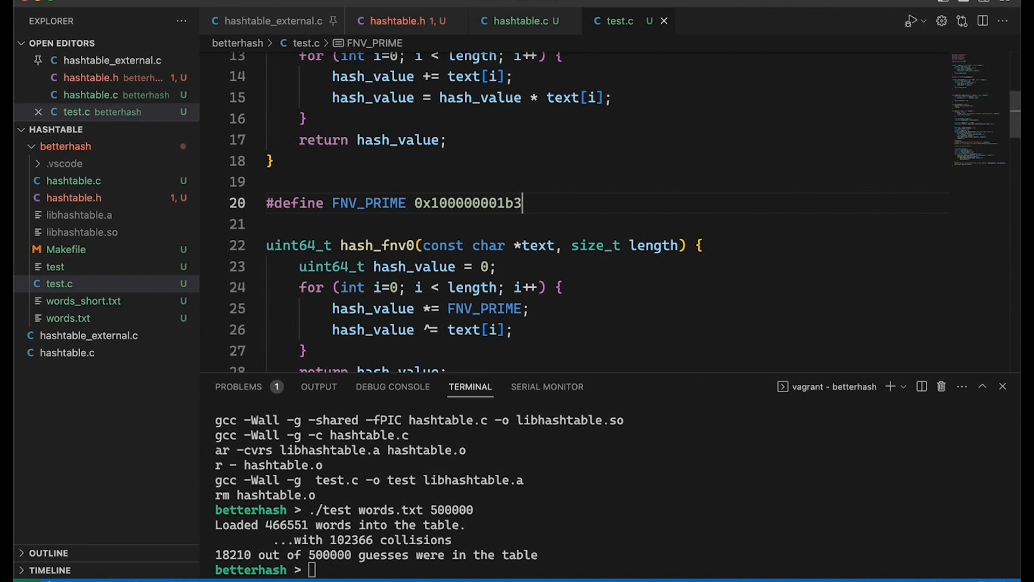
Step: Replace every occurrence of the text parameter with data in hash and hash_fnv0
scroll("down", 3)
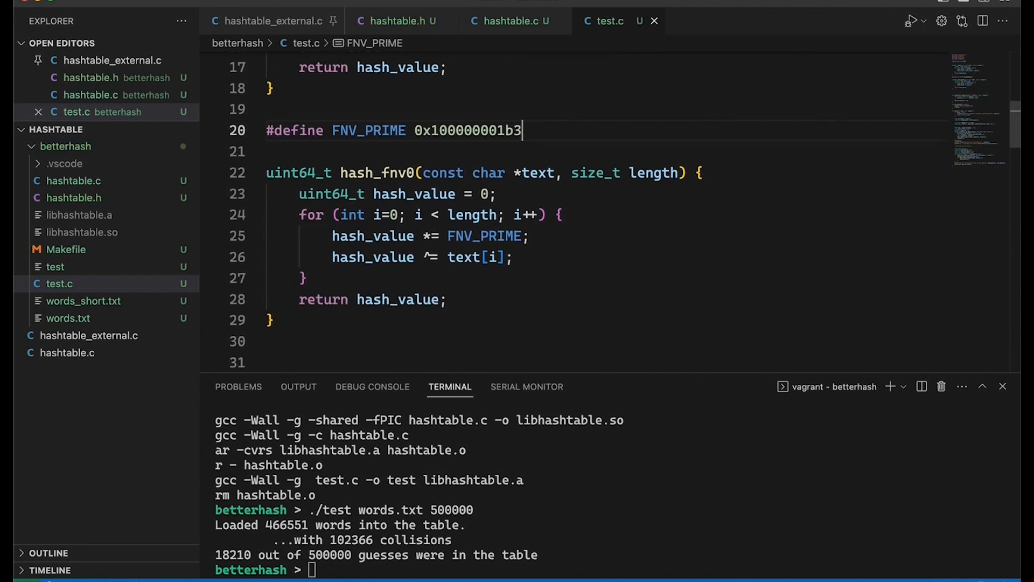
scroll("up", 3)
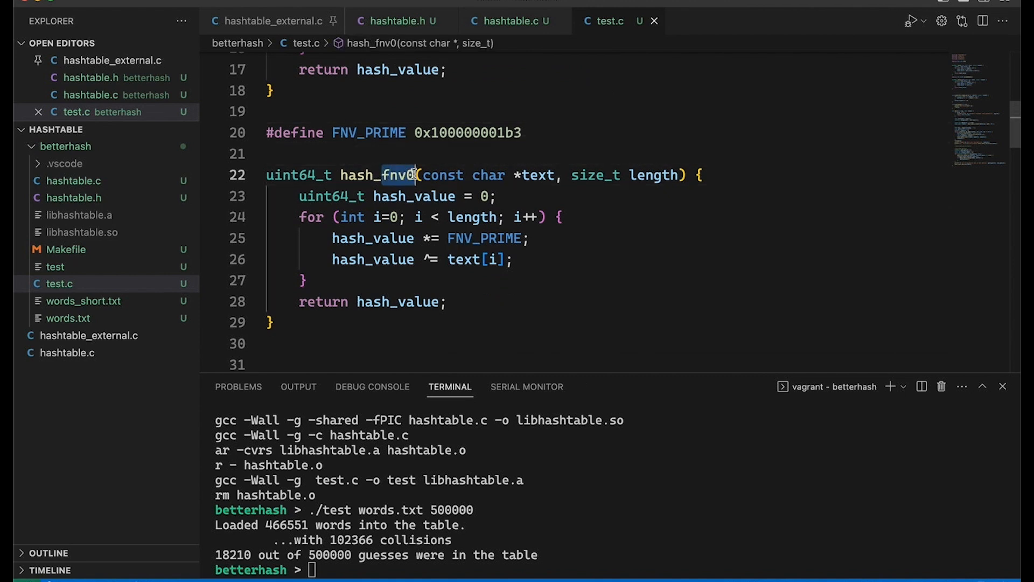
double_click(381, 175)
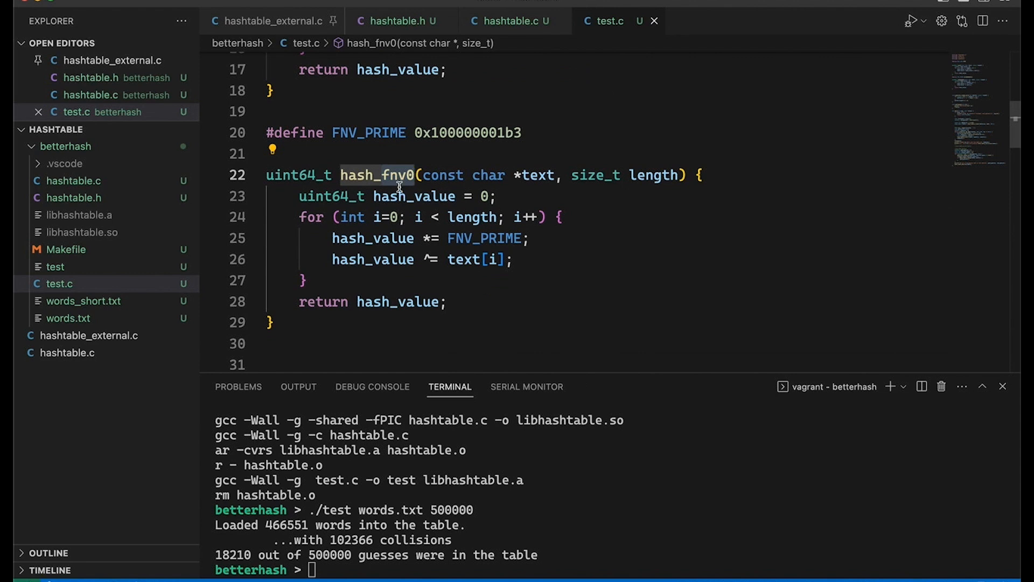
mouse_move(491, 196)
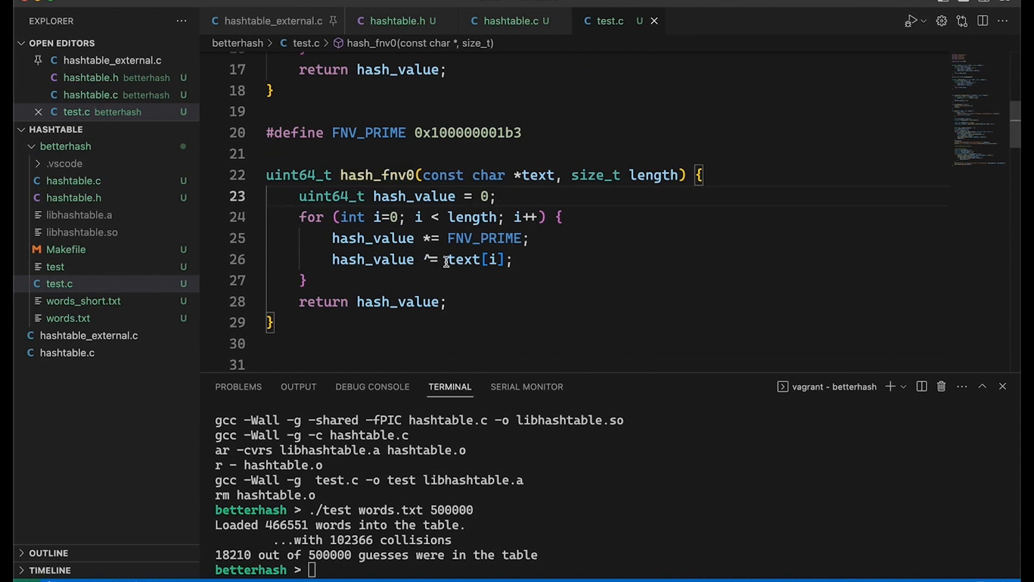
double_click(463, 259)
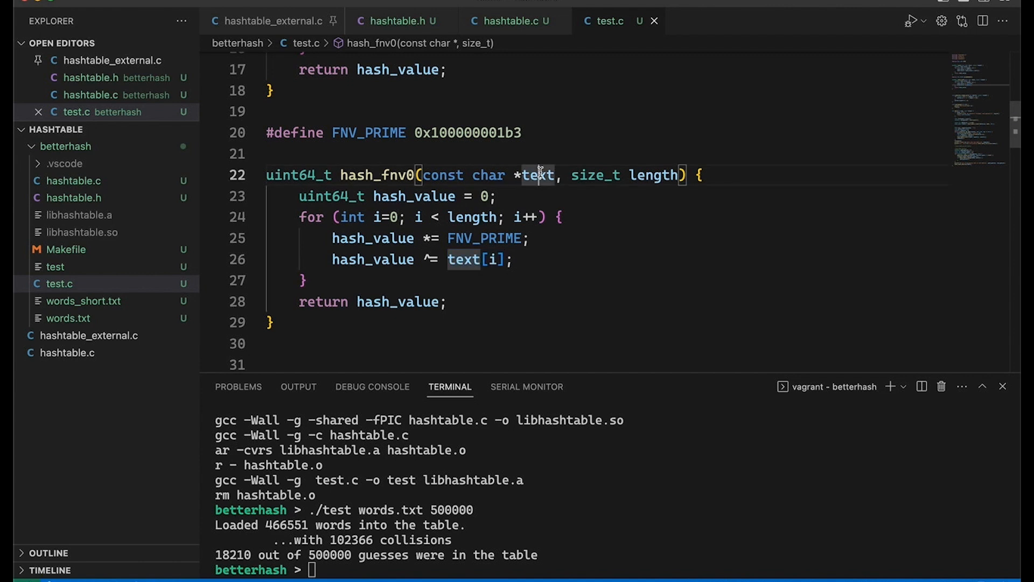
right_click(539, 175)
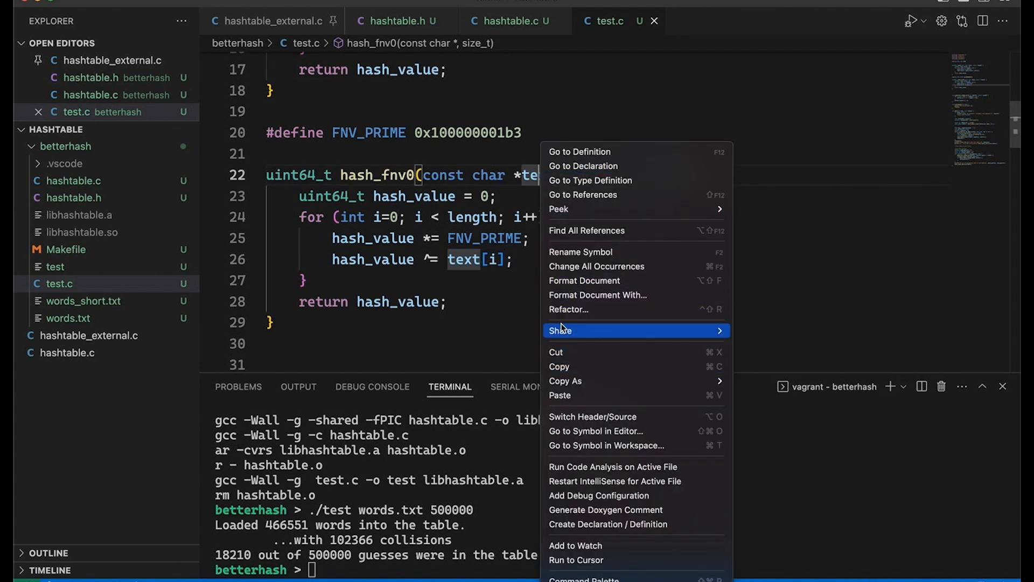
left_click(581, 252)
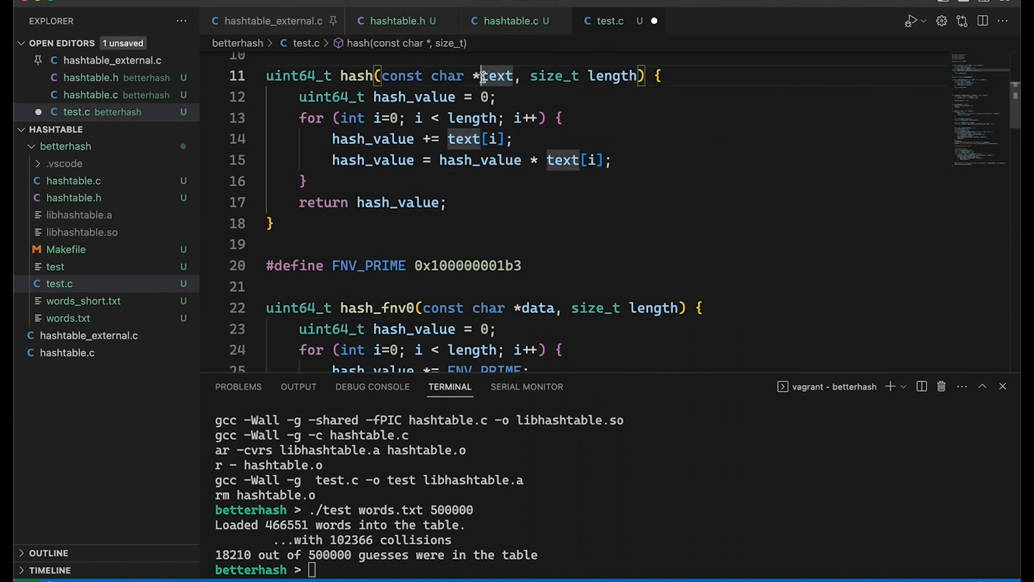
type("data")
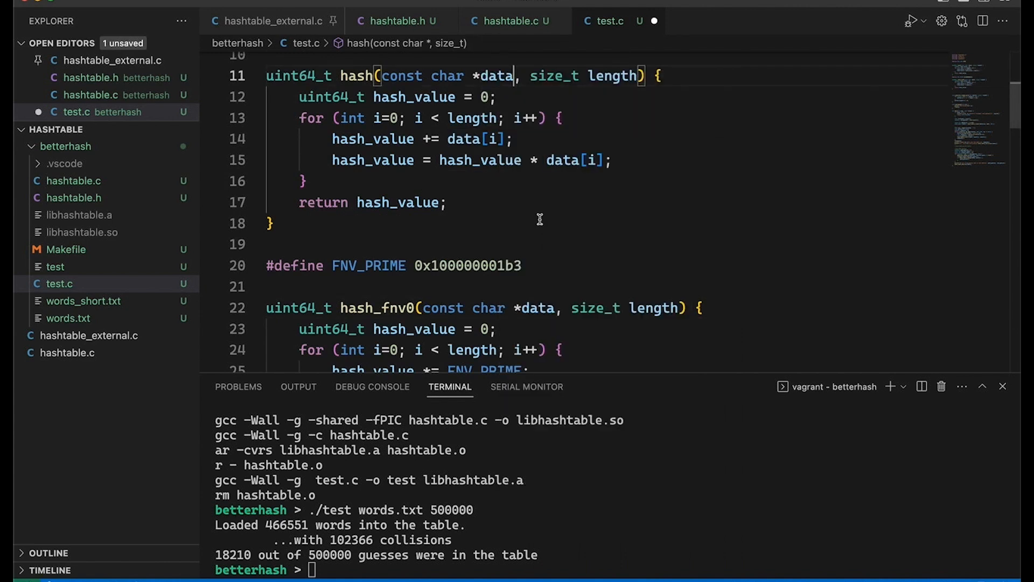
scroll("down", 3)
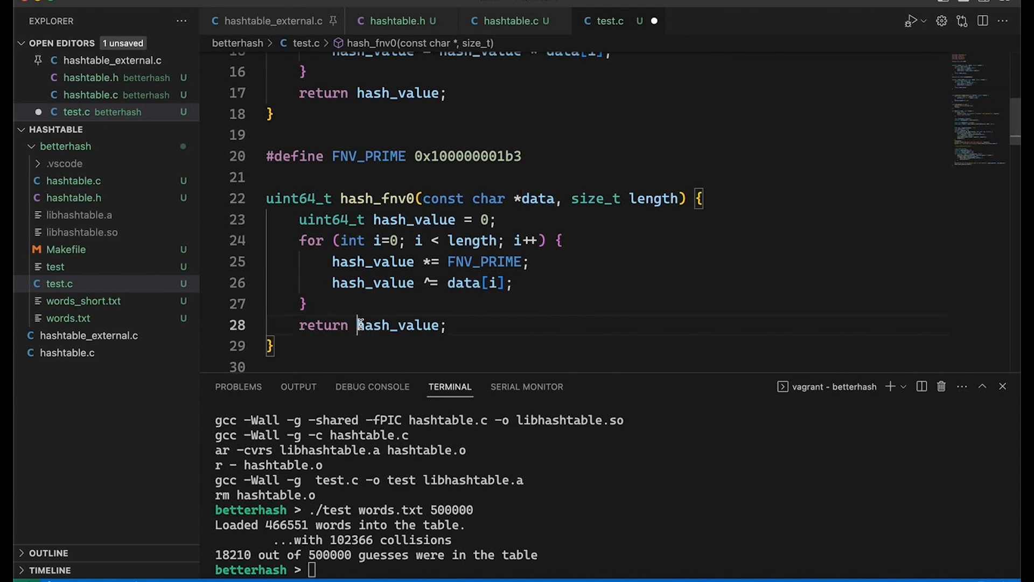
double_click(398, 324)
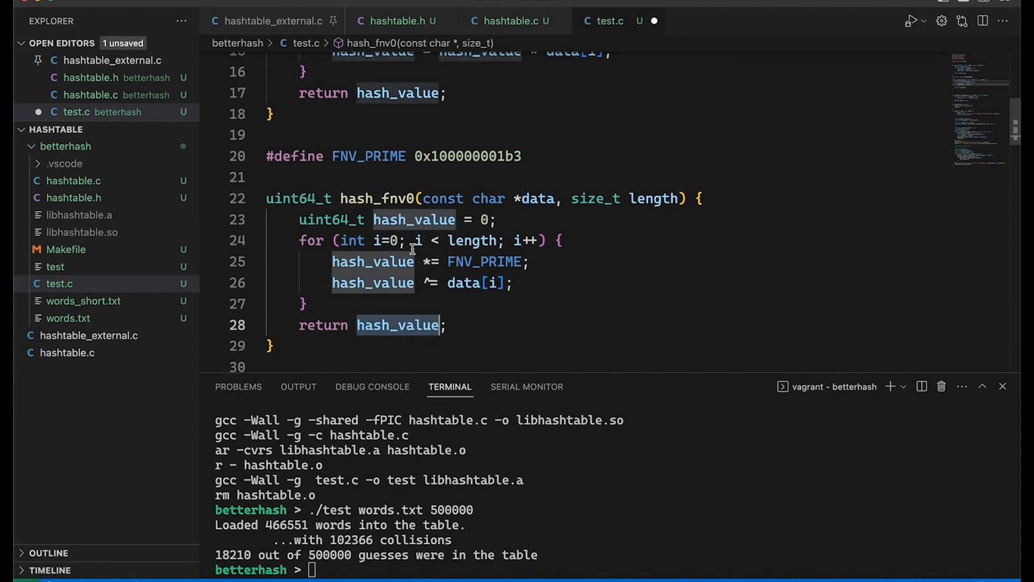
mouse_move(540, 273)
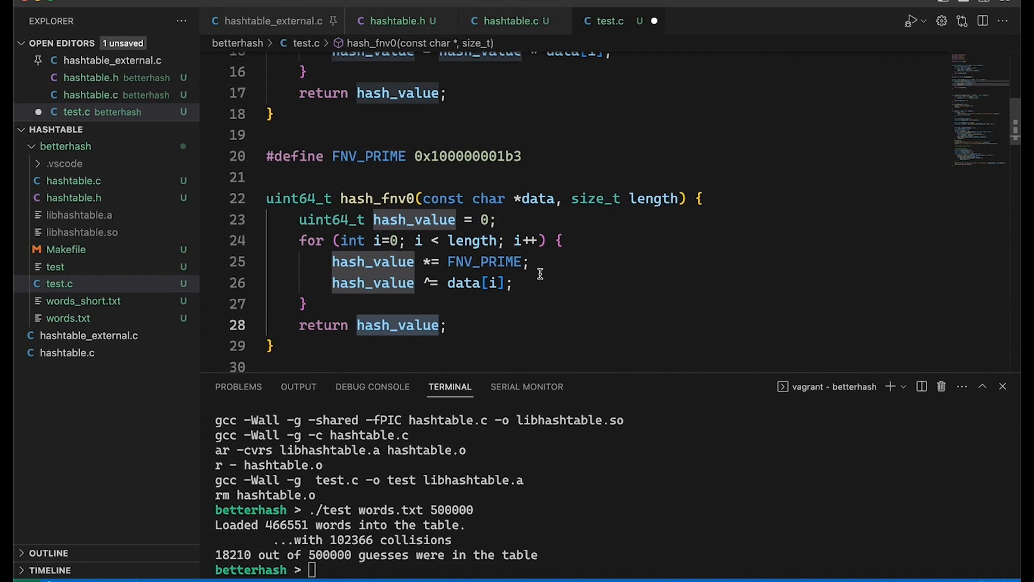
scroll("down", 3)
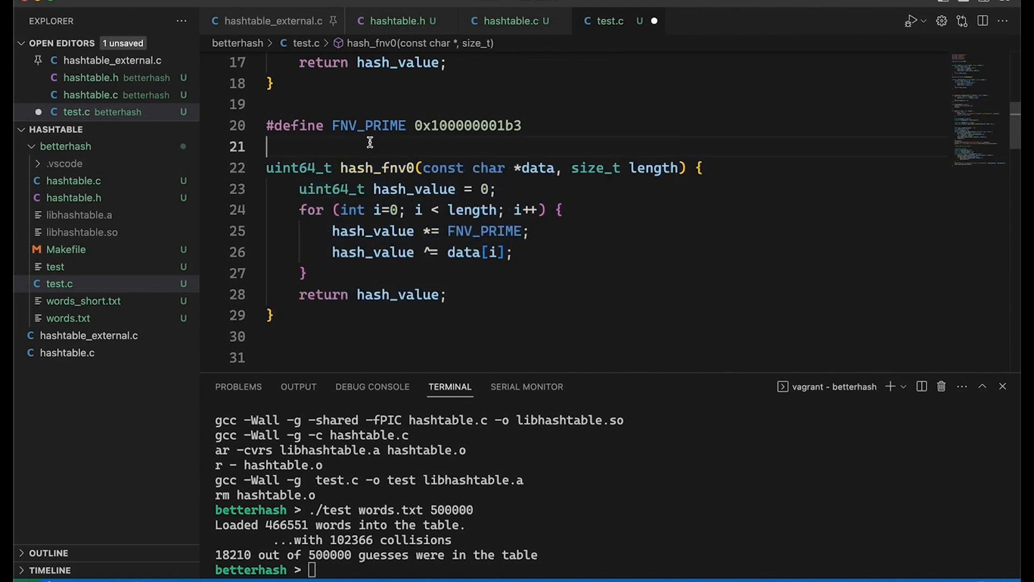
Step: Rename to hash_fnv1, seed it with FNV_OFFSET, and define FNV_OFFSET as 0xcbf29ce48422325UL
type("1")
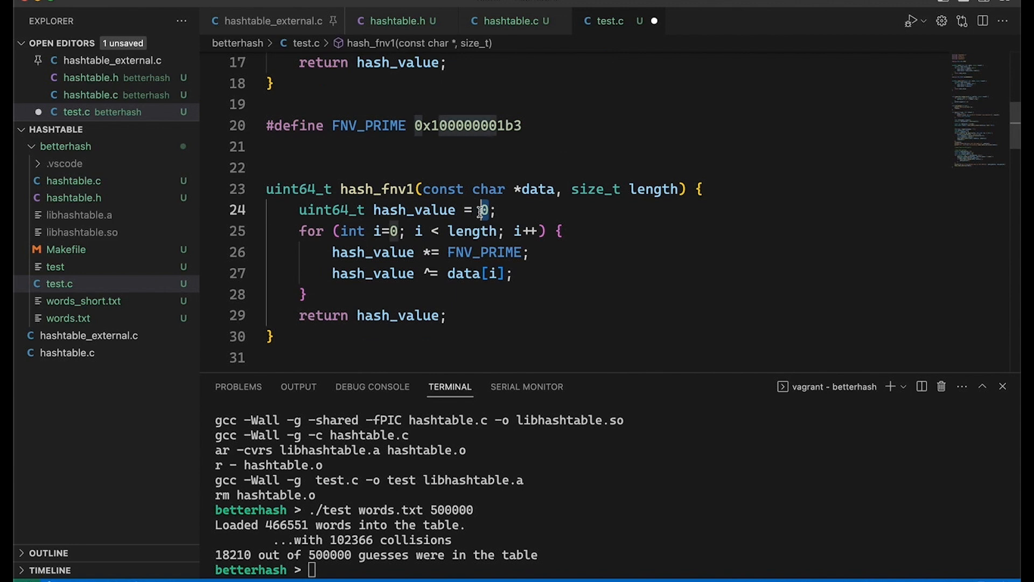
type("FNV_OFFSET")
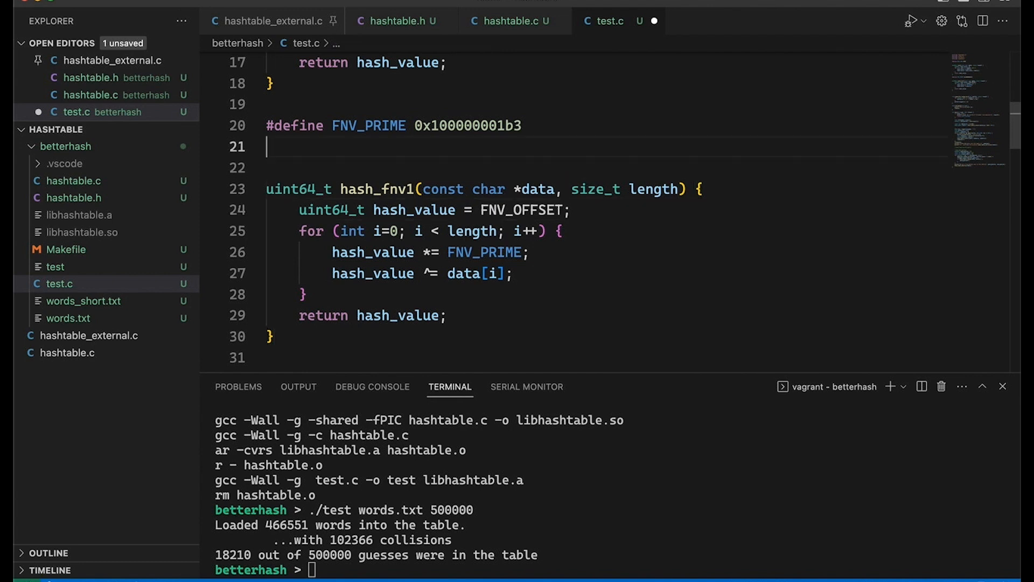
type("#de")
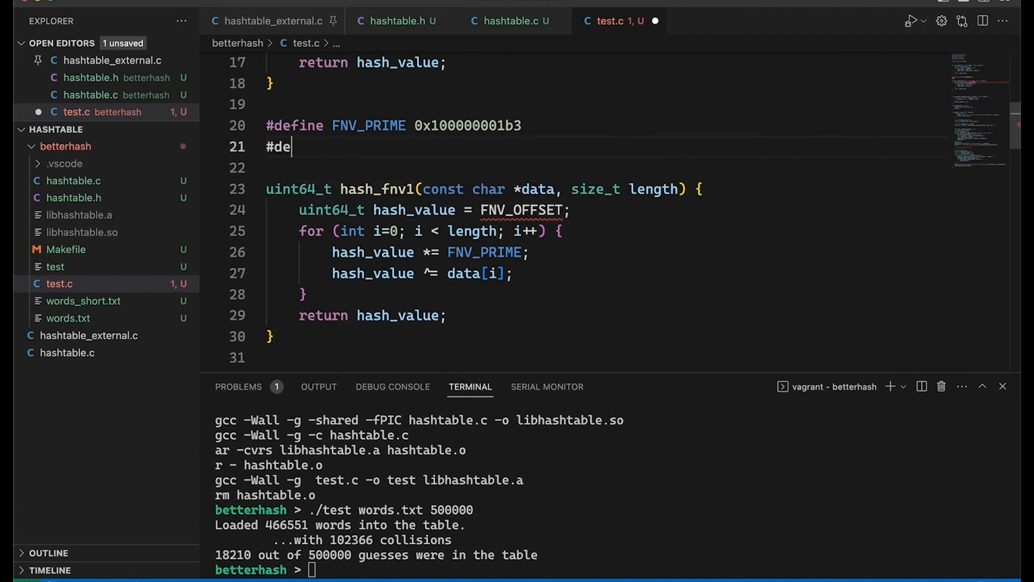
type("fine")
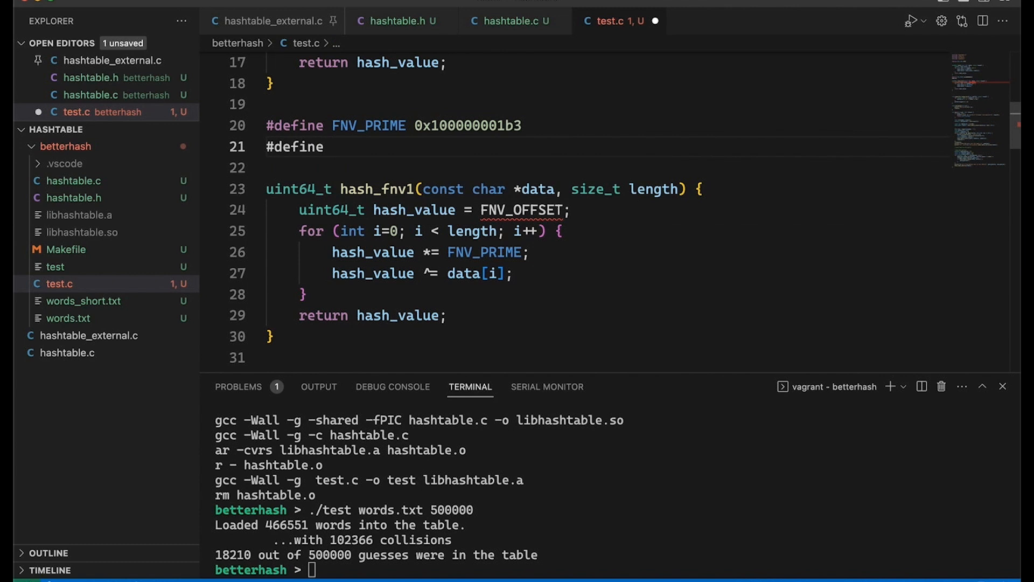
type("FNV_OFFSET")
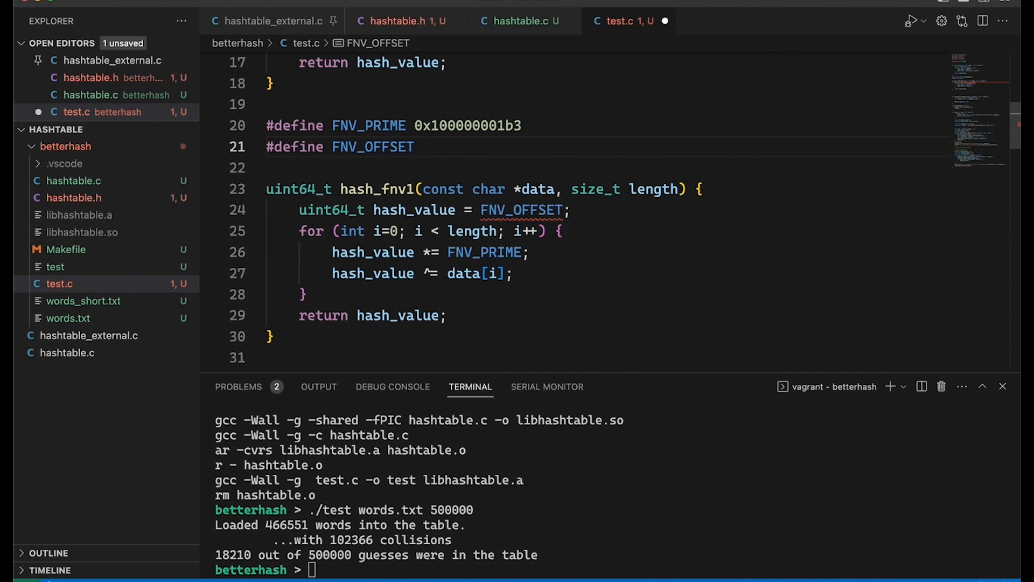
type("0x")
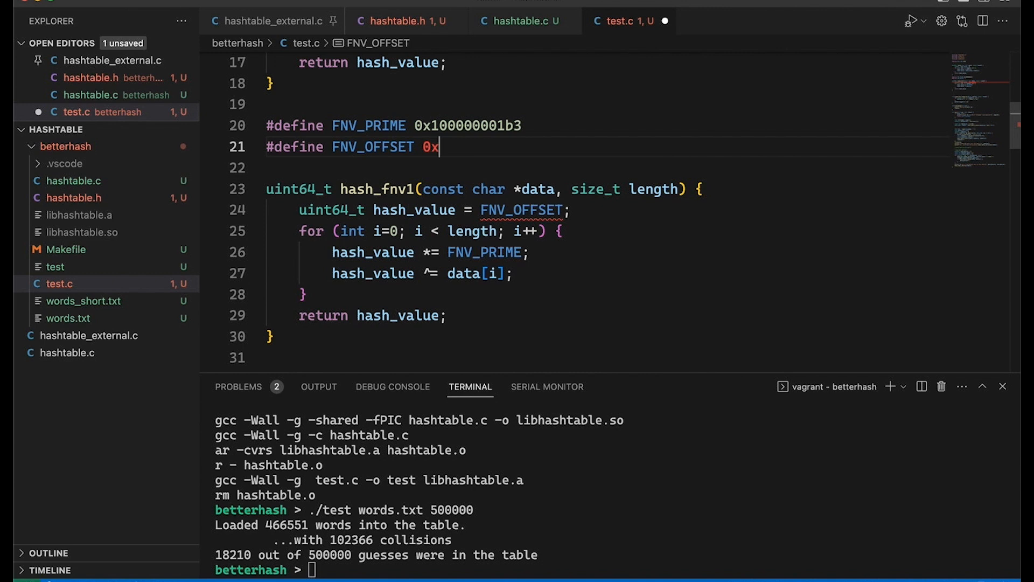
mouse_move(438, 147)
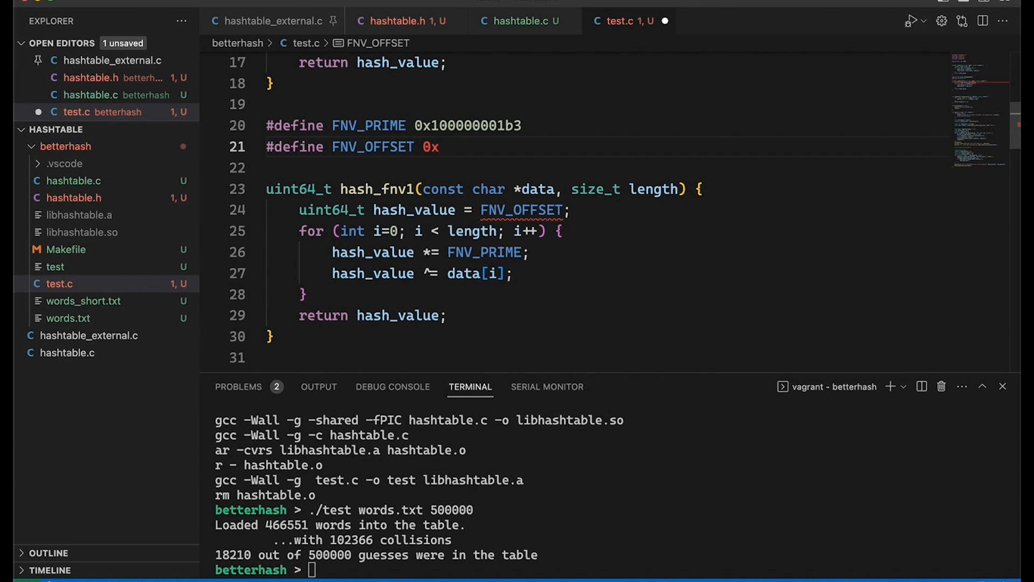
type("cbf29")
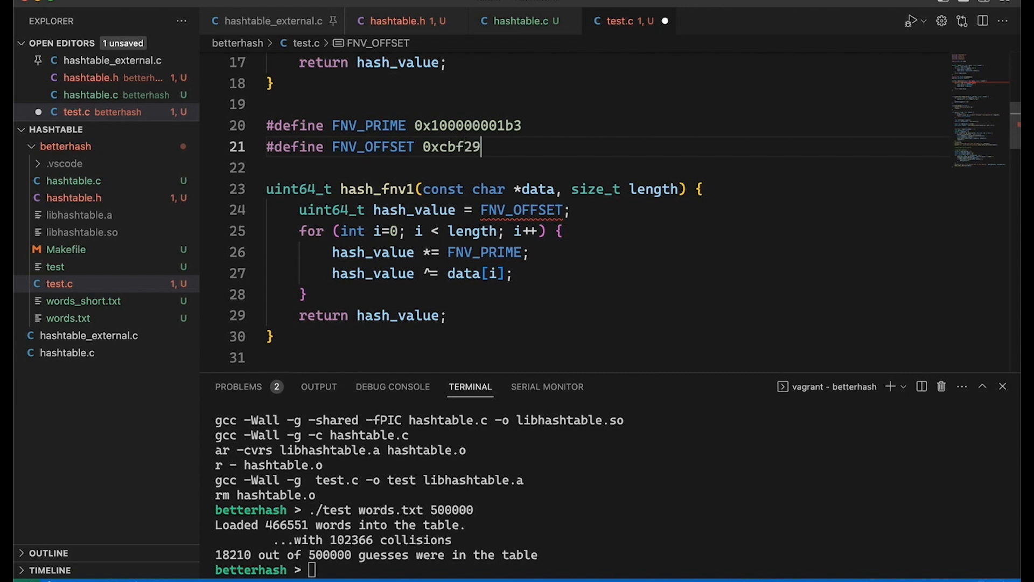
type("ce48422325U")
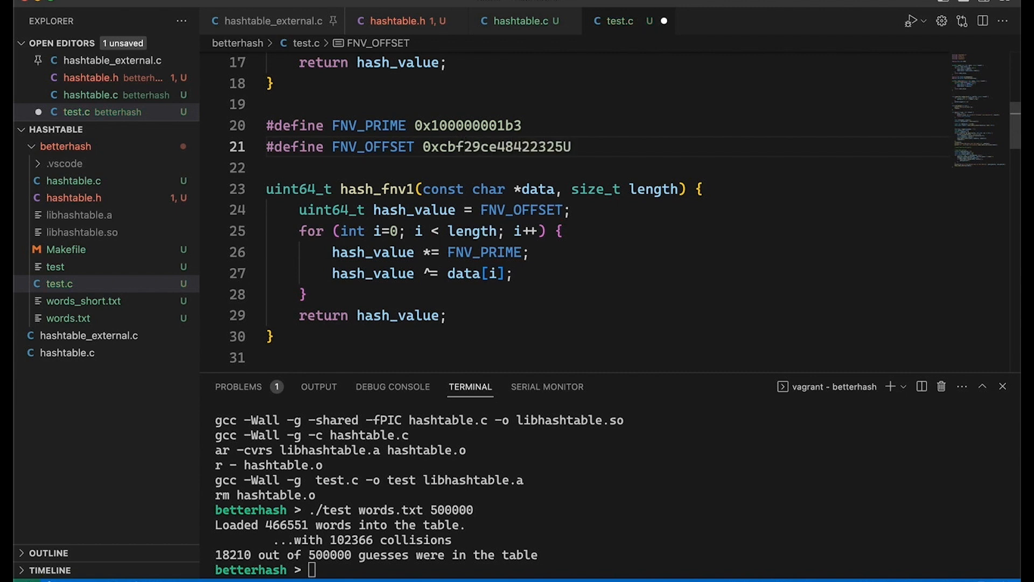
type("L")
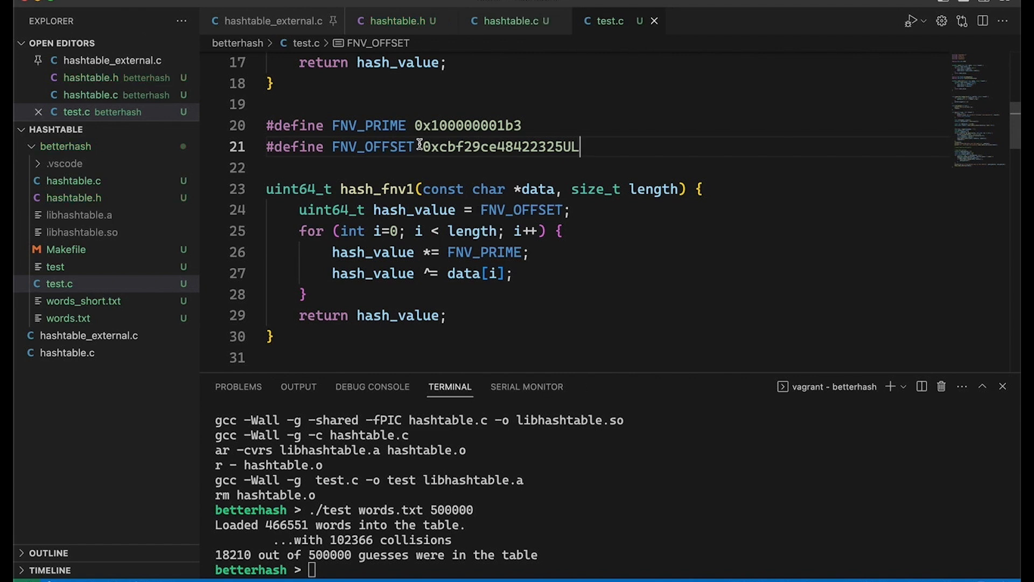
Step: Duplicate hash_fnv1 as hash_fnv1a, placing 'hash_value *= FNV_PRIME;' after the XOR line
double_click(502, 147)
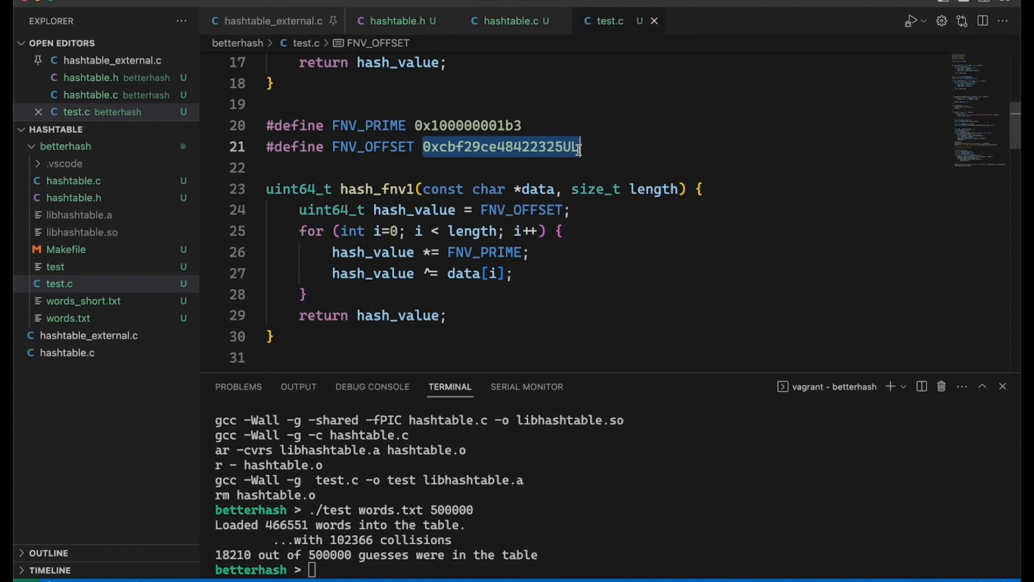
scroll("up", 3)
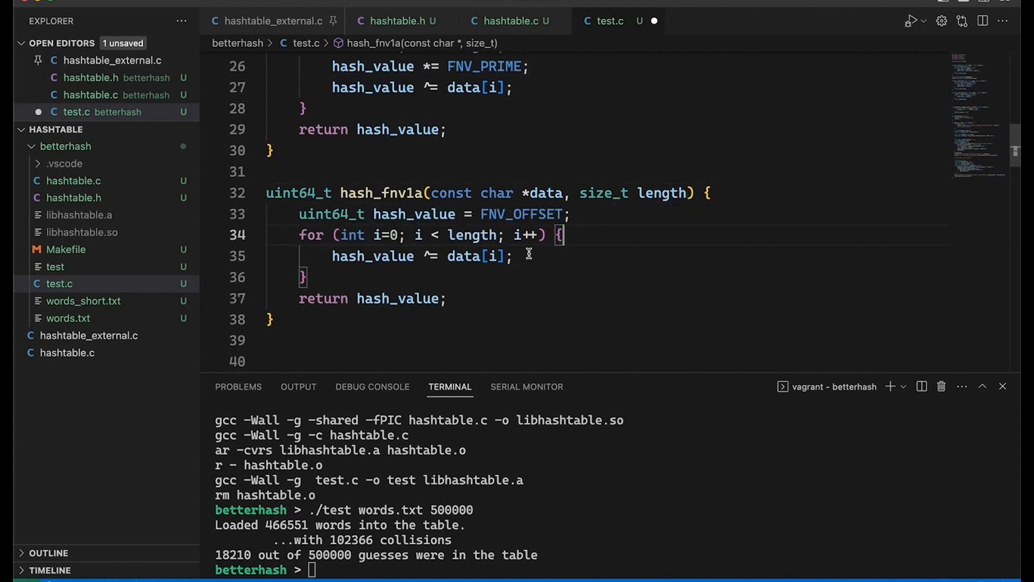
type("hash_value *= FNV_PRIME;")
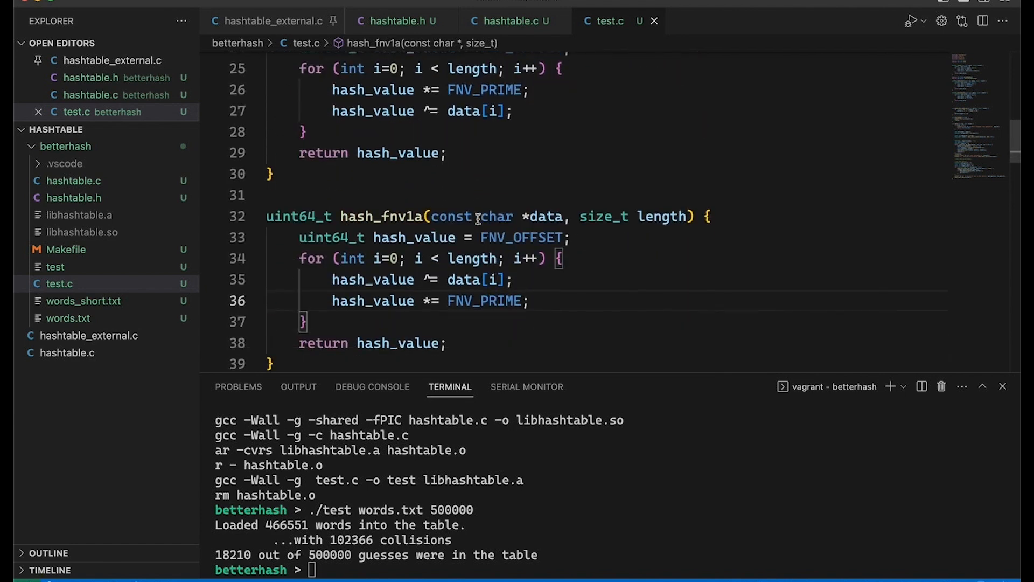
Step: Switch hash_table_create to hash_fnv1, run make, and enter './test words.txt 500000'
scroll("up", 3)
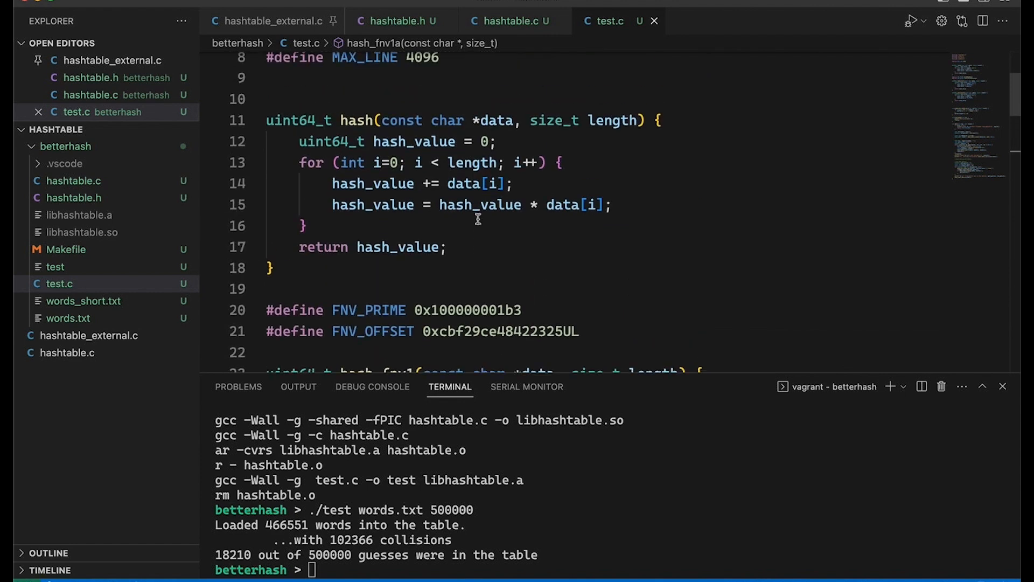
scroll("down", 3)
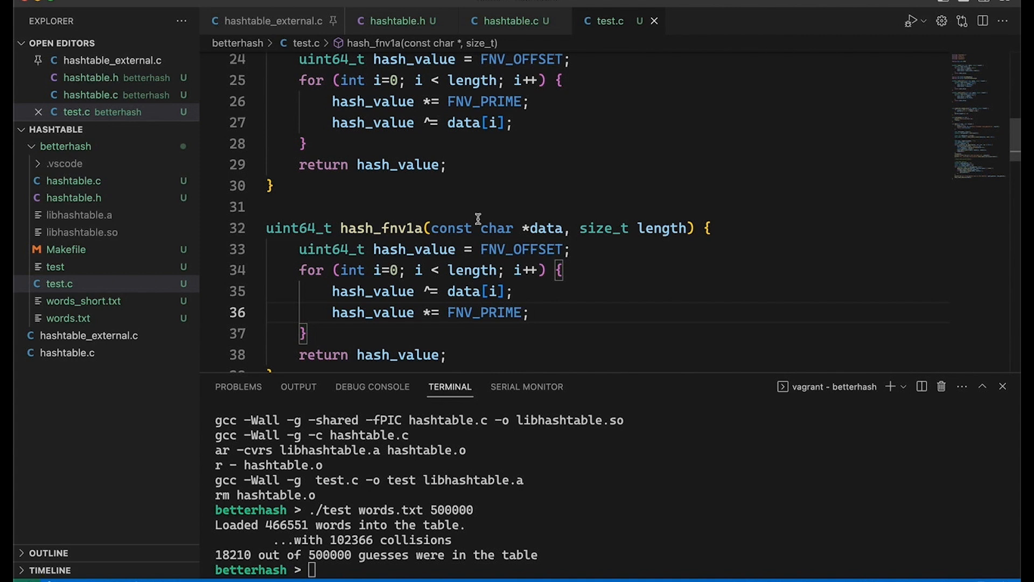
scroll("down", 3)
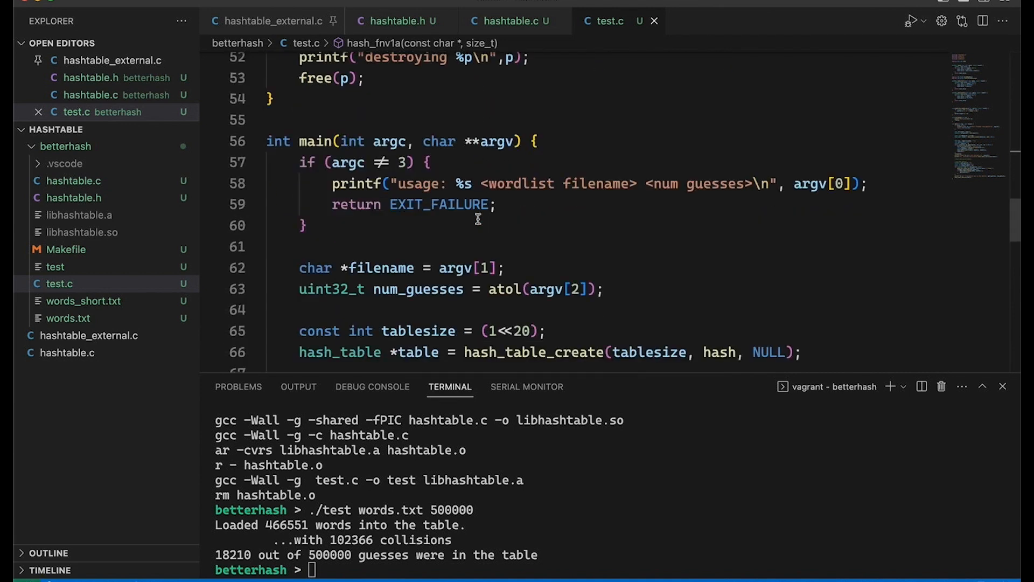
scroll("down", 3)
type("_fnv1")
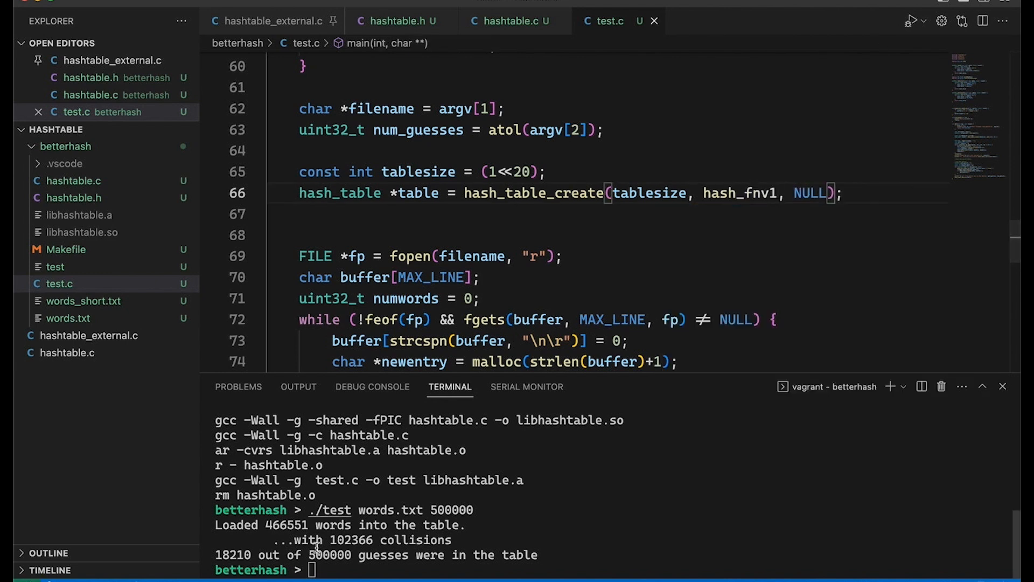
double_click(351, 540)
type("./test words.txt 500000")
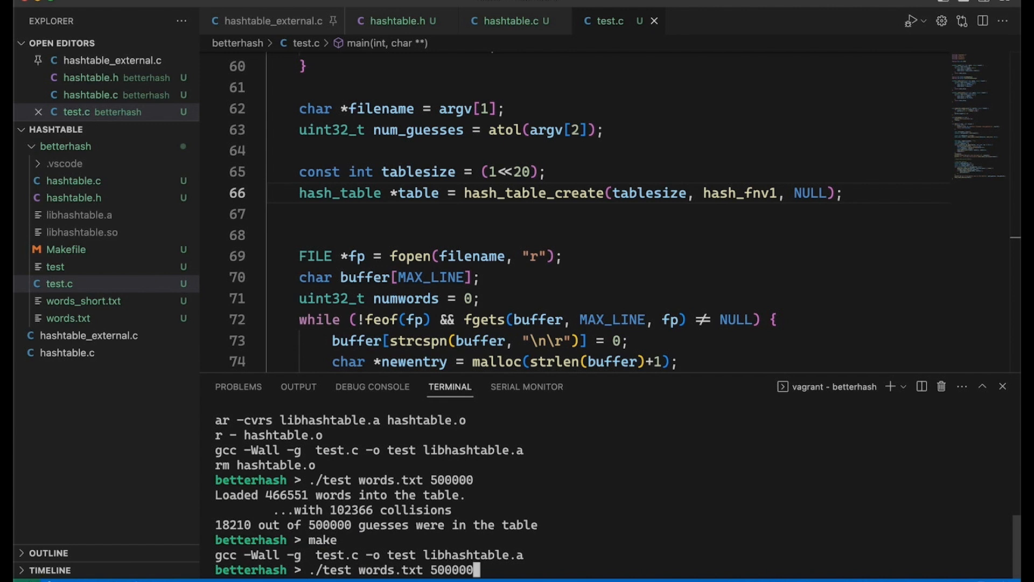
Step: Run the FNV-1 test (90033 collisions), then rebuild with hash_fnv1a and retest (89531)
key("Return")
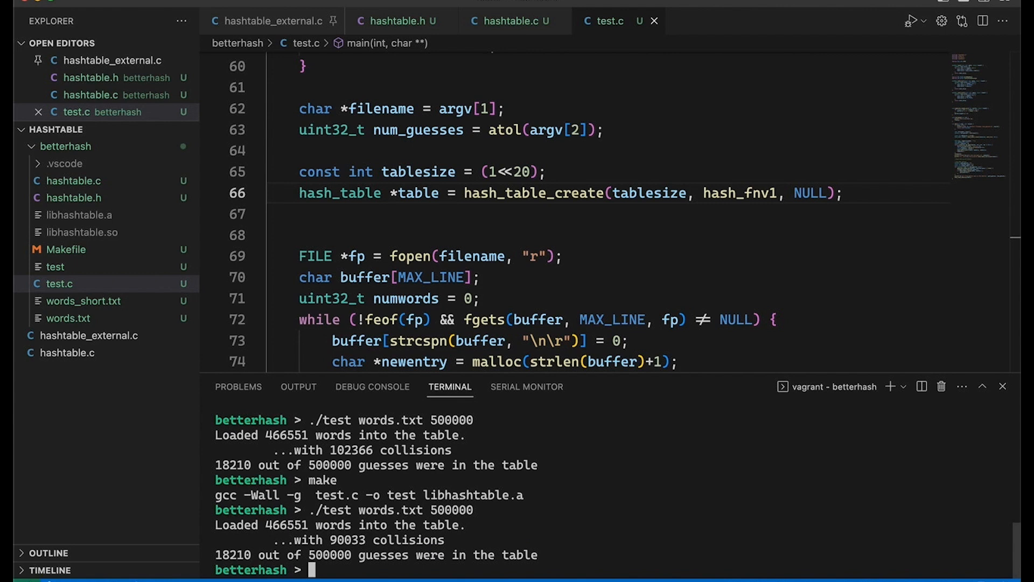
type("a")
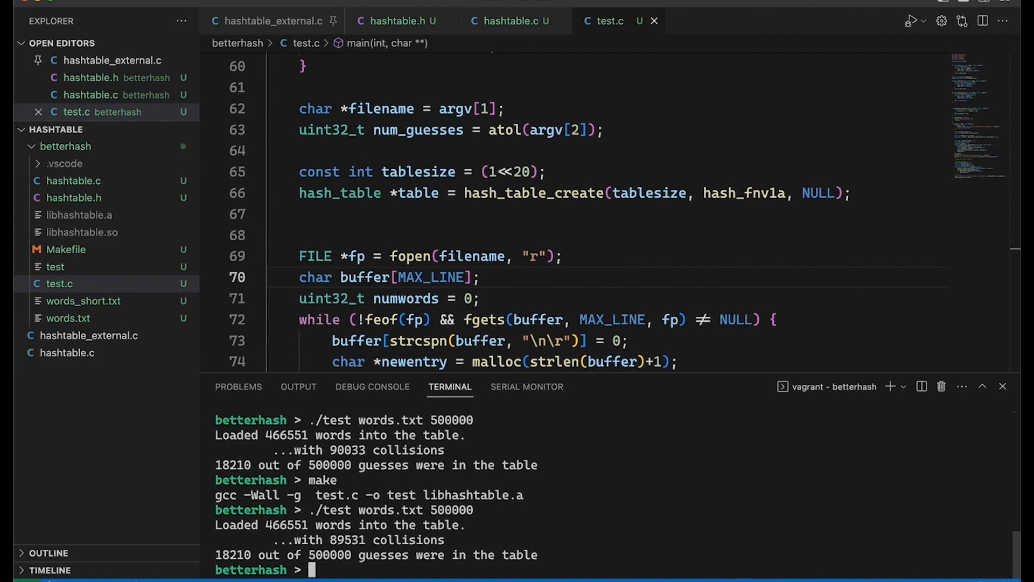
scroll("up", 3)
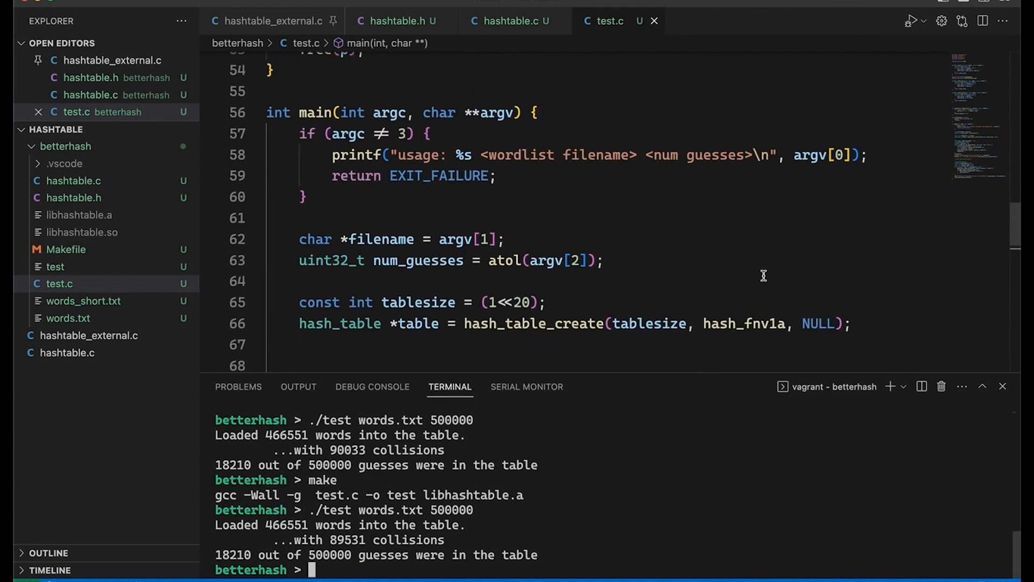
Step: Time the original hash run (102366 collisions, 0.621s real), then rebuild using hash_fnv1
scroll("up", 3)
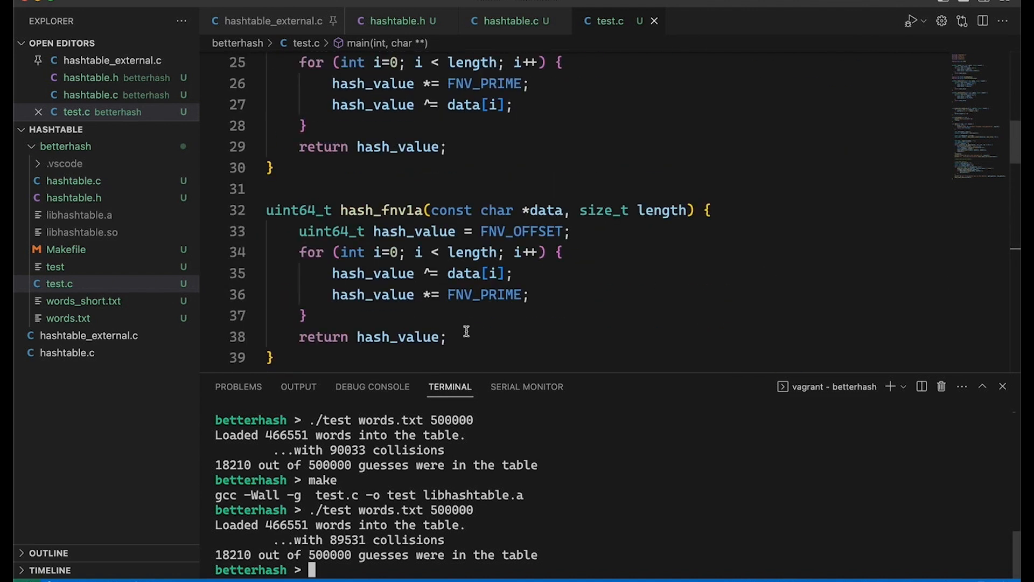
mouse_move(302, 246)
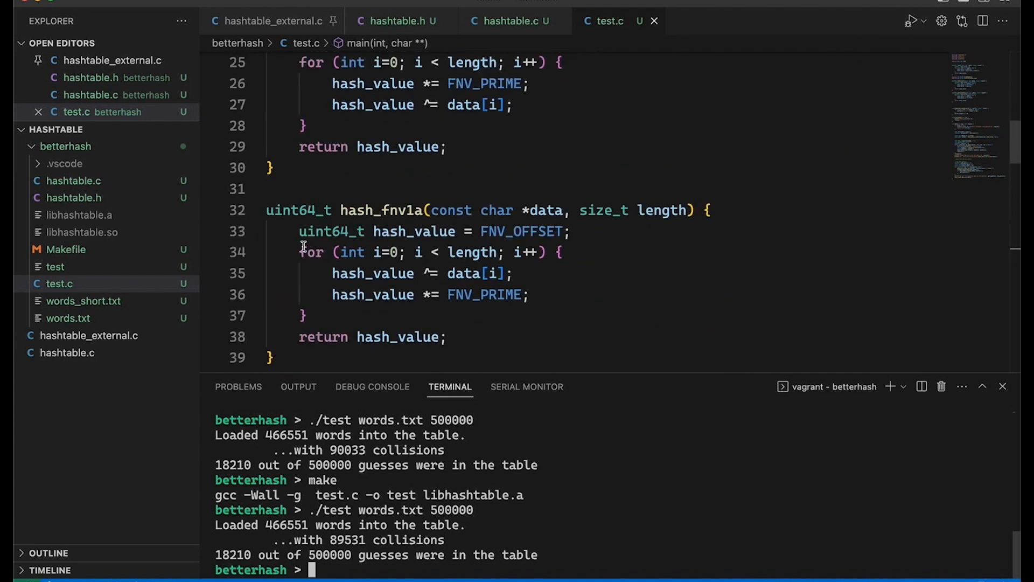
mouse_move(440, 273)
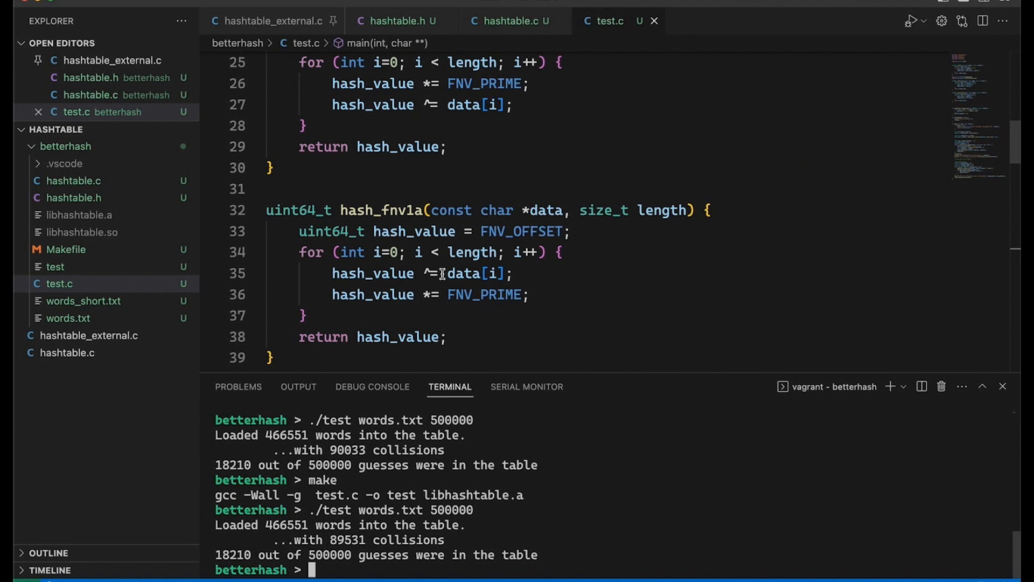
scroll("up", 3)
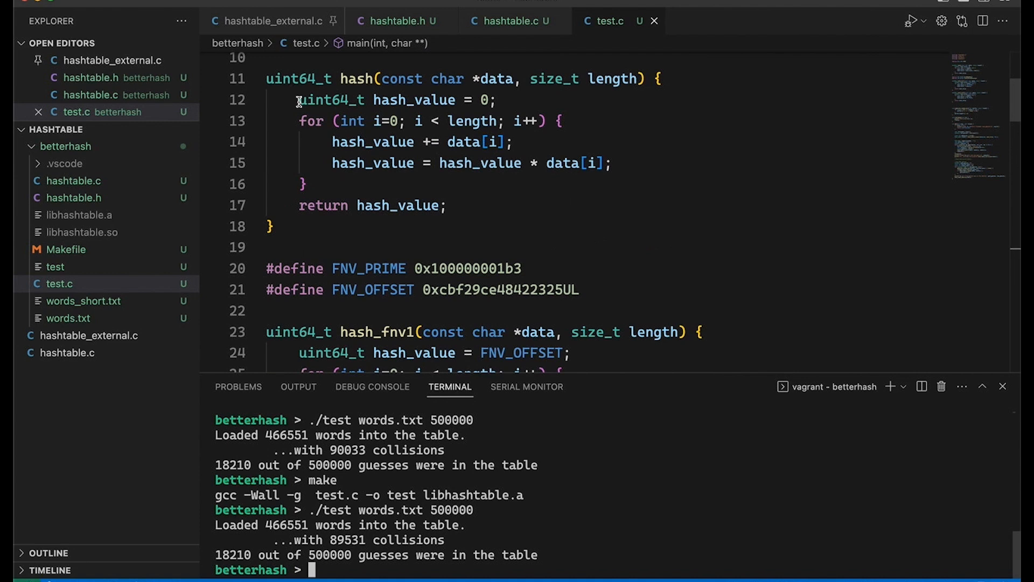
scroll("down", 3)
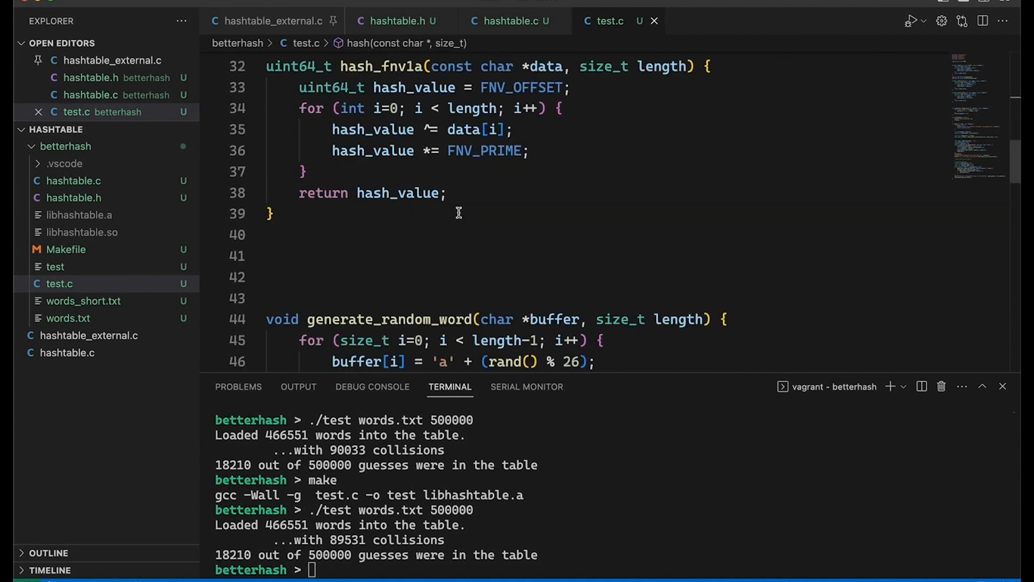
scroll("down", 3)
type("make")
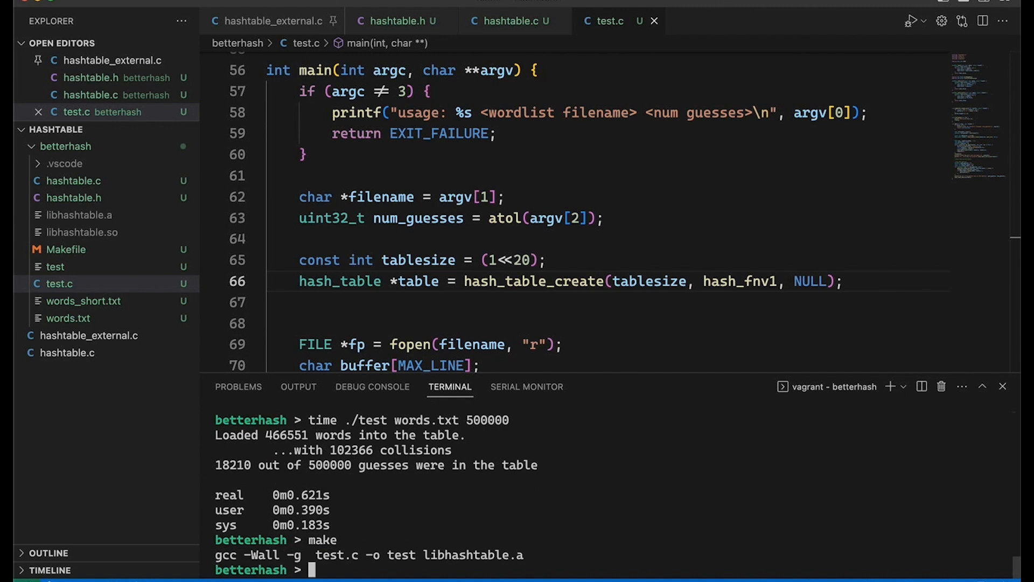
Step: Run 'time ./test words.txt 500000' repeatedly, each giving 90033 collisions in about 0.57–0.61s
type("time ./test words.txt 500000")
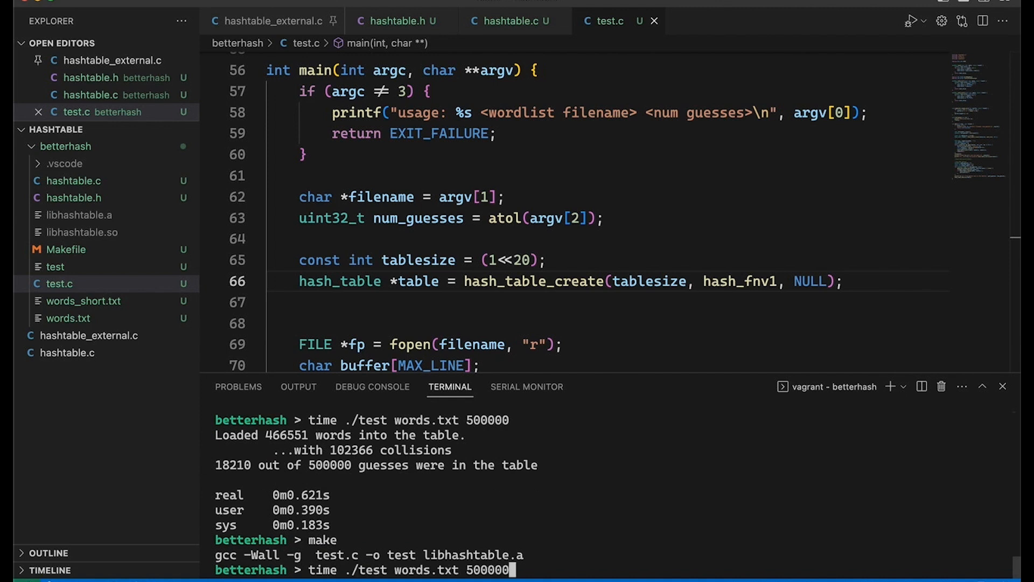
key("Return")
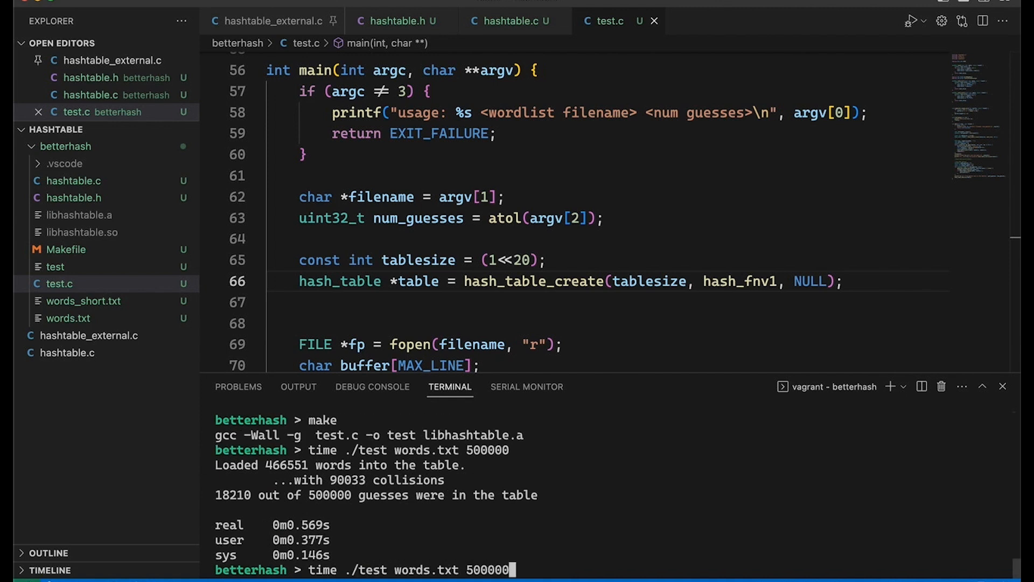
key("Return")
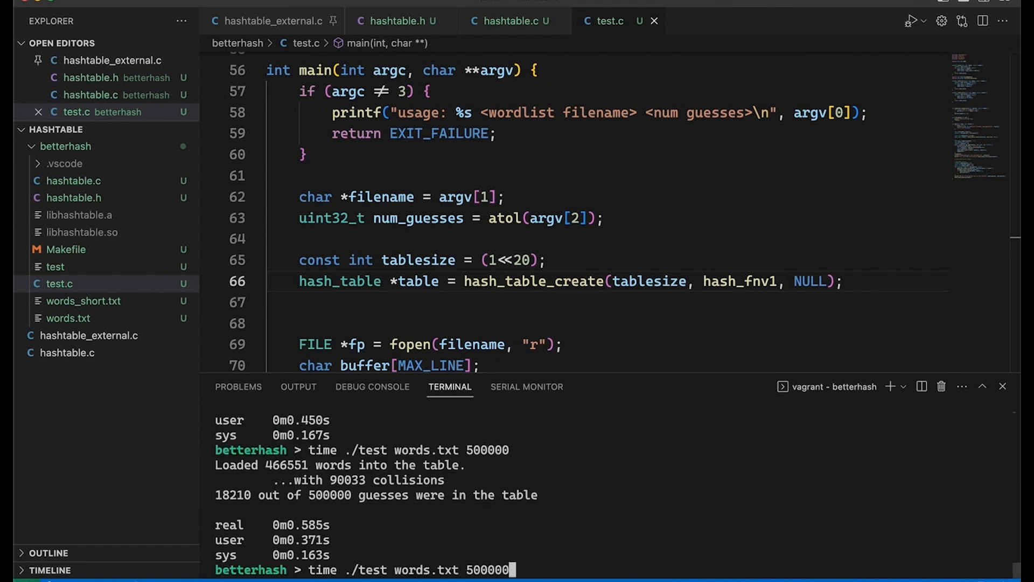
key("Return")
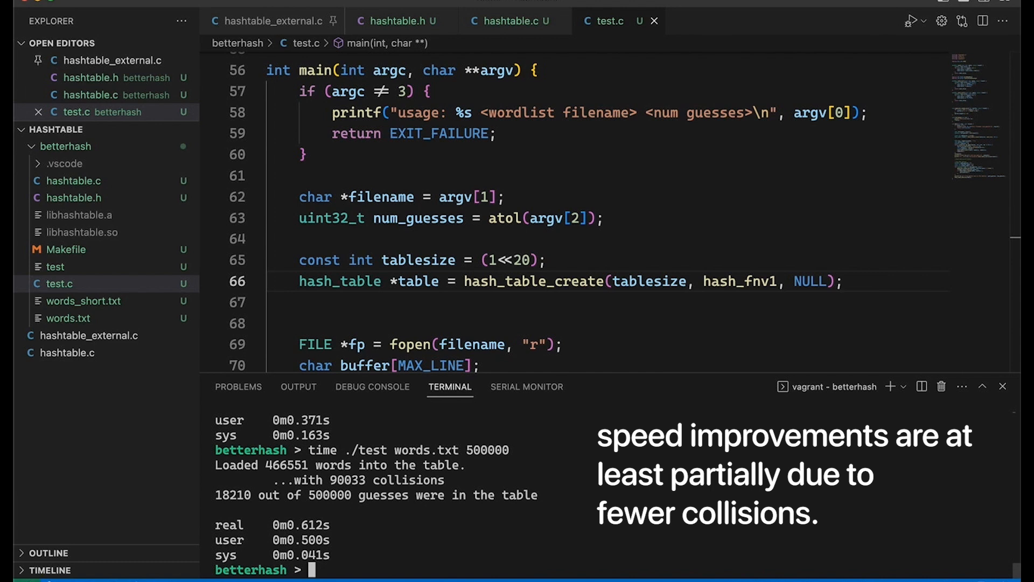
scroll("down", 3)
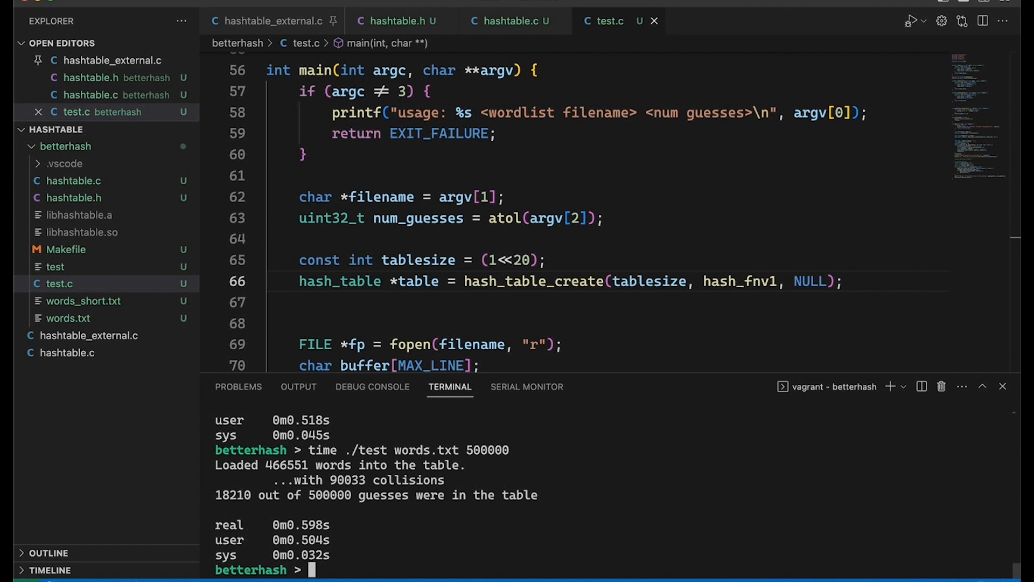
scroll("up", 3)
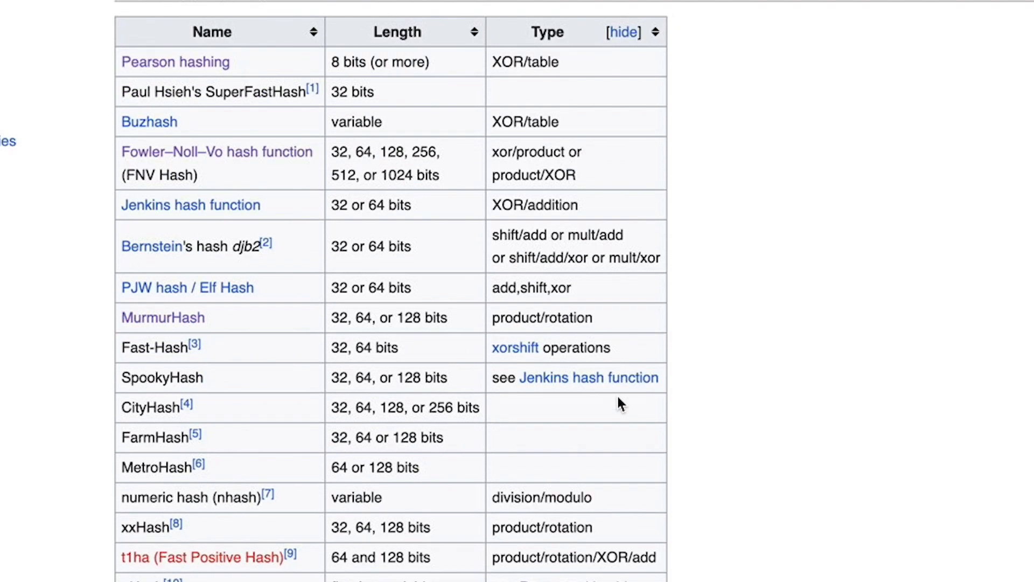
Step: Scroll Wikipedia's hash function list down to the unkeyed cryptographic table (RIPEMD, SHA-1–SHA-3, Whirlpool)
scroll("down", 3)
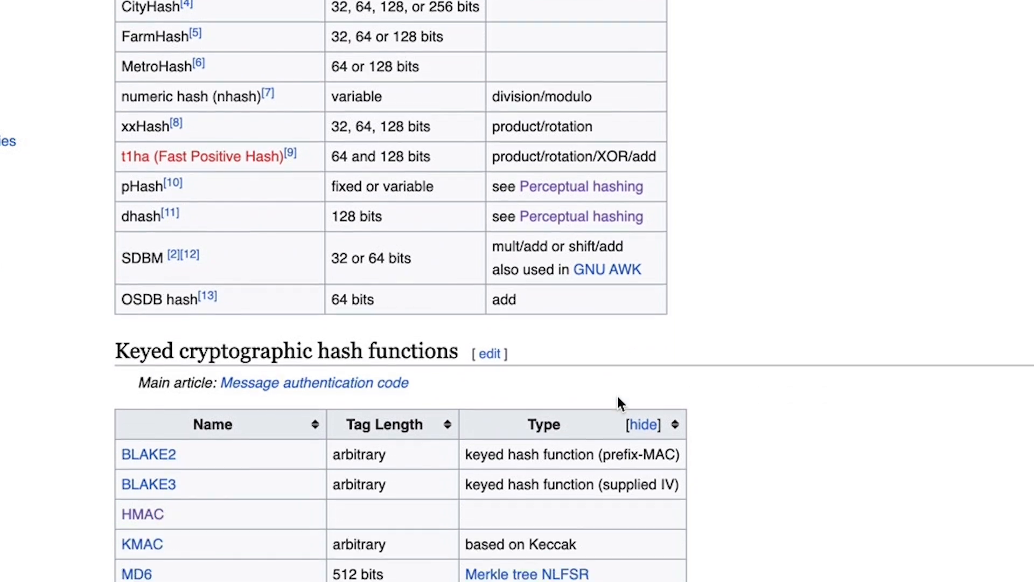
scroll("down", 3)
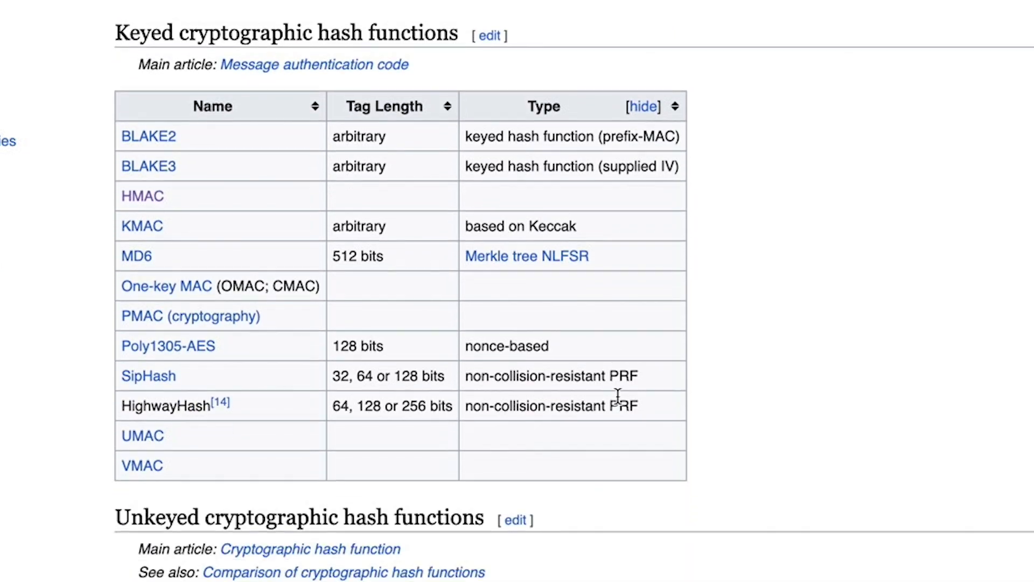
scroll("down", 3)
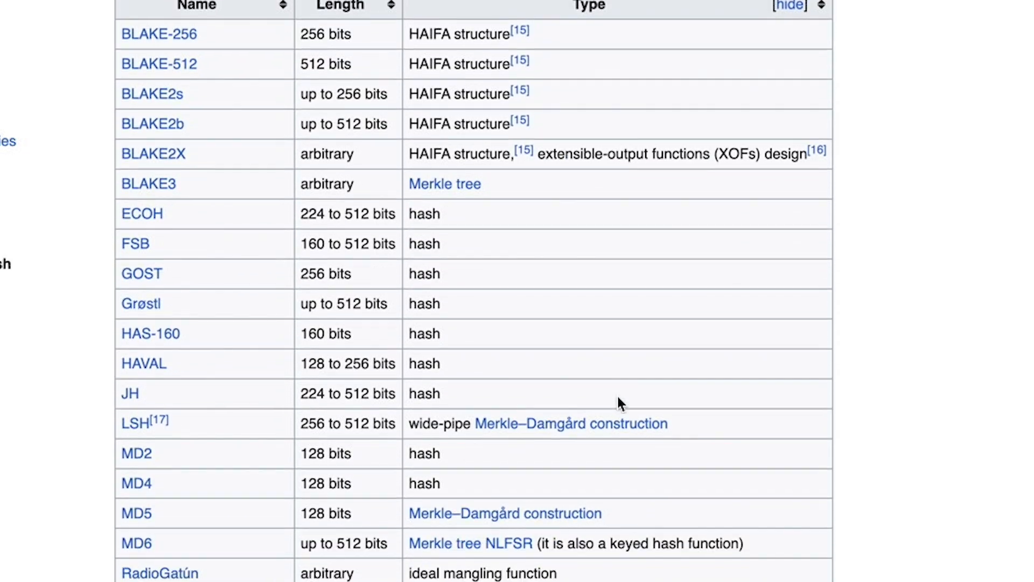
scroll("down", 3)
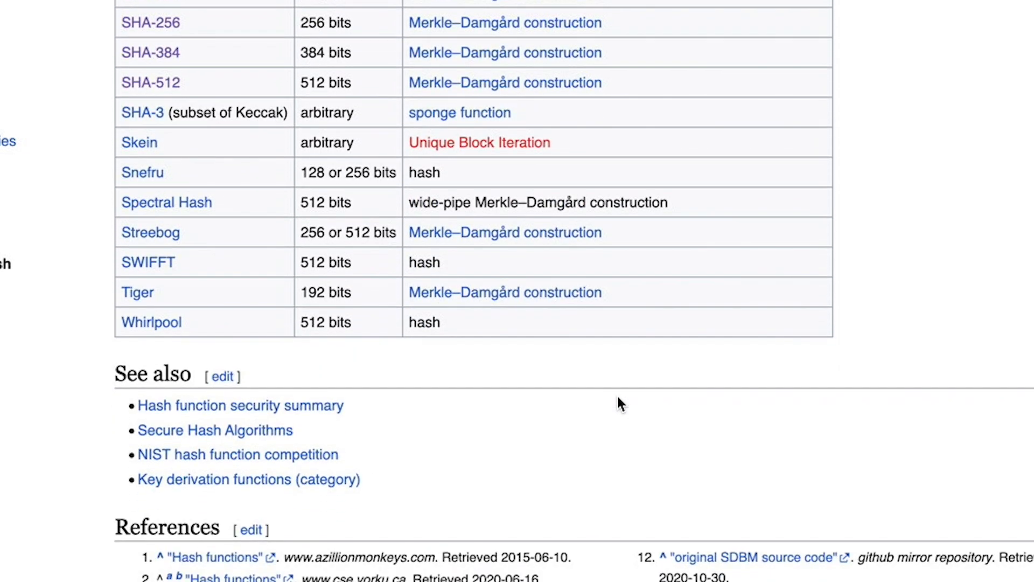
scroll("up", 3)
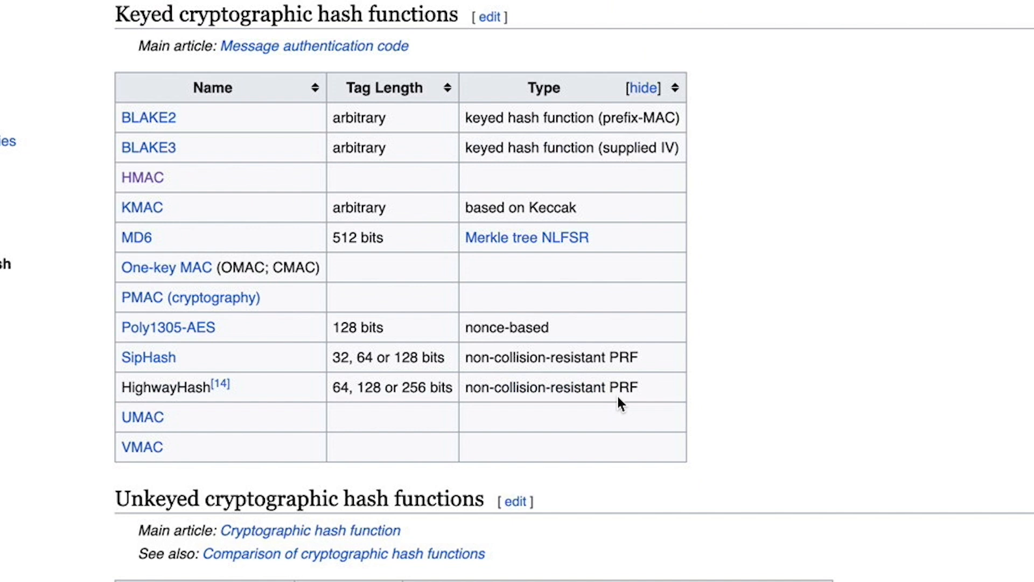
scroll("down", 3)
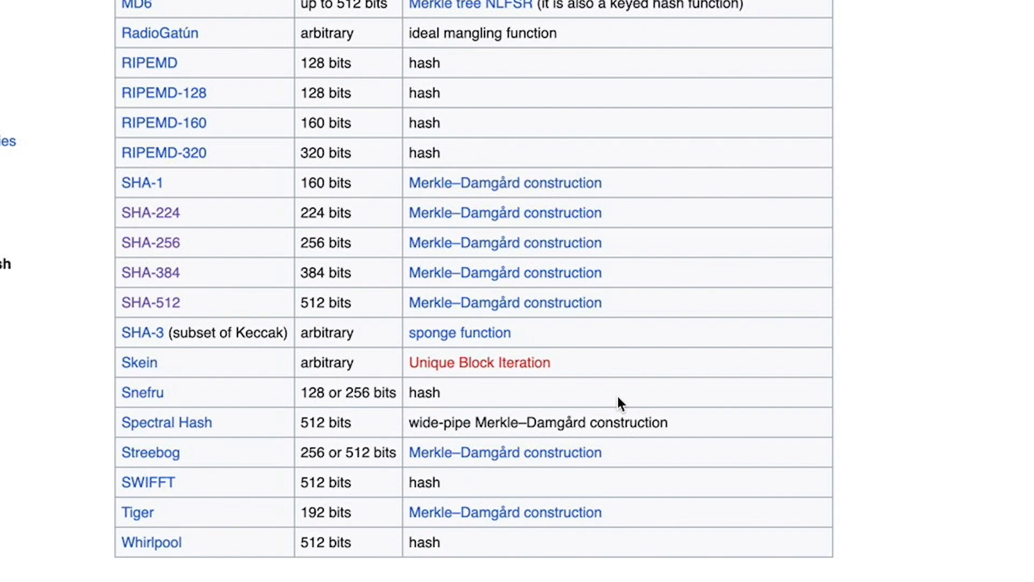